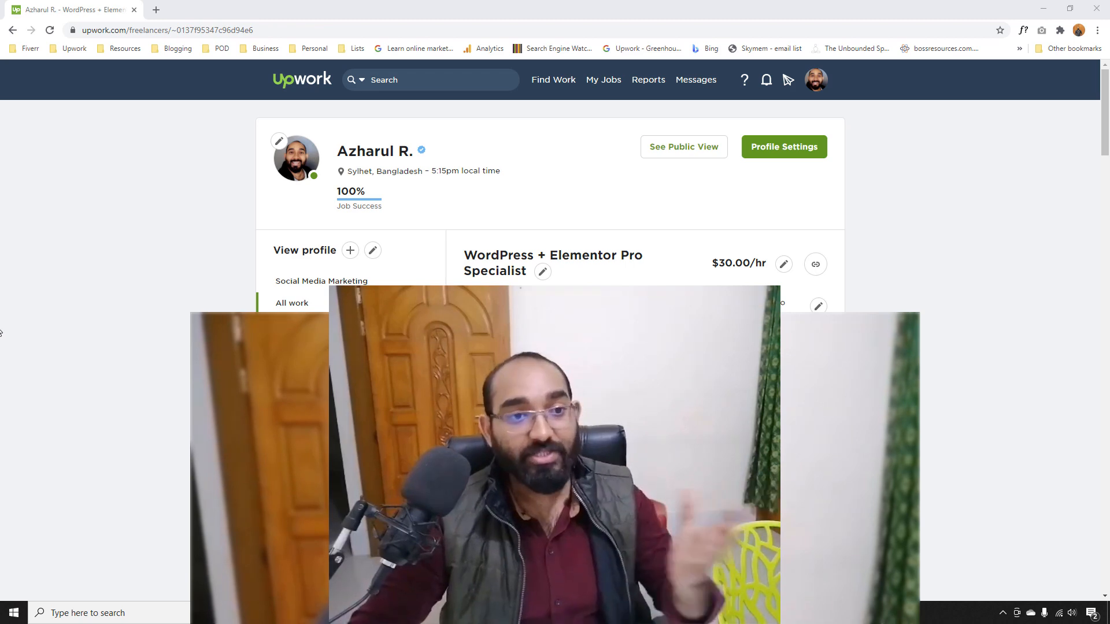
Step: Open the portfolio sites, including tahmid.azharulrafy.com, each in its own new tab
{"action": "left_click", "coordinate": [293, 9]}
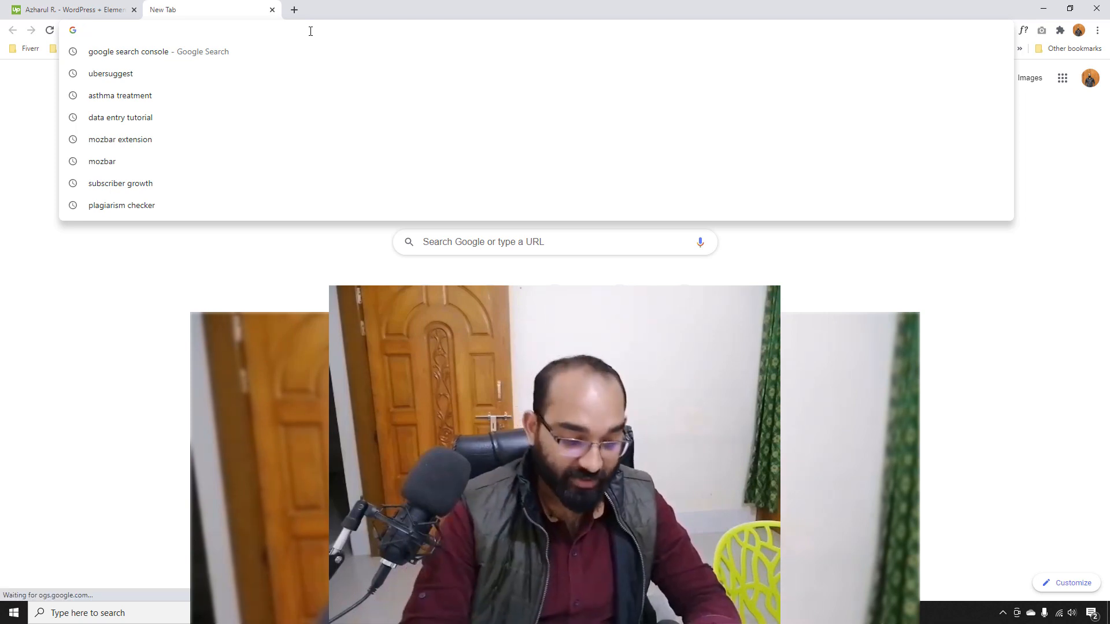
{"action": "type", "text": "tahmid.azharulrafy.com/covd"}
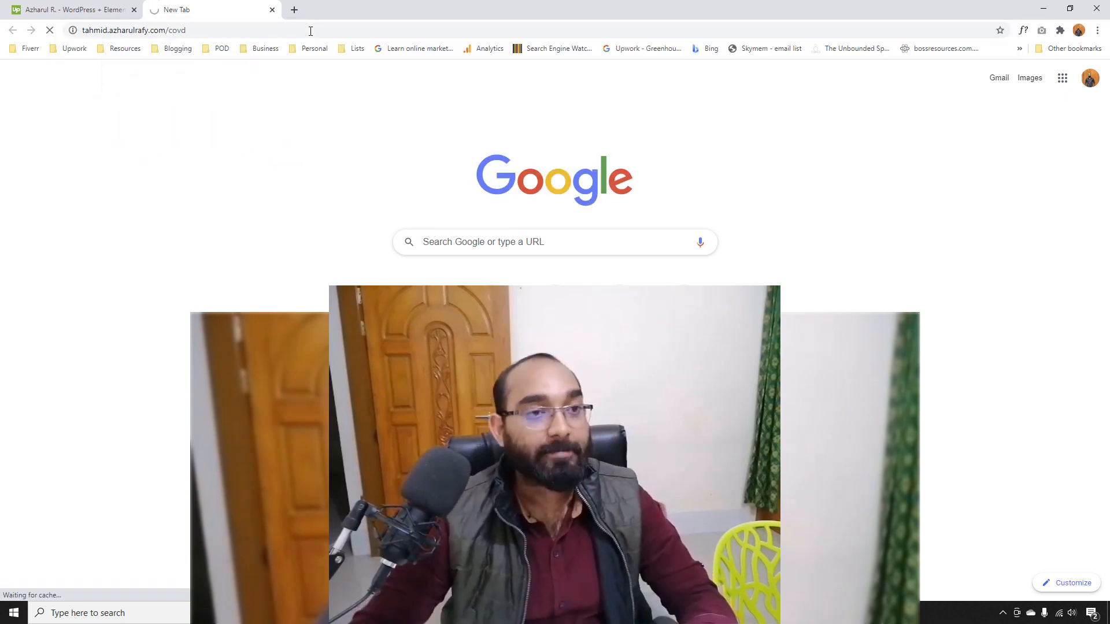
{"action": "left_click", "coordinate": [293, 9]}
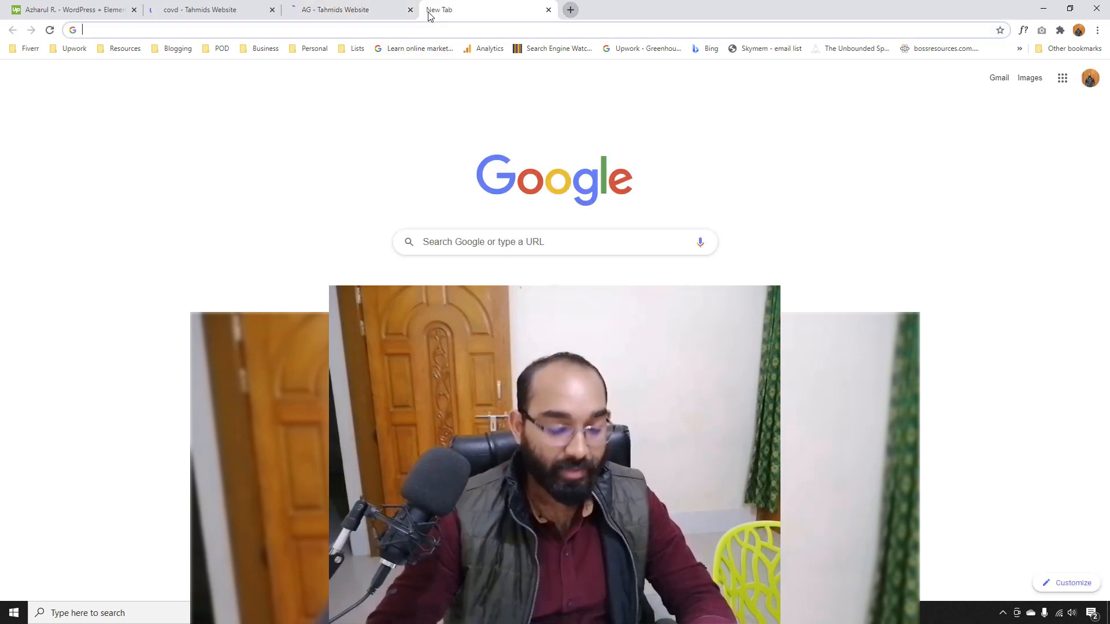
{"action": "type", "text": "tahmid.azharulrafy.com/covd/"}
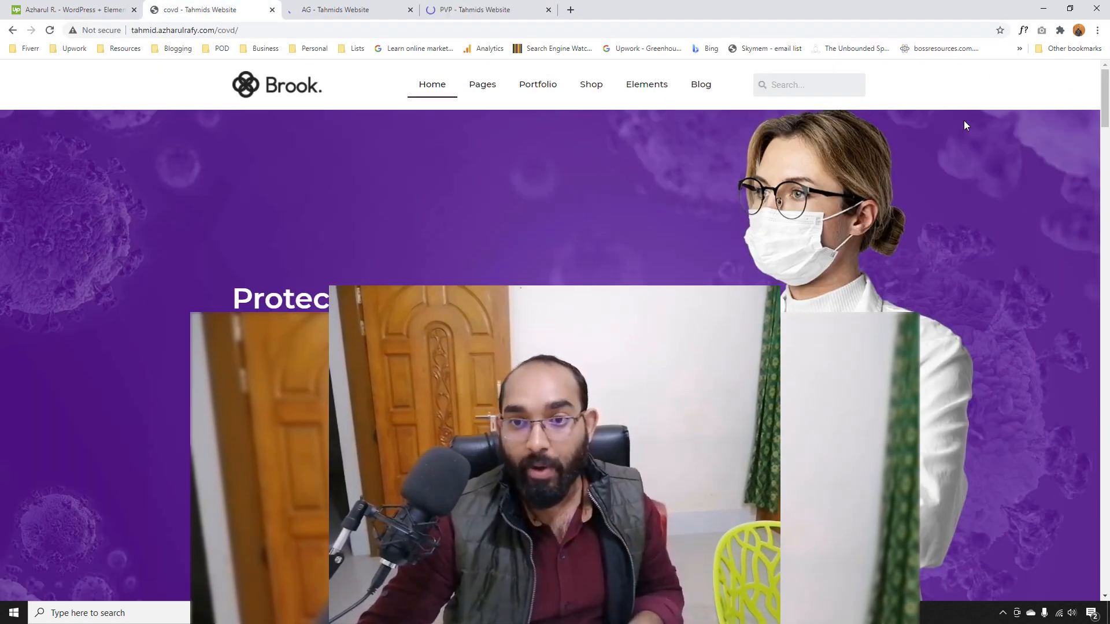
Step: Scroll through the Covid and legal firm portfolio pages, then view the Personal View page
{"action": "scroll", "scroll_direction": "down", "scroll_amount": 3}
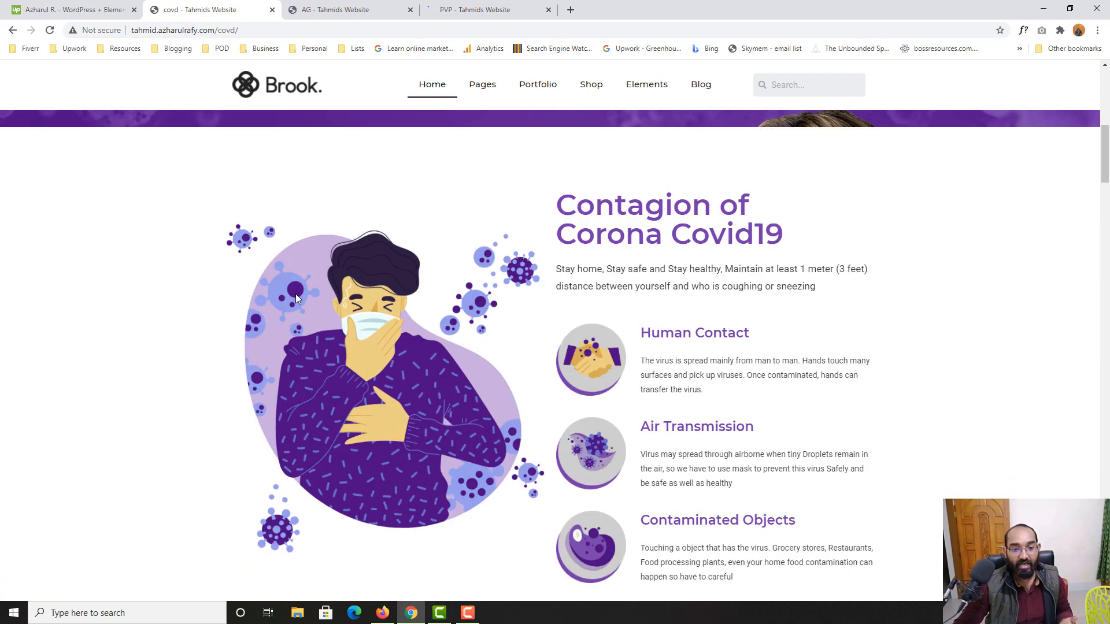
{"action": "scroll", "scroll_direction": "down", "scroll_amount": 3}
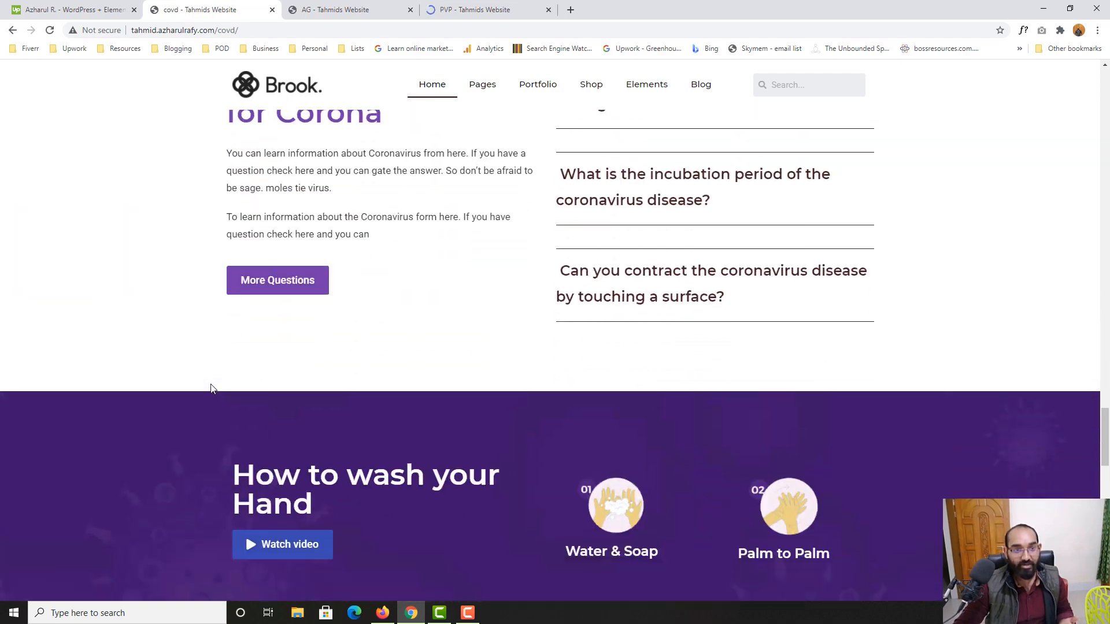
{"action": "left_click", "coordinate": [347, 9]}
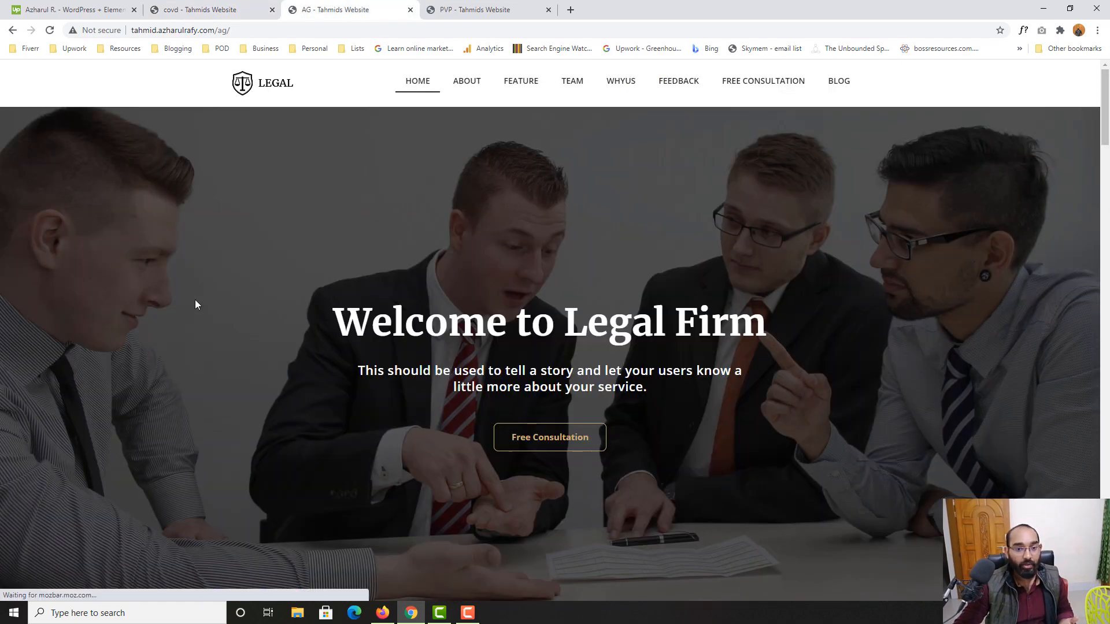
{"action": "scroll", "scroll_direction": "down", "scroll_amount": 3}
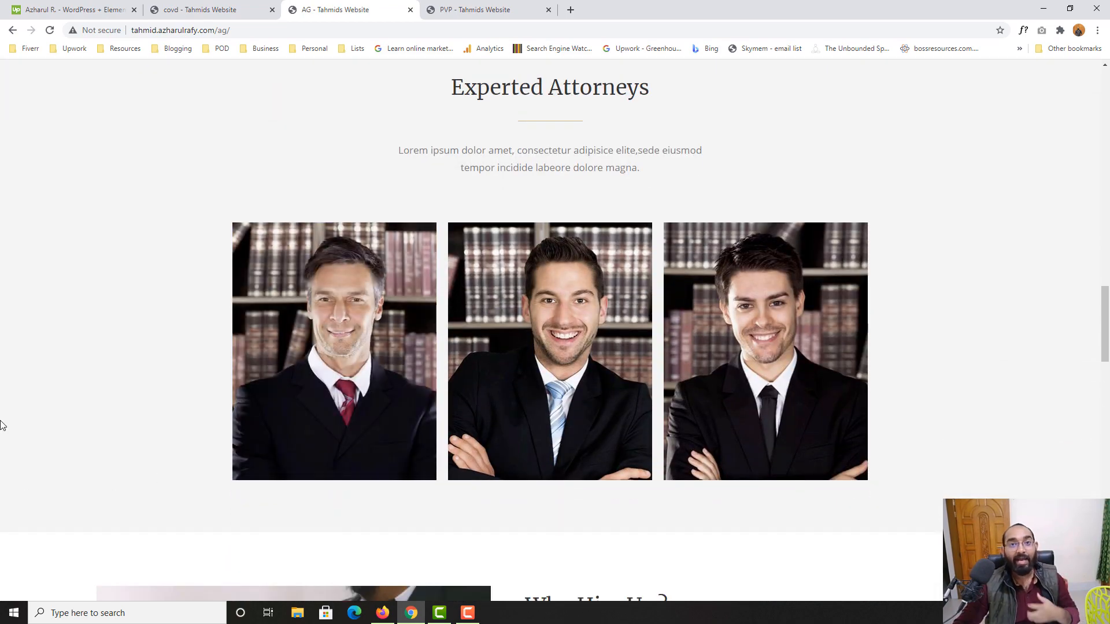
{"action": "scroll", "scroll_direction": "down", "scroll_amount": 3}
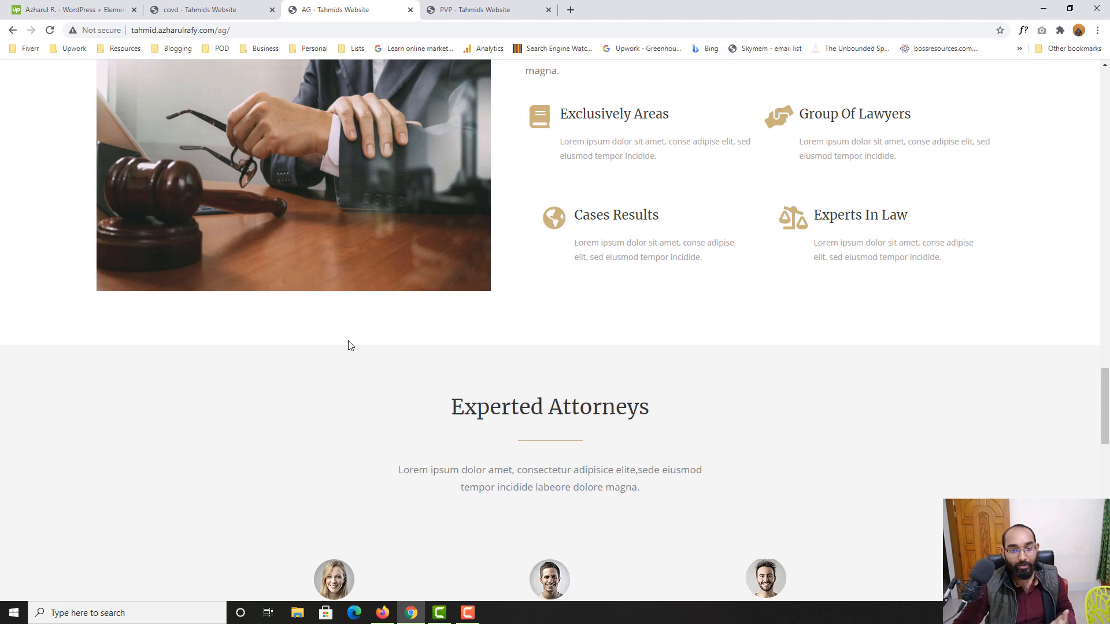
{"action": "scroll", "scroll_direction": "down", "scroll_amount": 3}
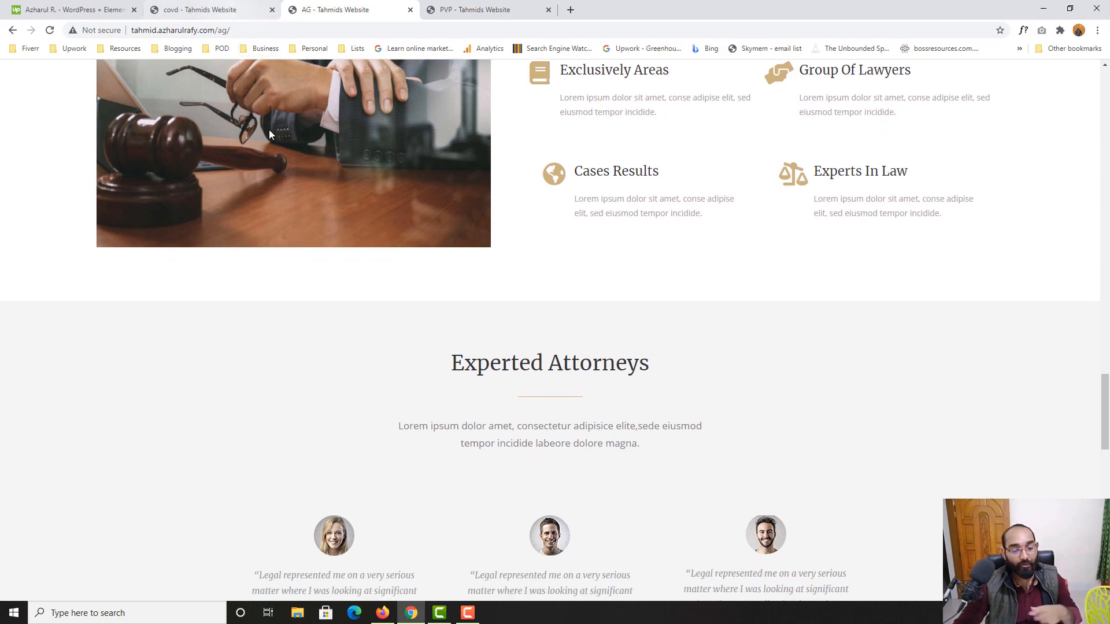
{"action": "scroll", "scroll_direction": "down", "scroll_amount": 3}
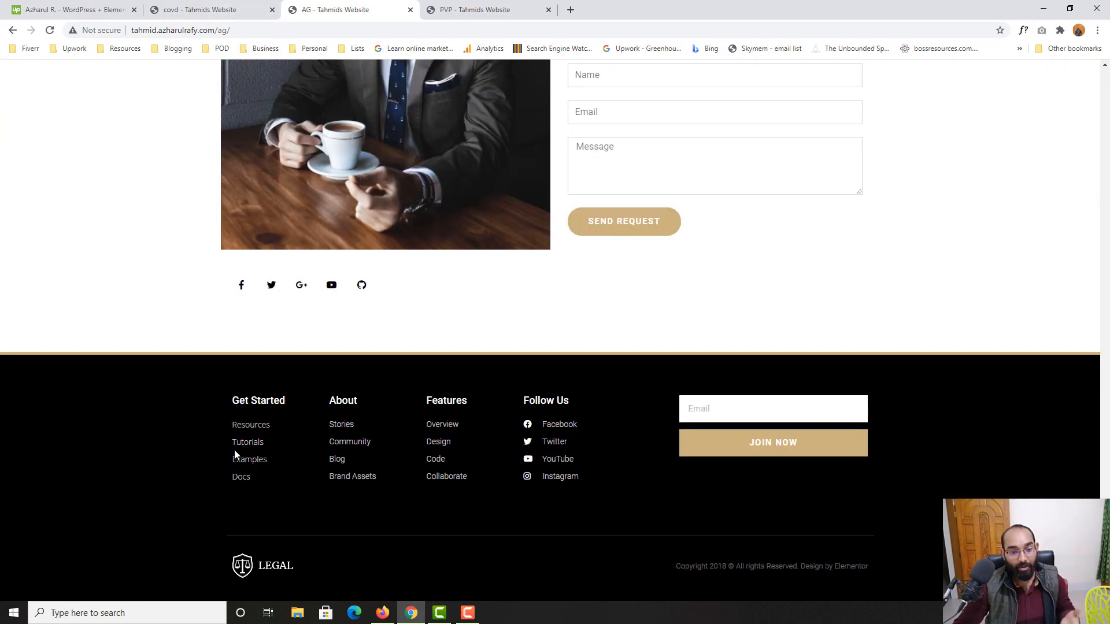
{"action": "left_click", "coordinate": [486, 9]}
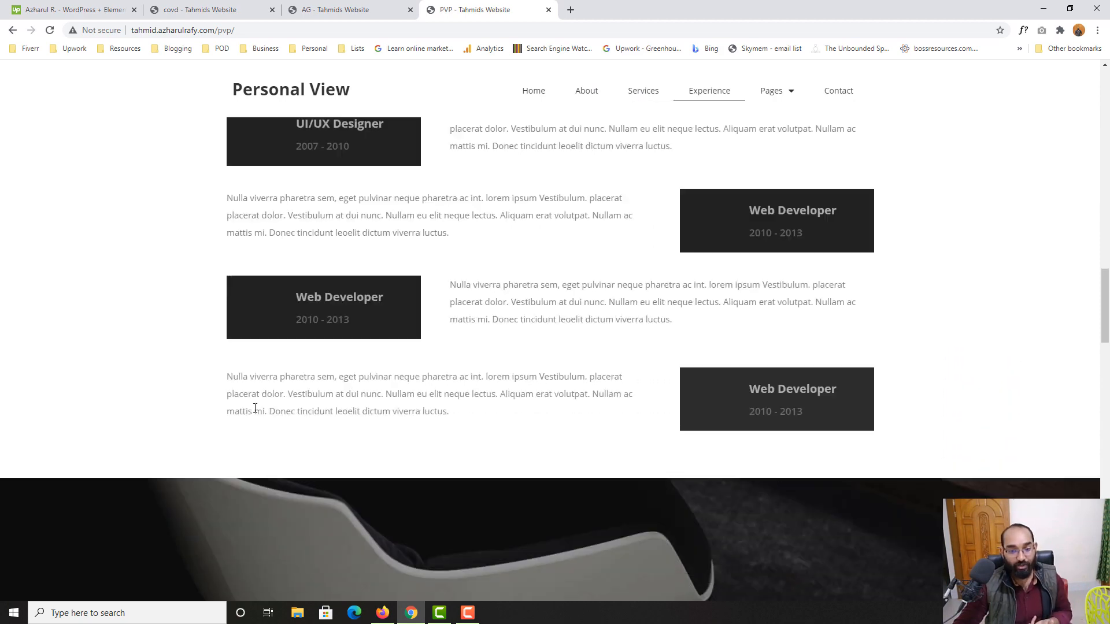
{"action": "scroll", "scroll_direction": "up", "scroll_amount": 3}
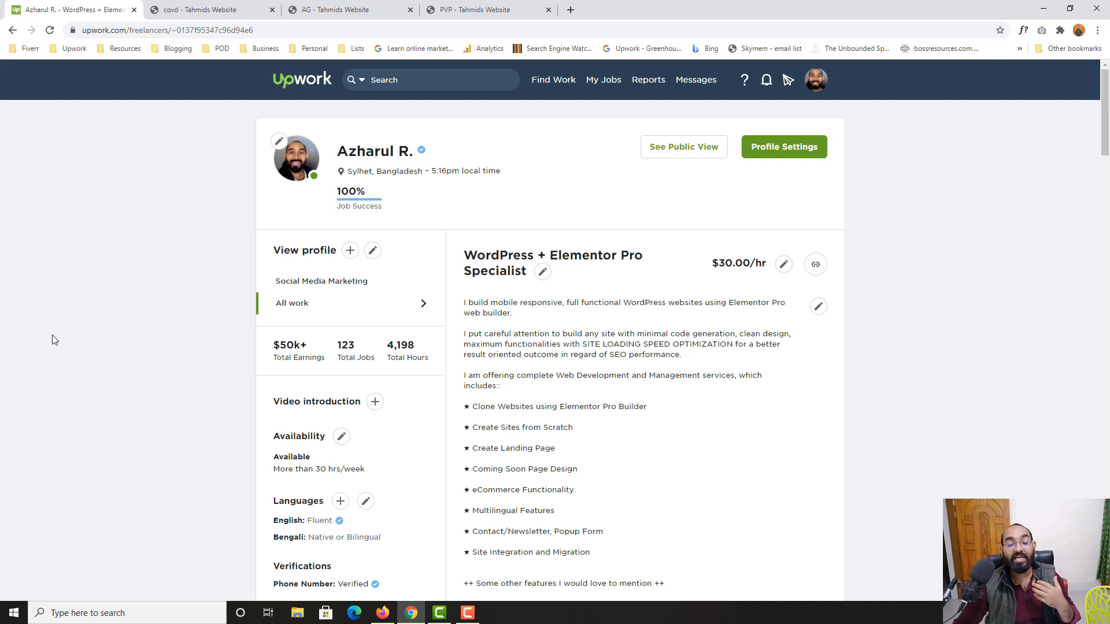
{"action": "mouse_move", "coordinate": [467, 181]}
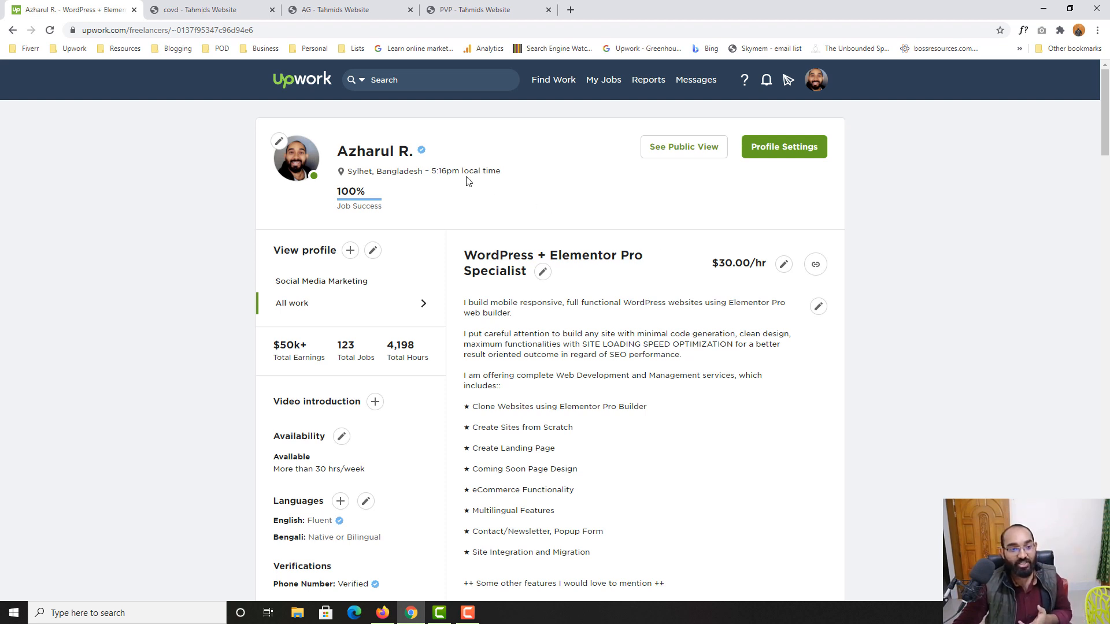
{"action": "mouse_move", "coordinate": [677, 272]}
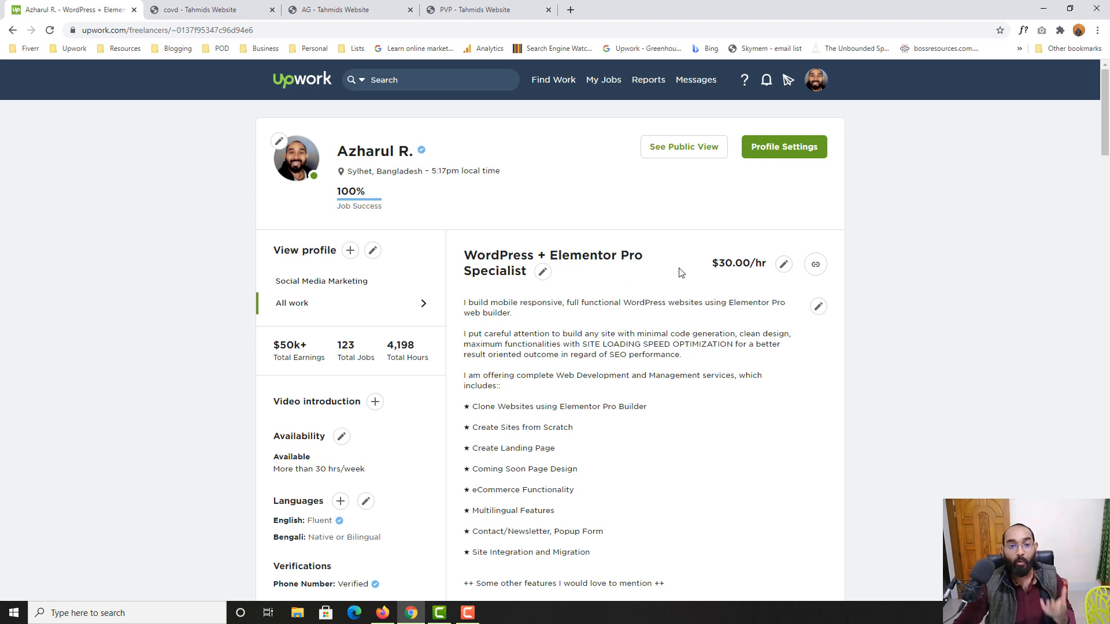
{"action": "scroll", "scroll_direction": "down", "scroll_amount": 3}
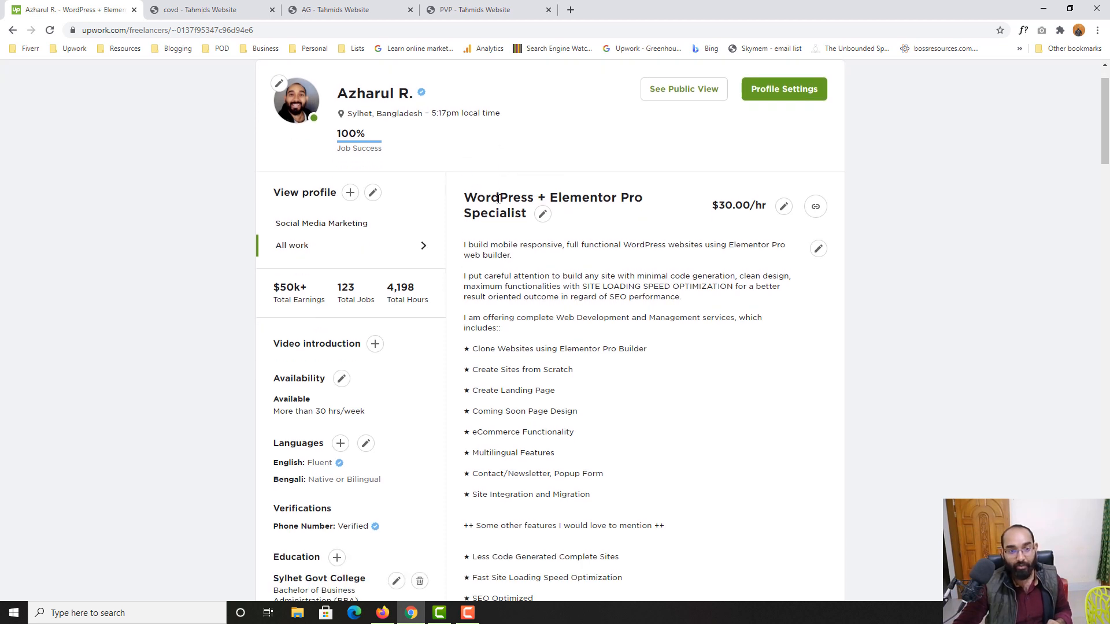
{"action": "mouse_move", "coordinate": [542, 213]}
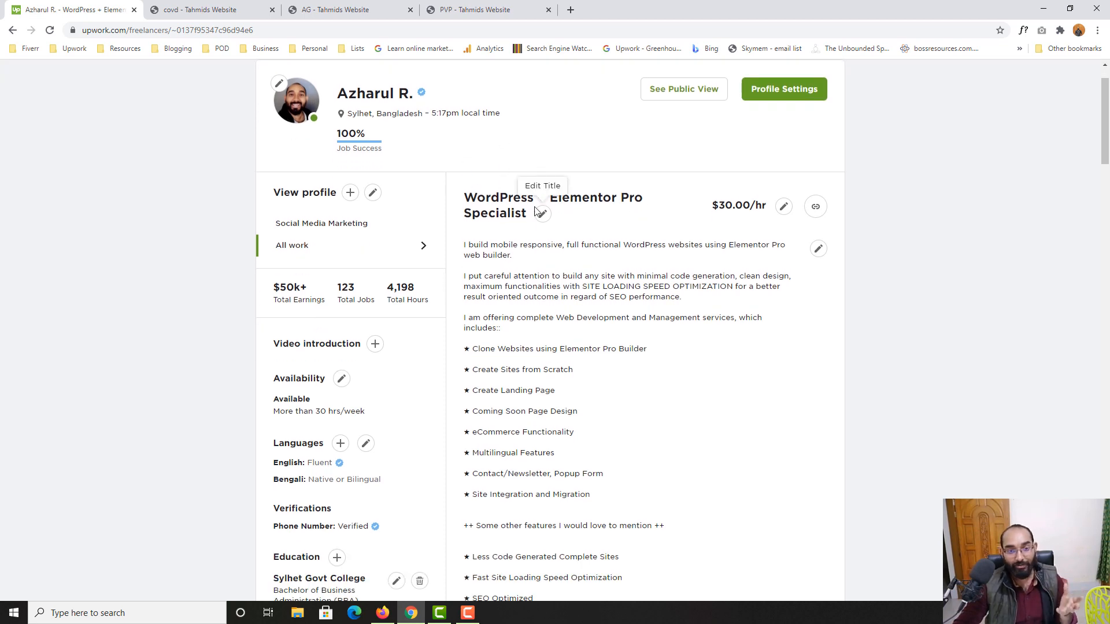
{"action": "scroll", "scroll_direction": "down", "scroll_amount": 3}
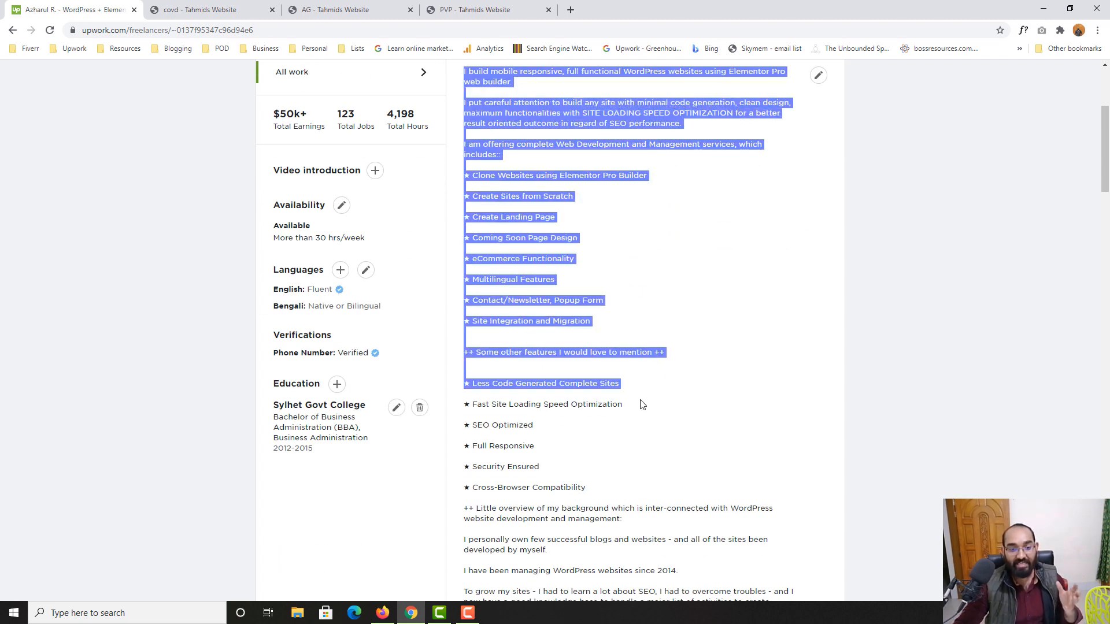
{"action": "scroll", "scroll_direction": "down", "scroll_amount": 3}
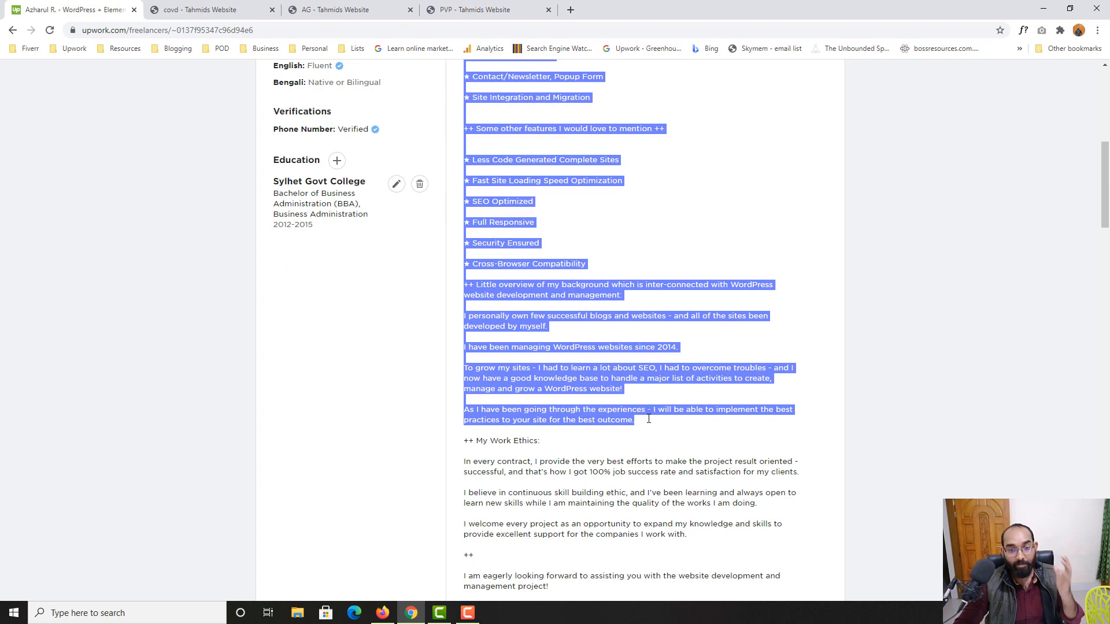
{"action": "scroll", "scroll_direction": "down", "scroll_amount": 3}
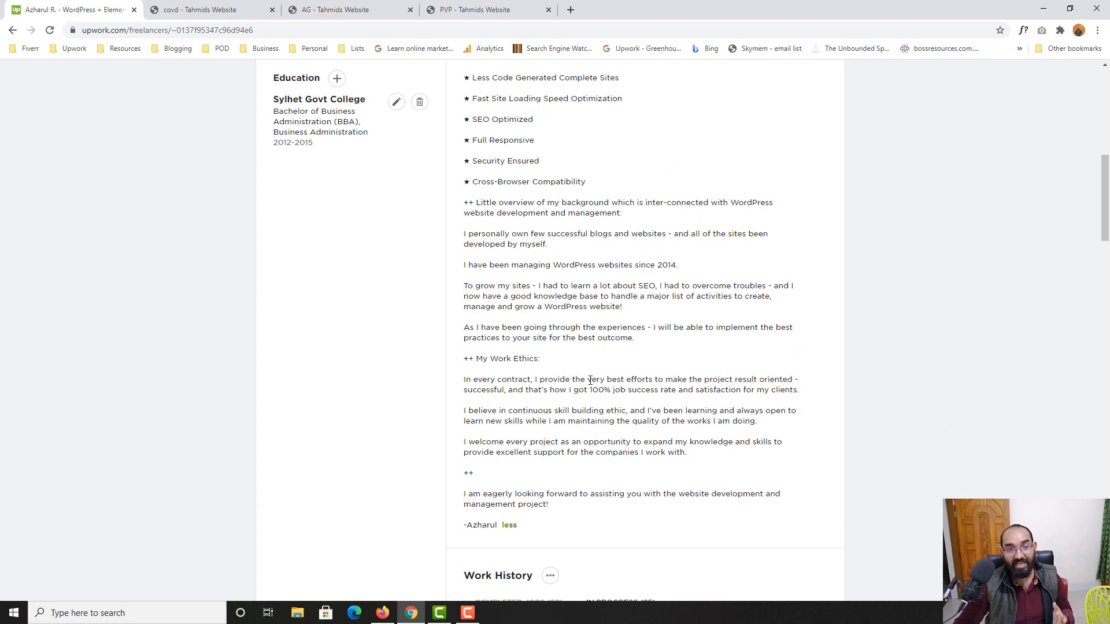
{"action": "scroll", "scroll_direction": "up", "scroll_amount": 3}
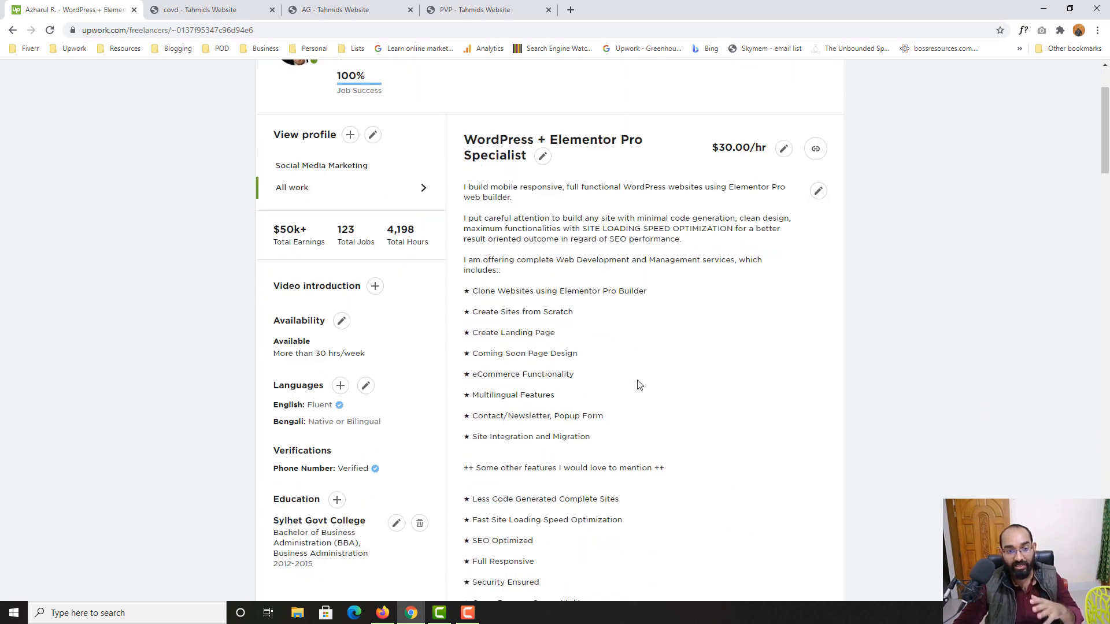
{"action": "scroll", "scroll_direction": "down", "scroll_amount": 3}
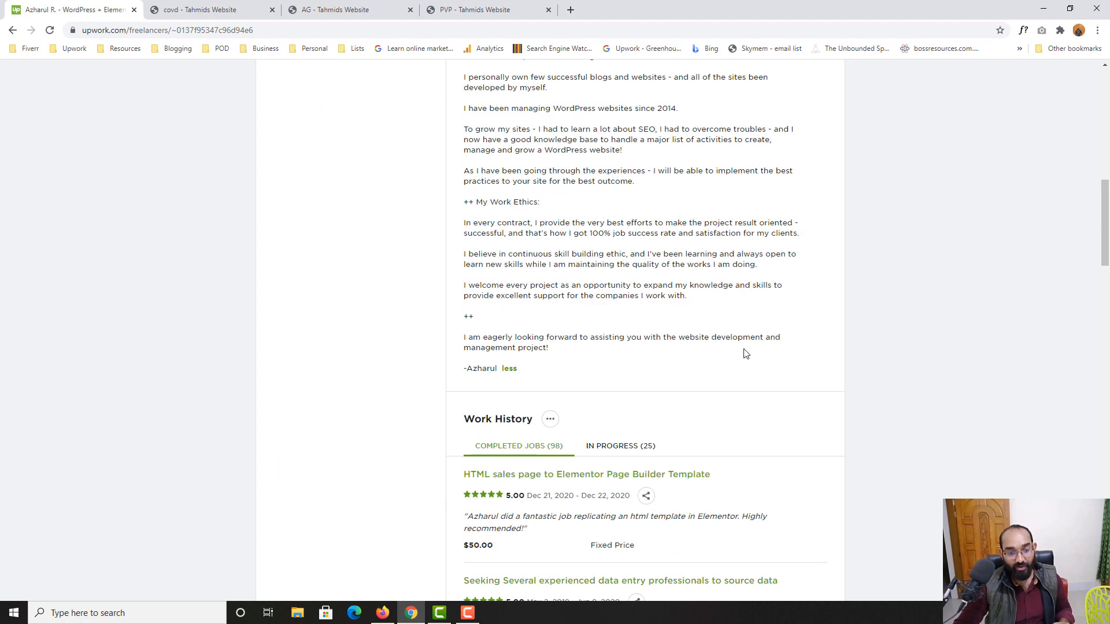
{"action": "mouse_move", "coordinate": [569, 480]}
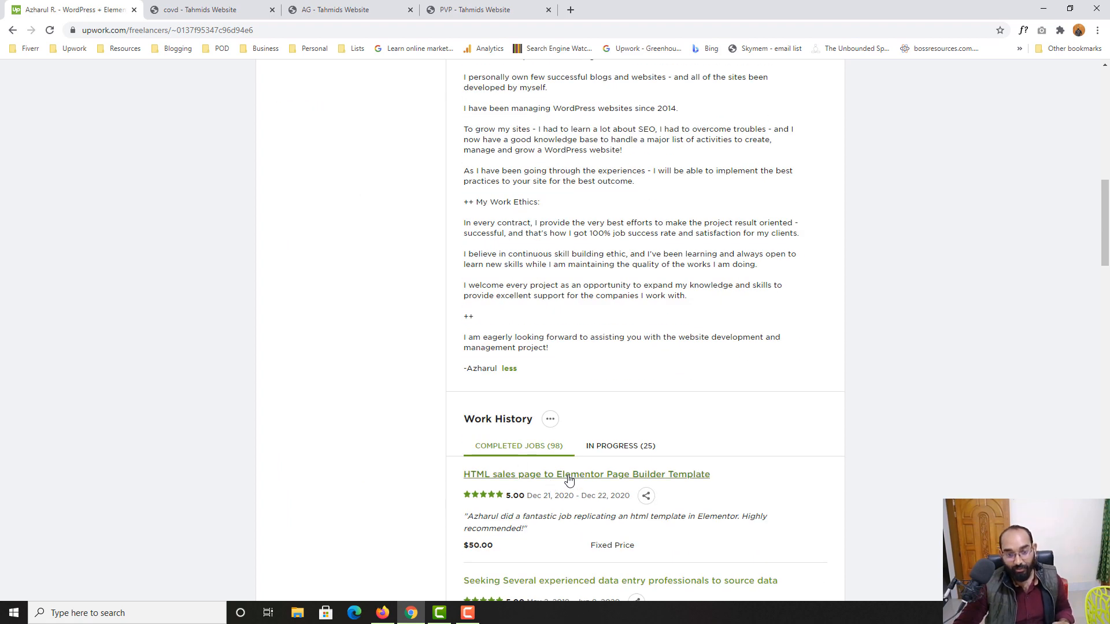
Step: Read the client feedback on the 'HTML sales page to Elementor Page Builder Template' job
{"action": "left_click", "coordinate": [586, 474]}
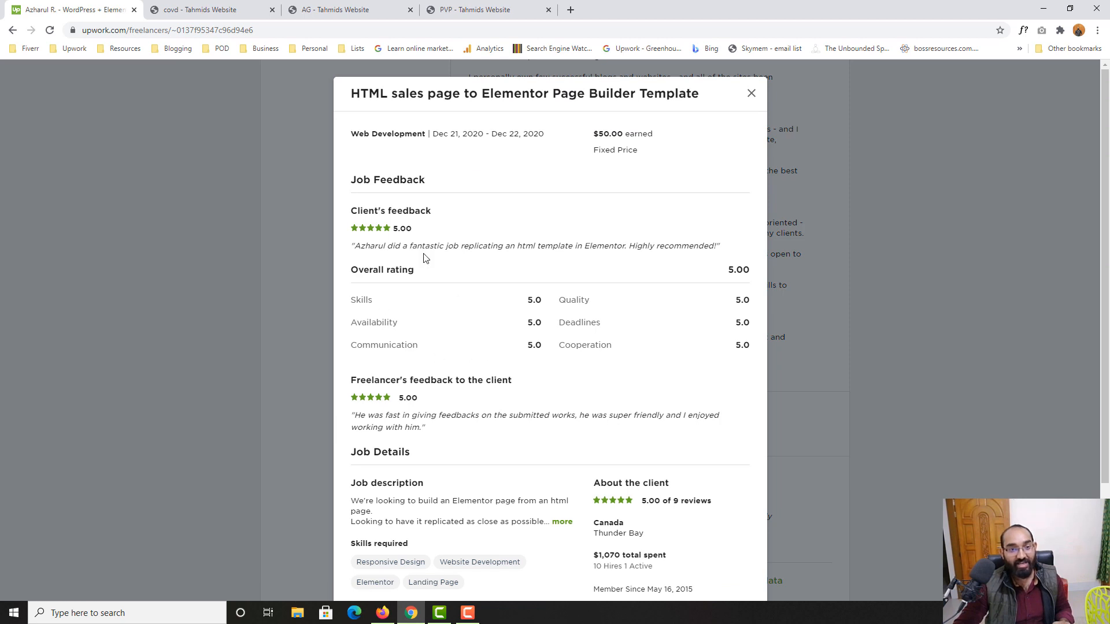
{"action": "triple_click", "coordinate": [531, 246]}
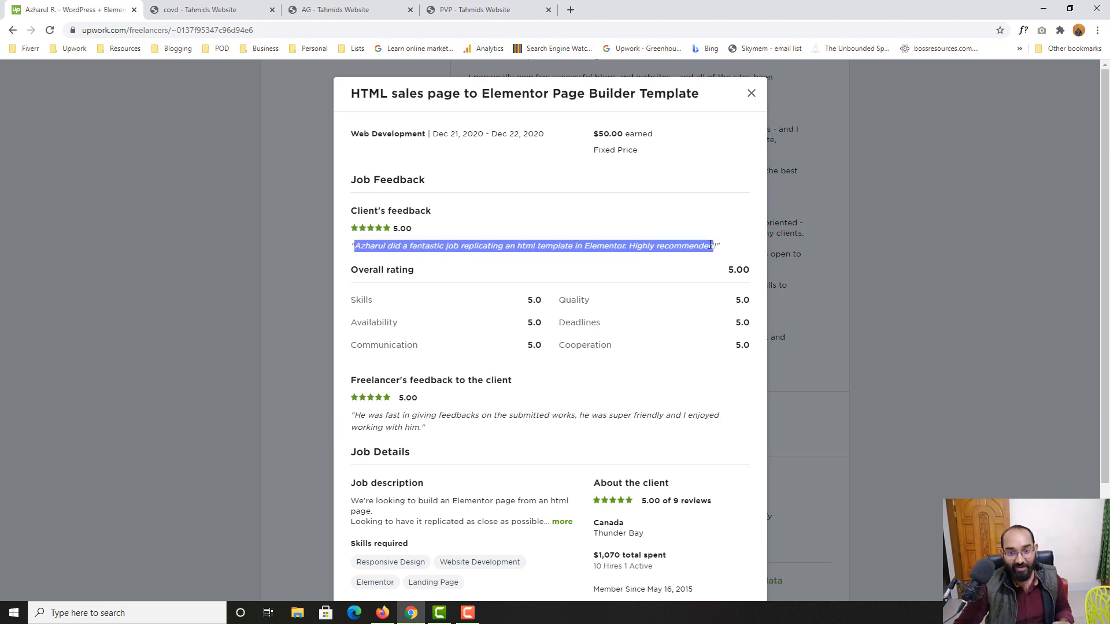
{"action": "scroll", "scroll_direction": "down", "scroll_amount": 3}
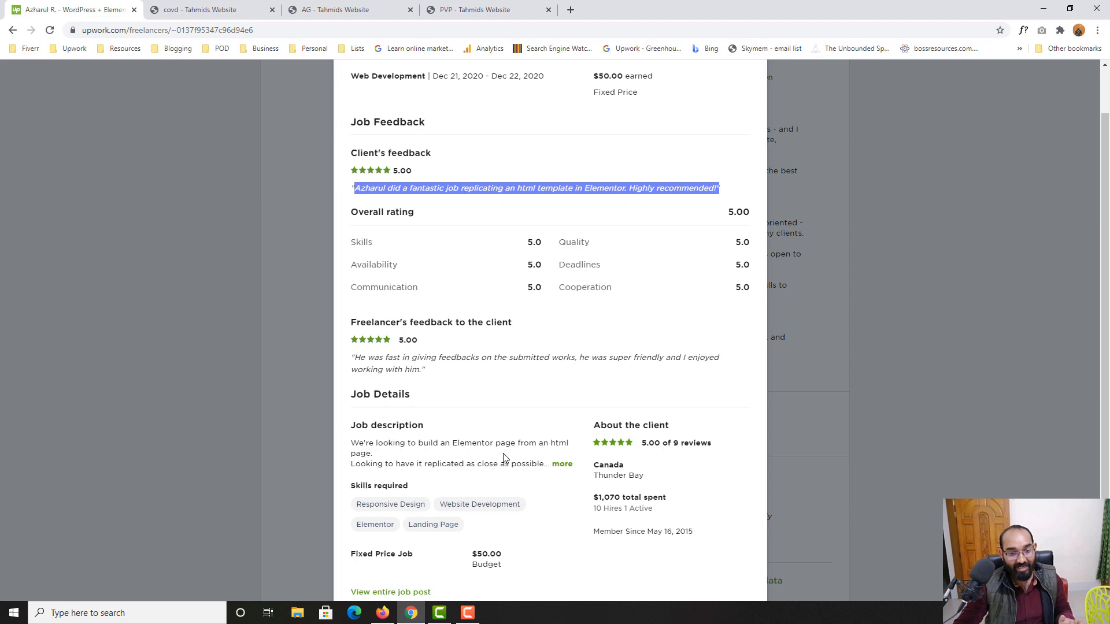
{"action": "mouse_move", "coordinate": [281, 419]}
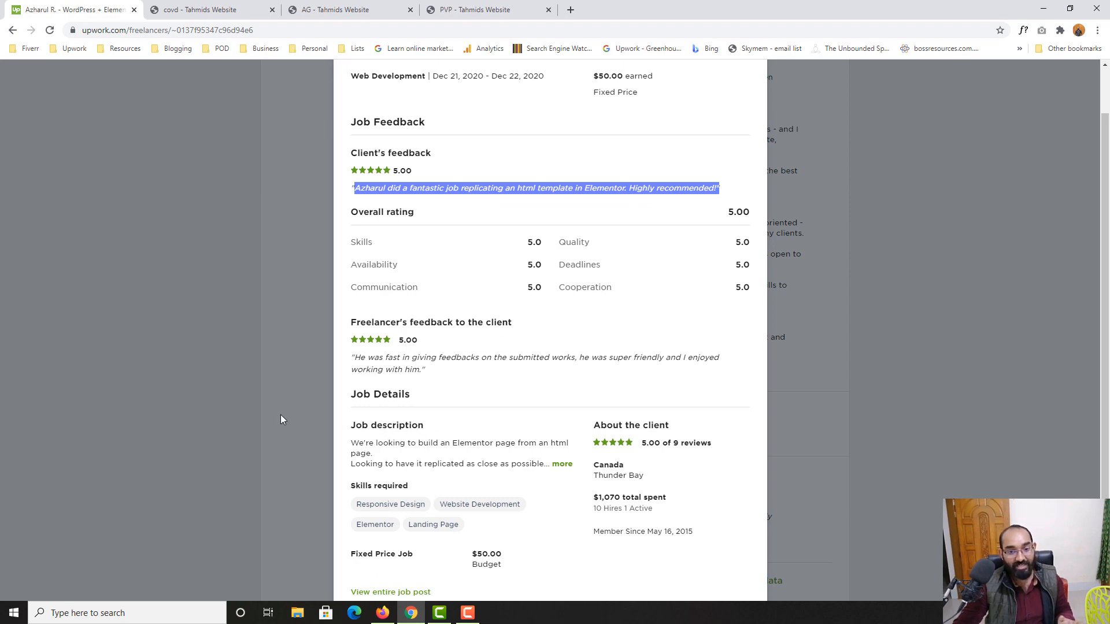
{"action": "scroll", "scroll_direction": "up", "scroll_amount": 3}
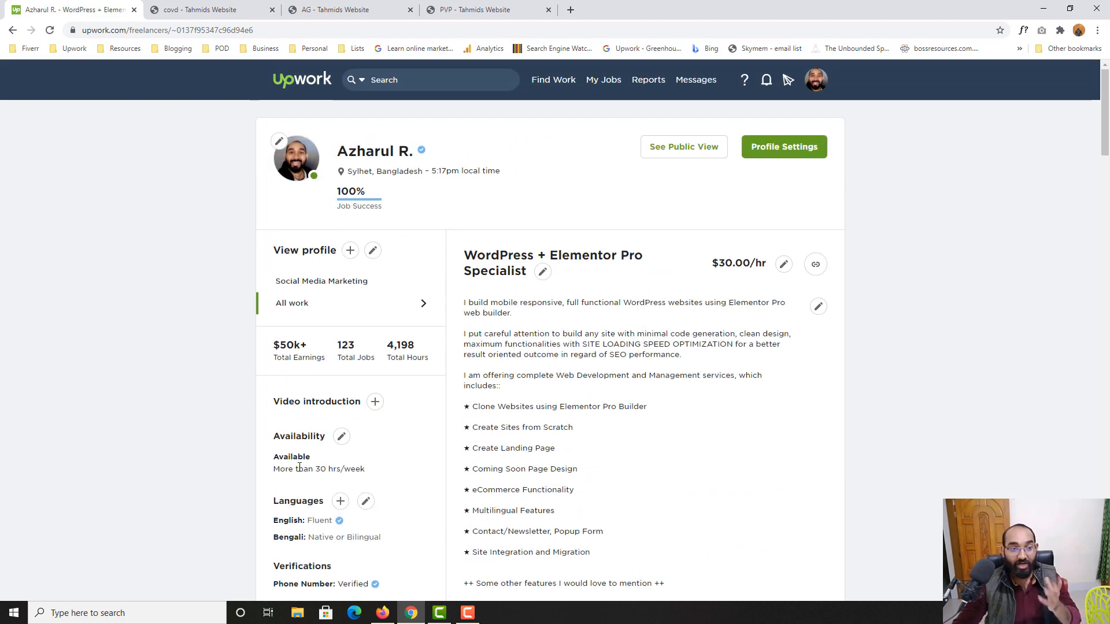
{"action": "left_click", "coordinate": [488, 9]}
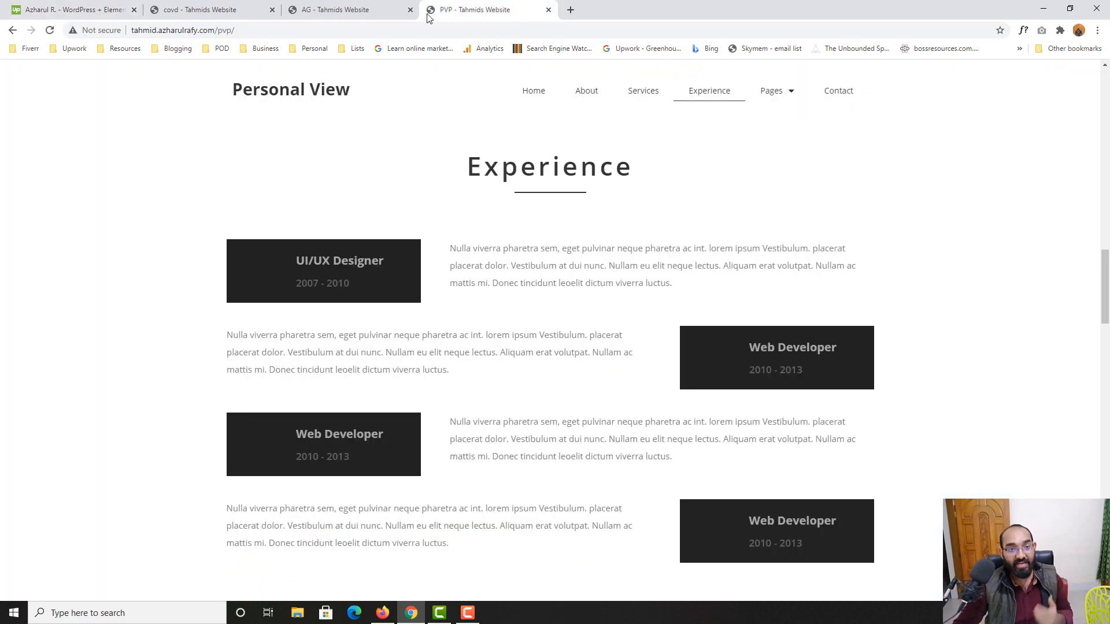
Step: Return the Personal View site to its Home hero section via its navigation bar
{"action": "left_click", "coordinate": [533, 91]}
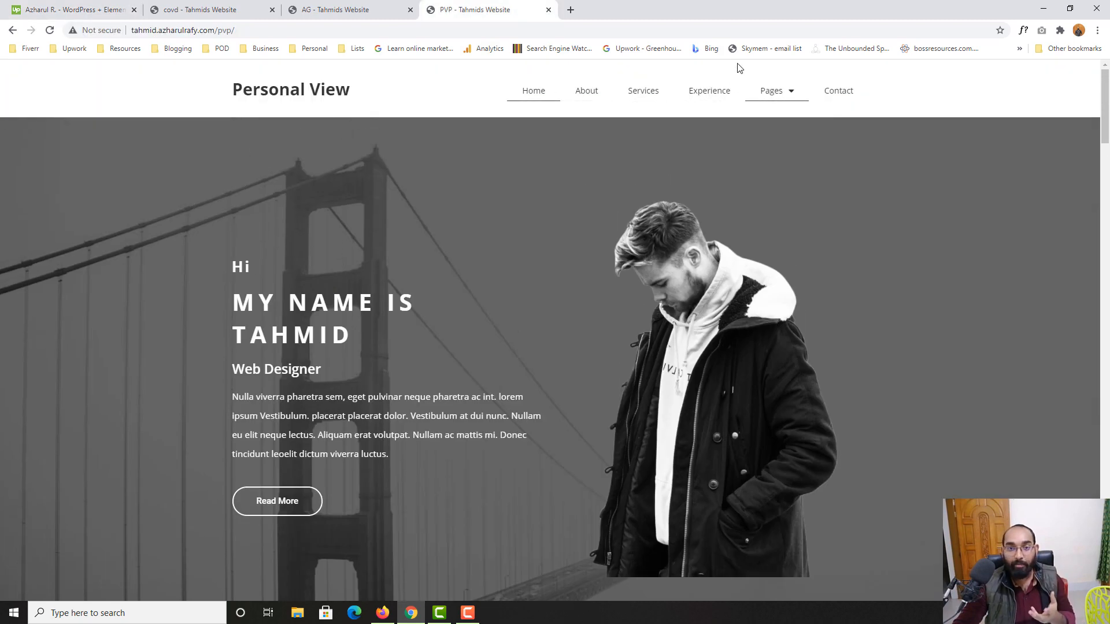
{"action": "left_click", "coordinate": [771, 91]}
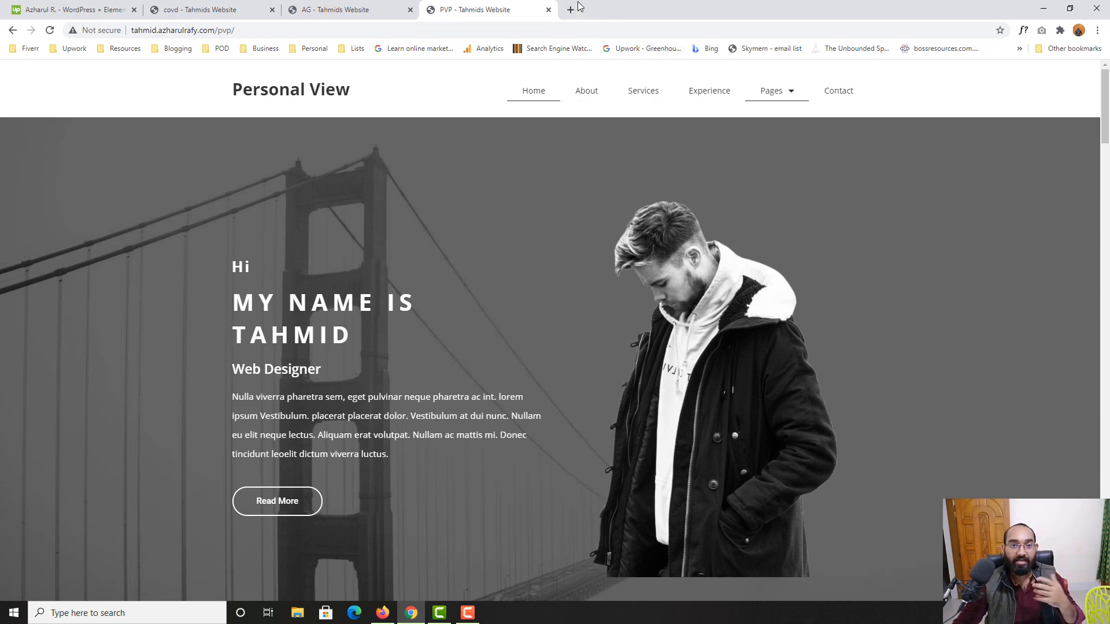
{"action": "mouse_move", "coordinate": [568, 29]}
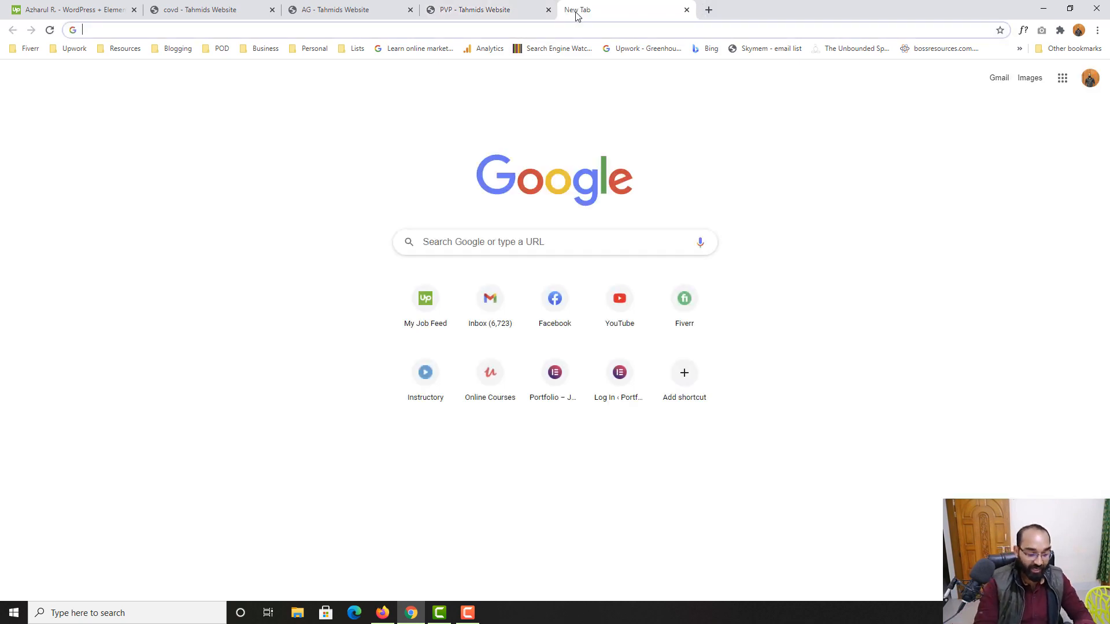
Step: Google 'portfolio website templates' from the address bar
{"action": "type", "text": "port"}
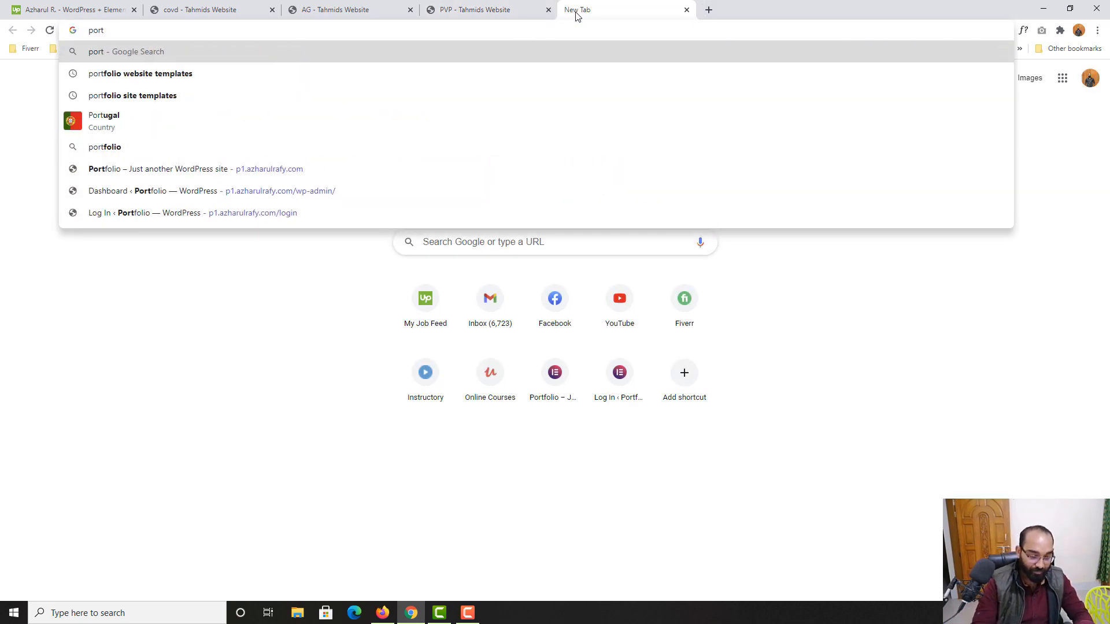
{"action": "type", "text": "portfolio website templates"}
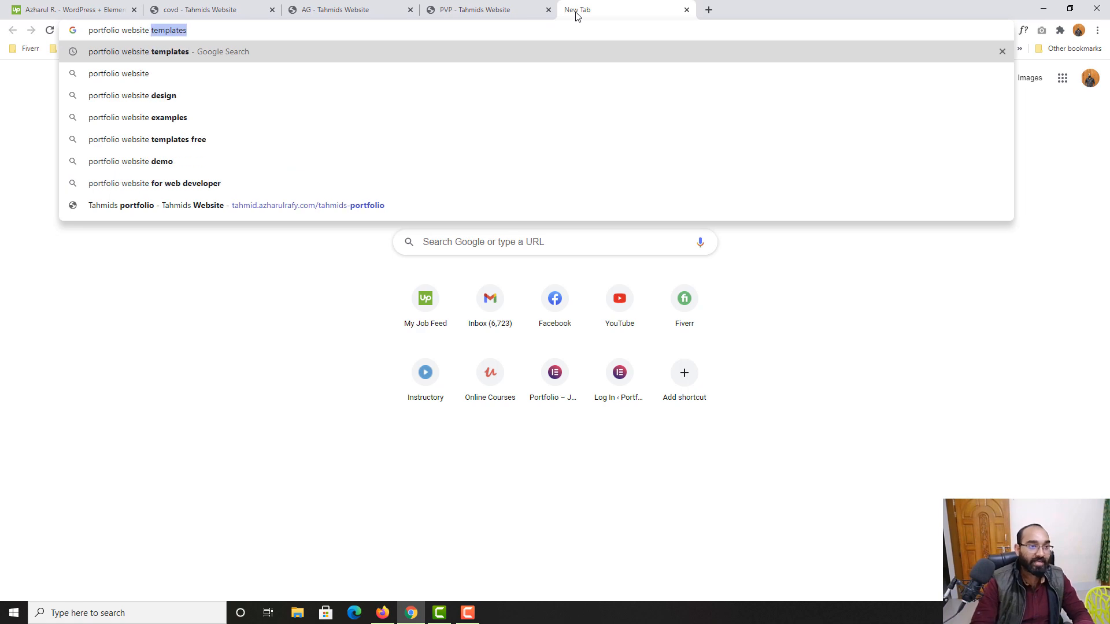
{"action": "key", "text": "Return"}
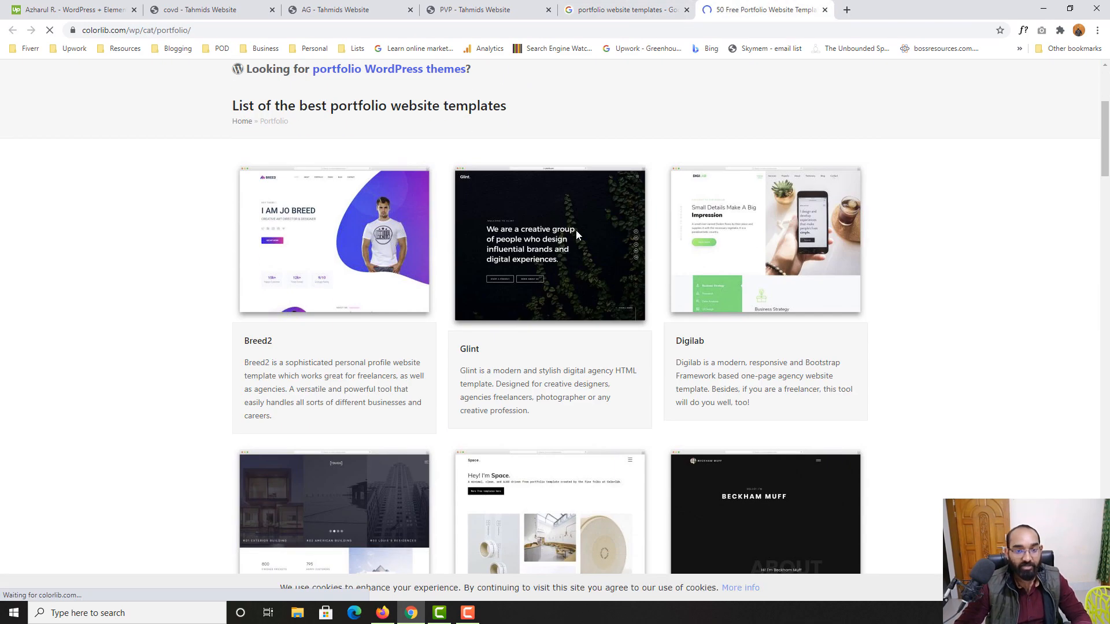
Step: Open Colorlib's Rezume template page, glancing at the Personal View and covd tabs
{"action": "scroll", "scroll_direction": "down", "scroll_amount": 3}
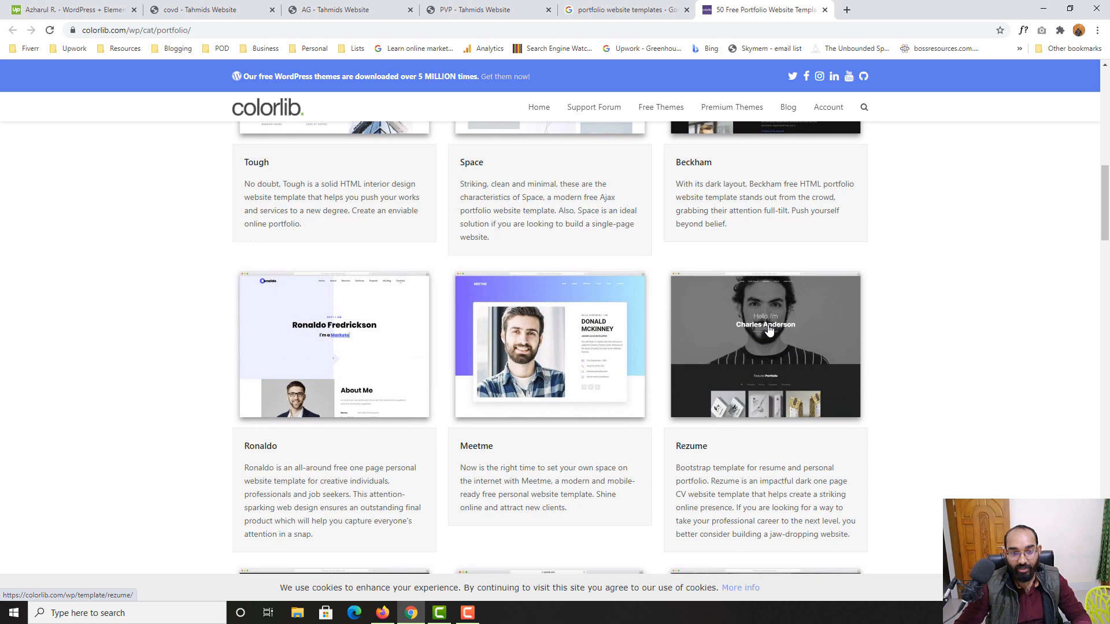
{"action": "left_click", "coordinate": [764, 344]}
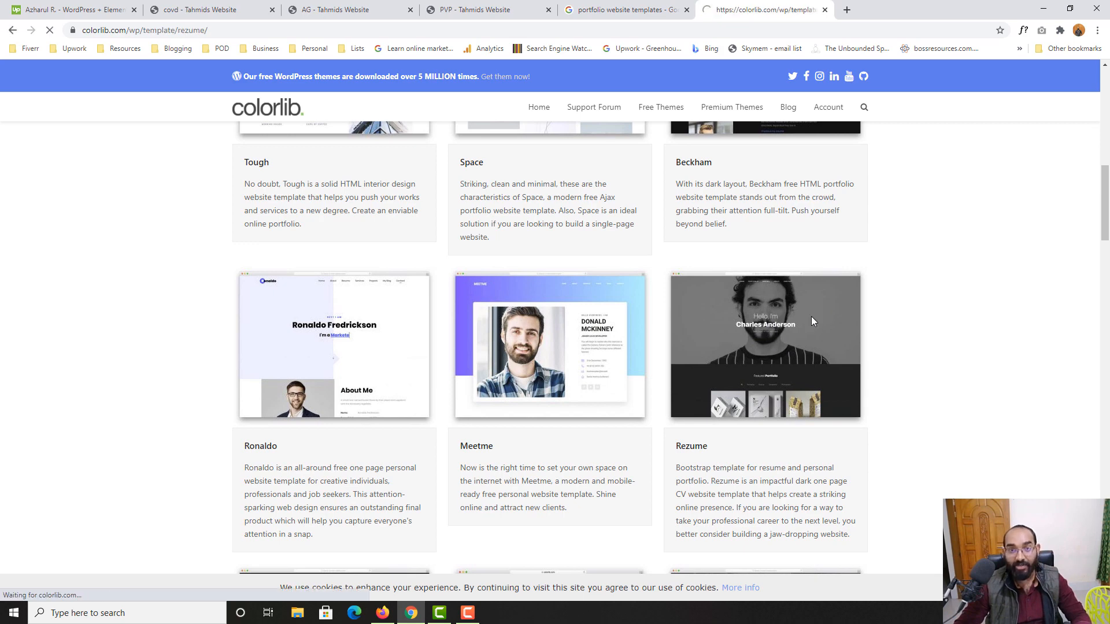
{"action": "left_click", "coordinate": [764, 346]}
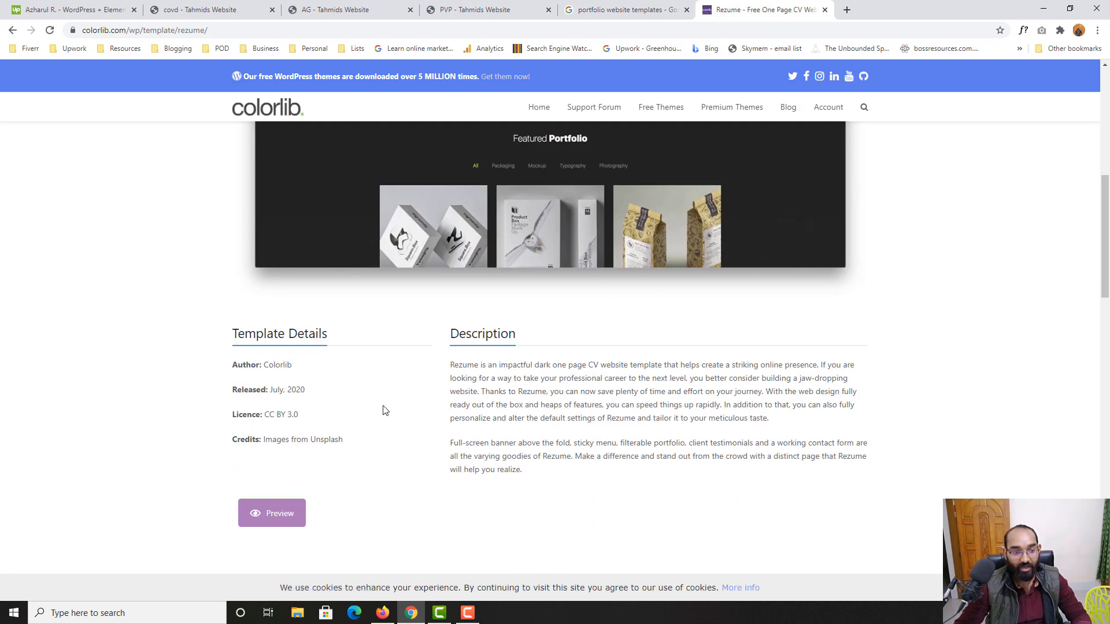
{"action": "left_click", "coordinate": [488, 10]}
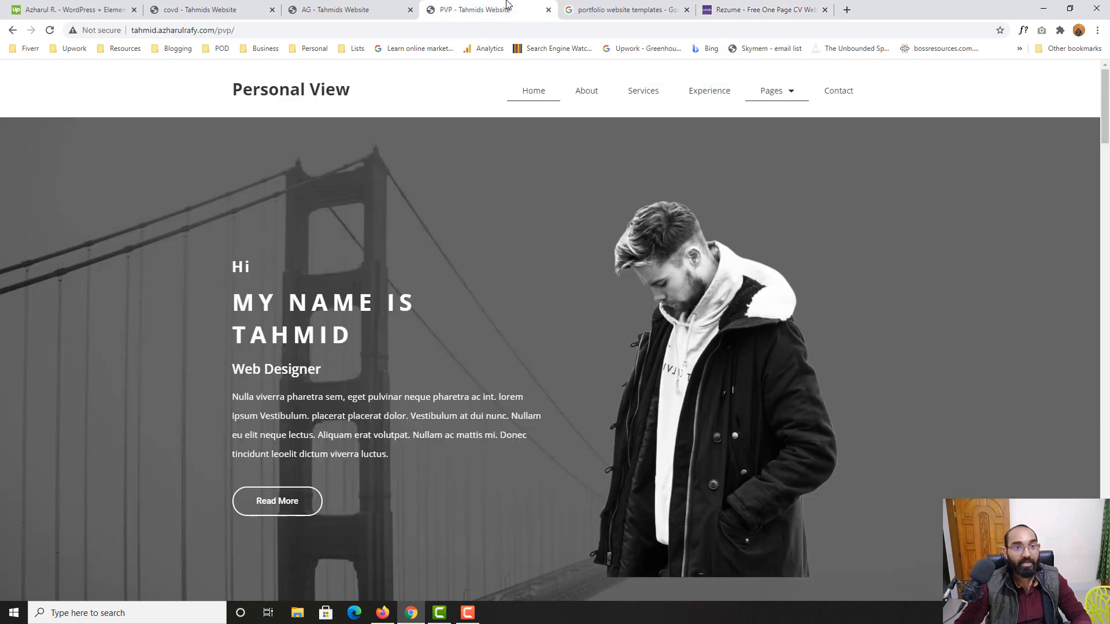
{"action": "left_click", "coordinate": [208, 9]}
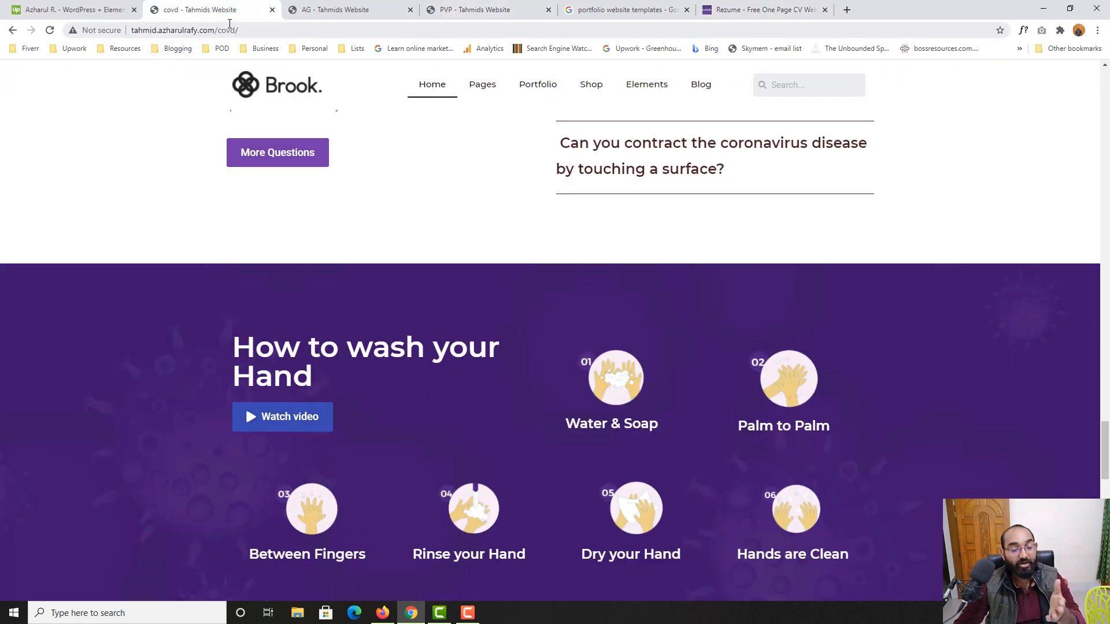
{"action": "left_click", "coordinate": [761, 9]}
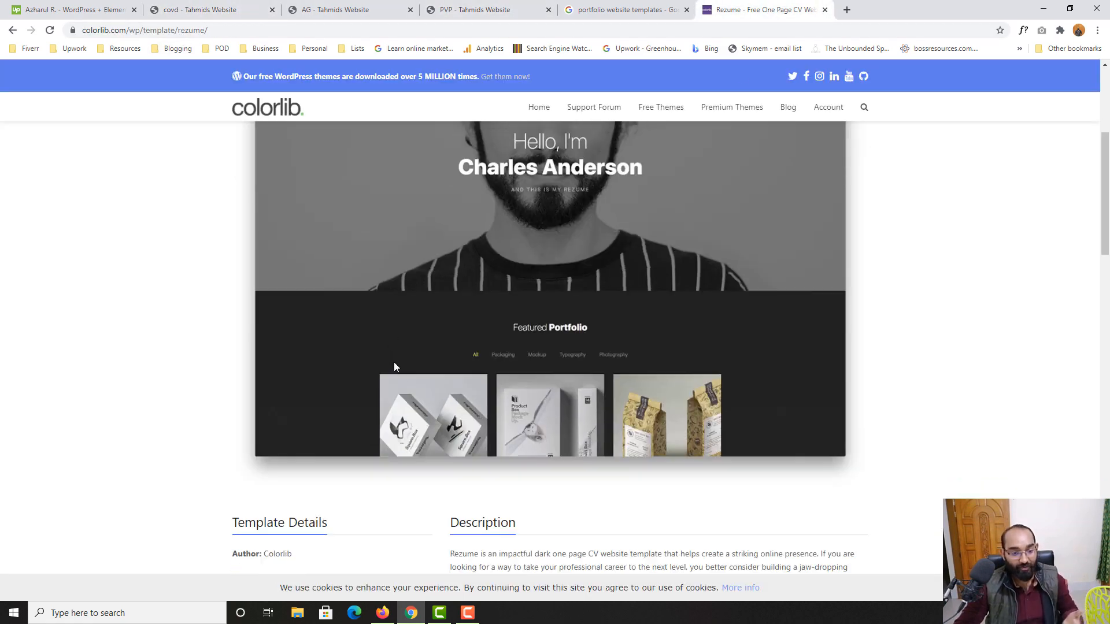
Step: Close the Google search results tab and go back to the Upwork profile tab
{"action": "scroll", "scroll_direction": "up", "scroll_amount": 3}
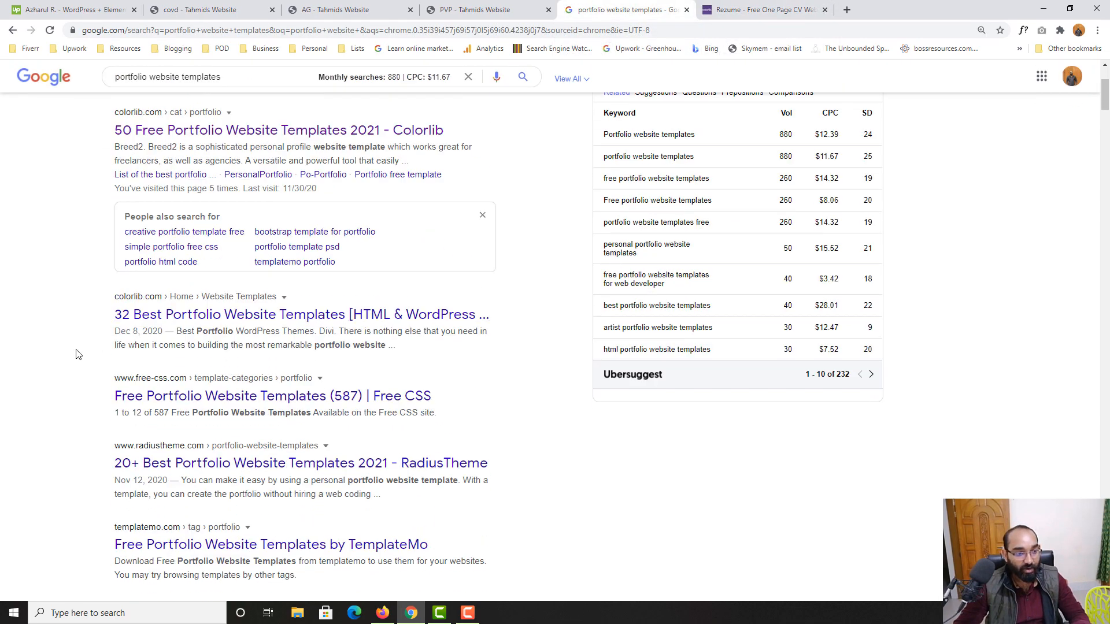
{"action": "scroll", "scroll_direction": "up", "scroll_amount": 3}
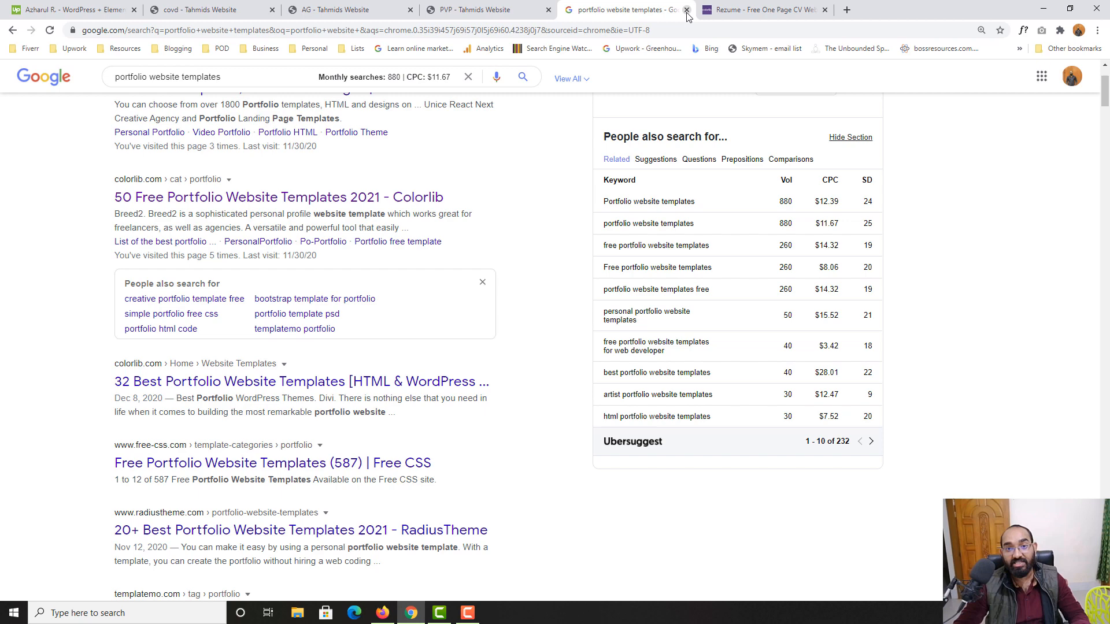
{"action": "left_click", "coordinate": [685, 9]}
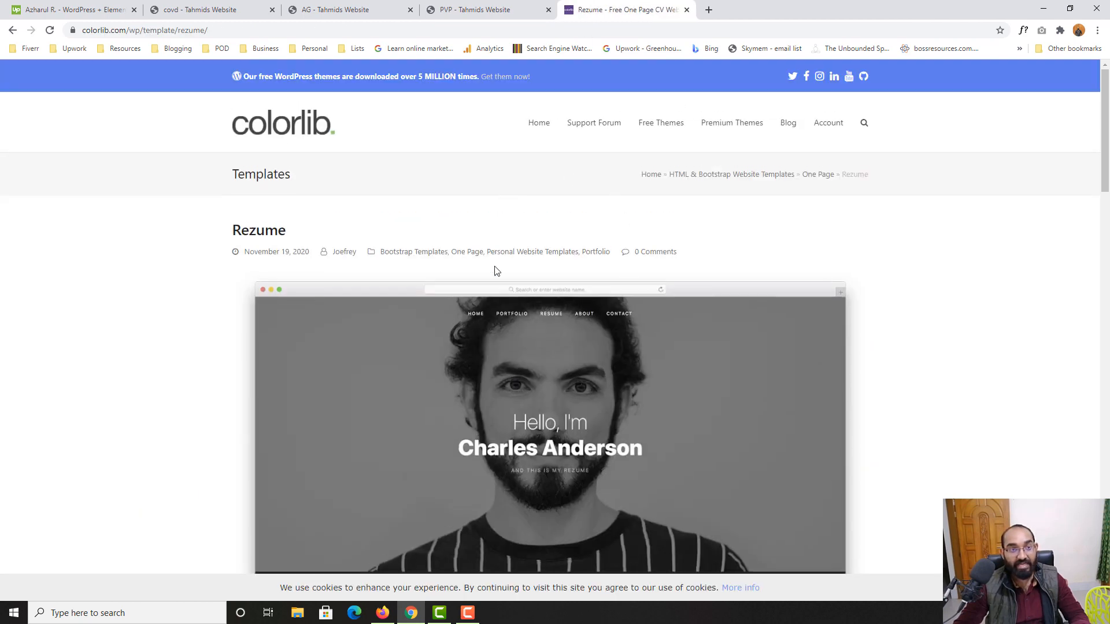
{"action": "mouse_move", "coordinate": [350, 10]}
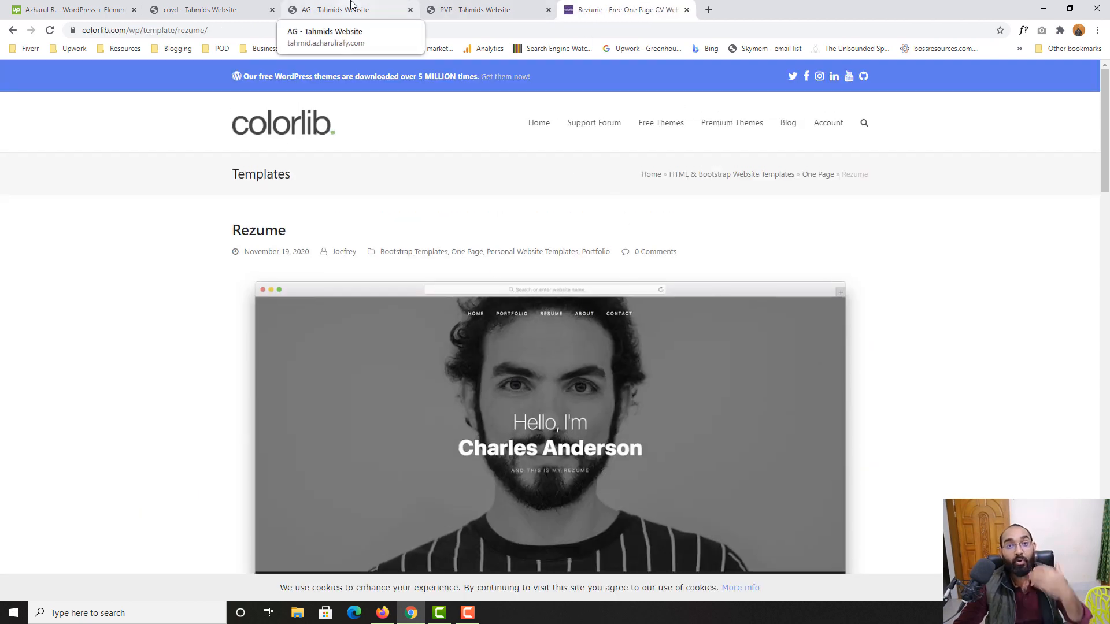
{"action": "mouse_move", "coordinate": [91, 440]}
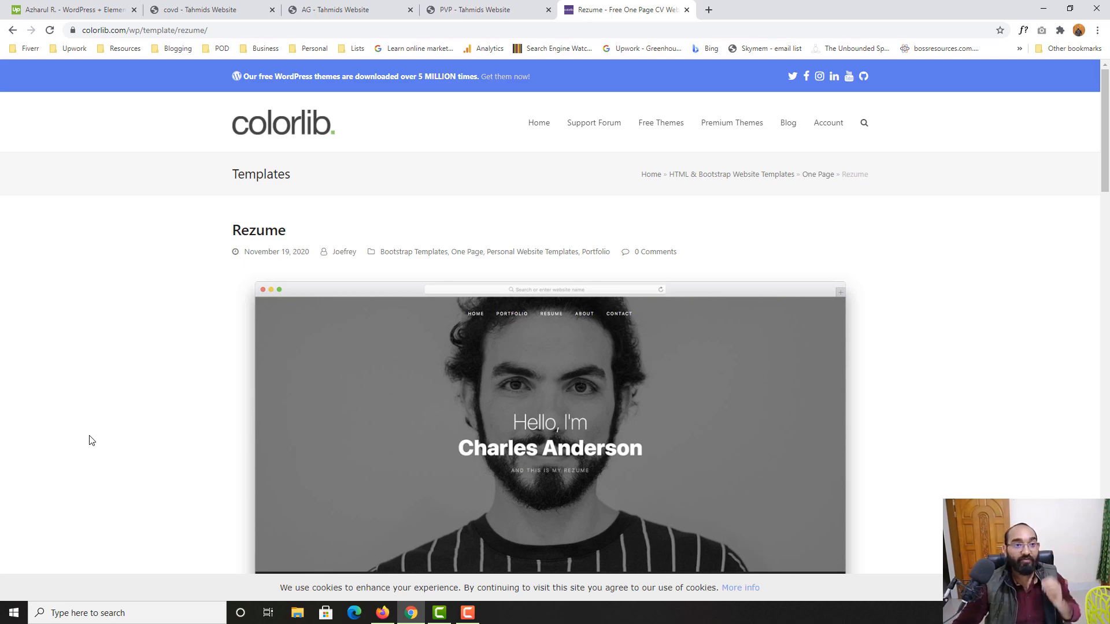
{"action": "left_click", "coordinate": [205, 10]}
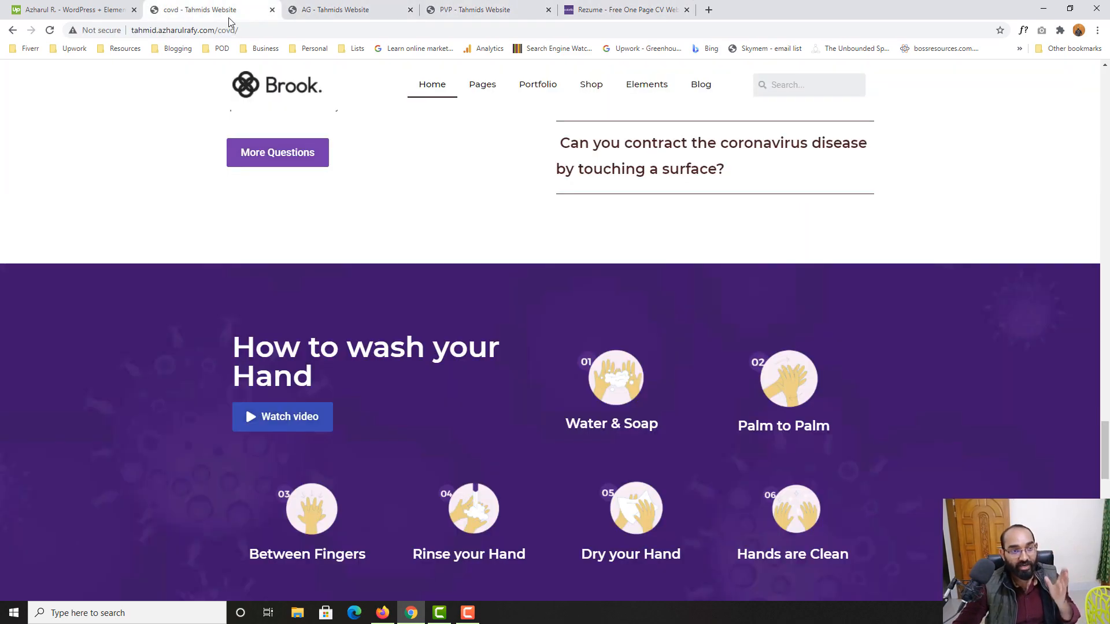
{"action": "scroll", "scroll_direction": "up", "scroll_amount": 3}
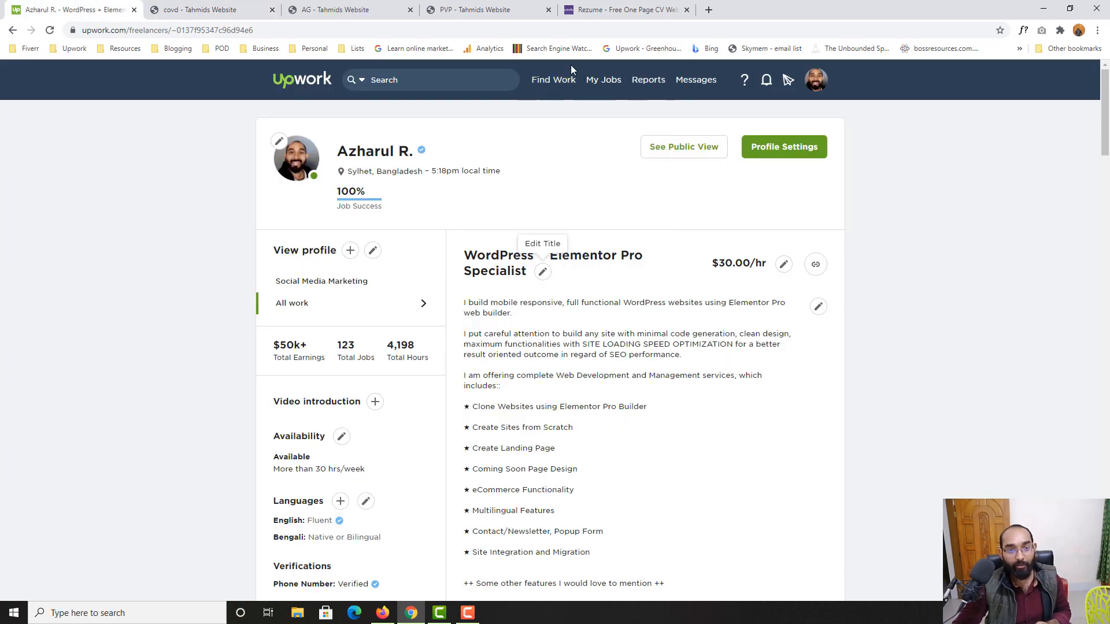
Step: Search the Upwork Find Work job feed for 'elementor'
{"action": "left_click", "coordinate": [553, 79]}
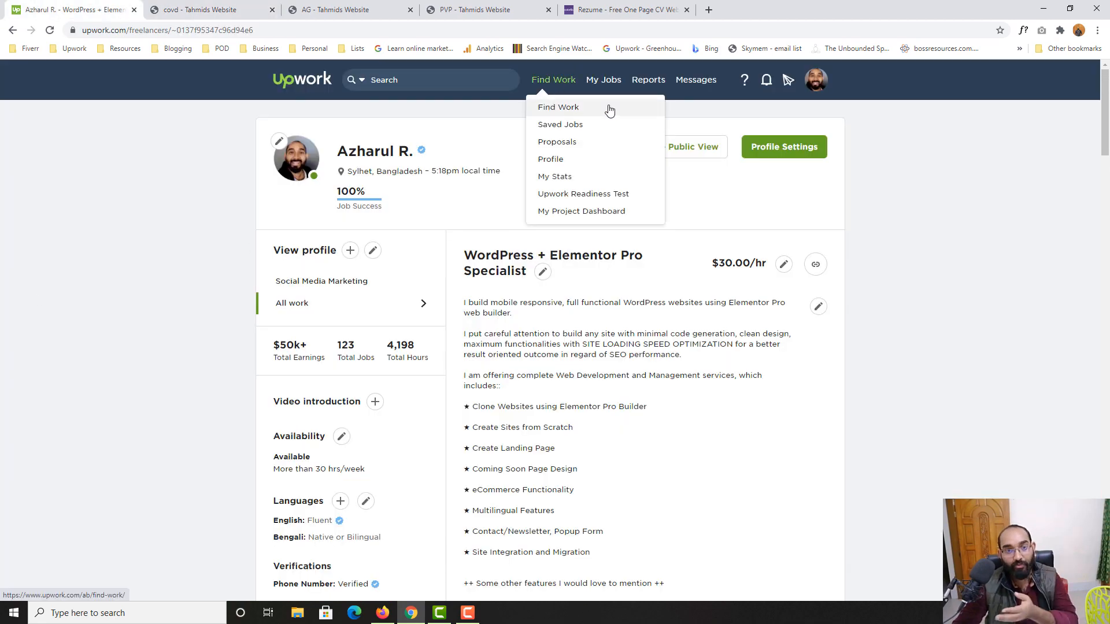
{"action": "left_click", "coordinate": [559, 106]}
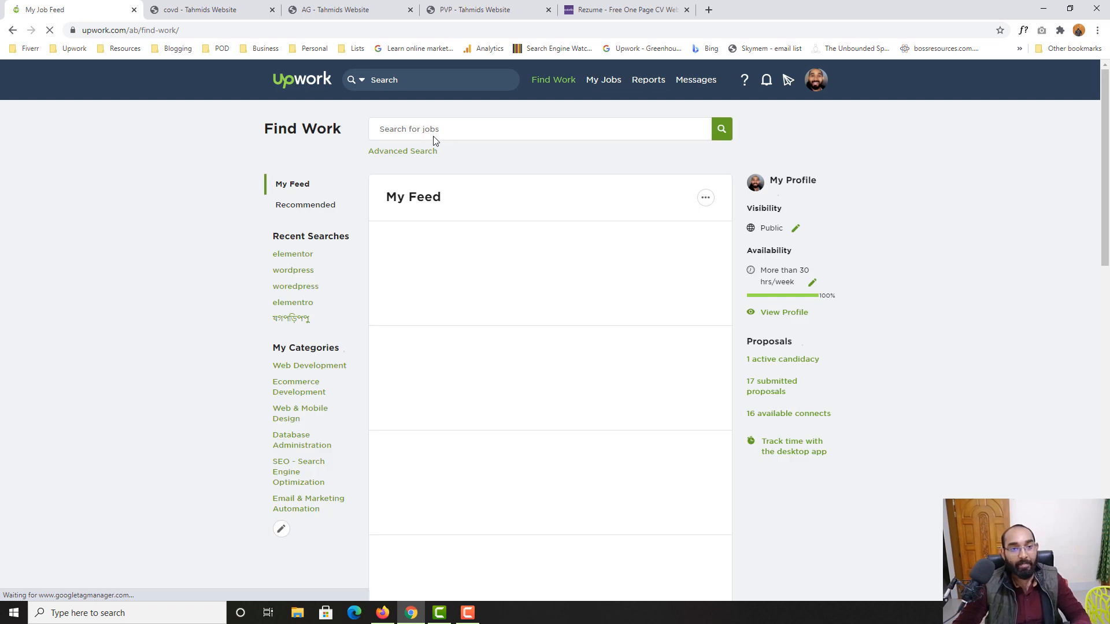
{"action": "left_click", "coordinate": [456, 129]}
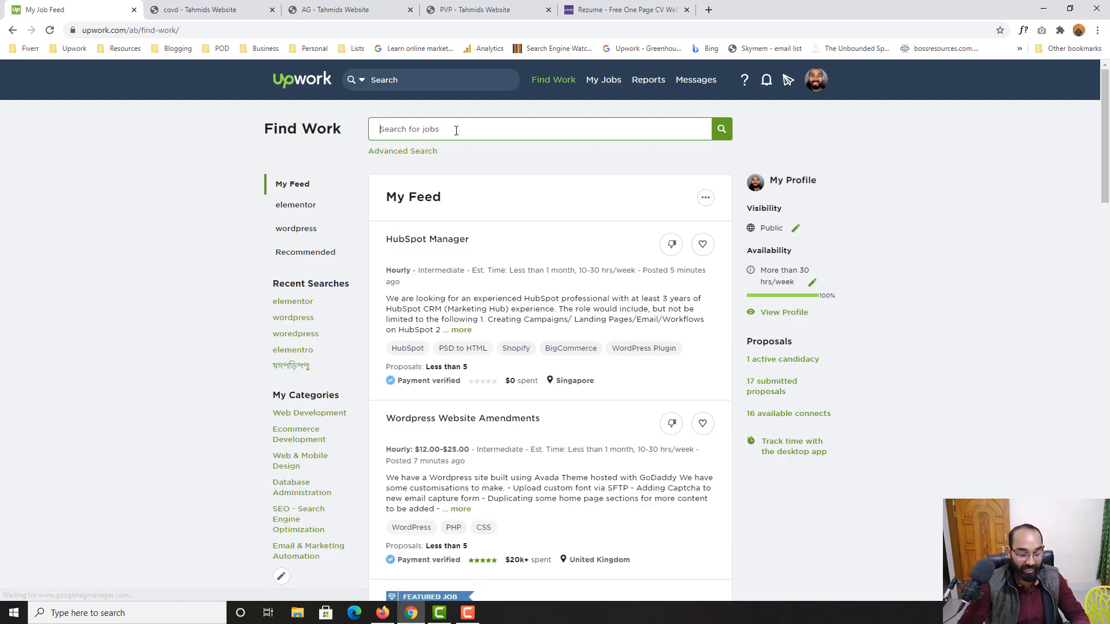
{"action": "type", "text": "elementor"}
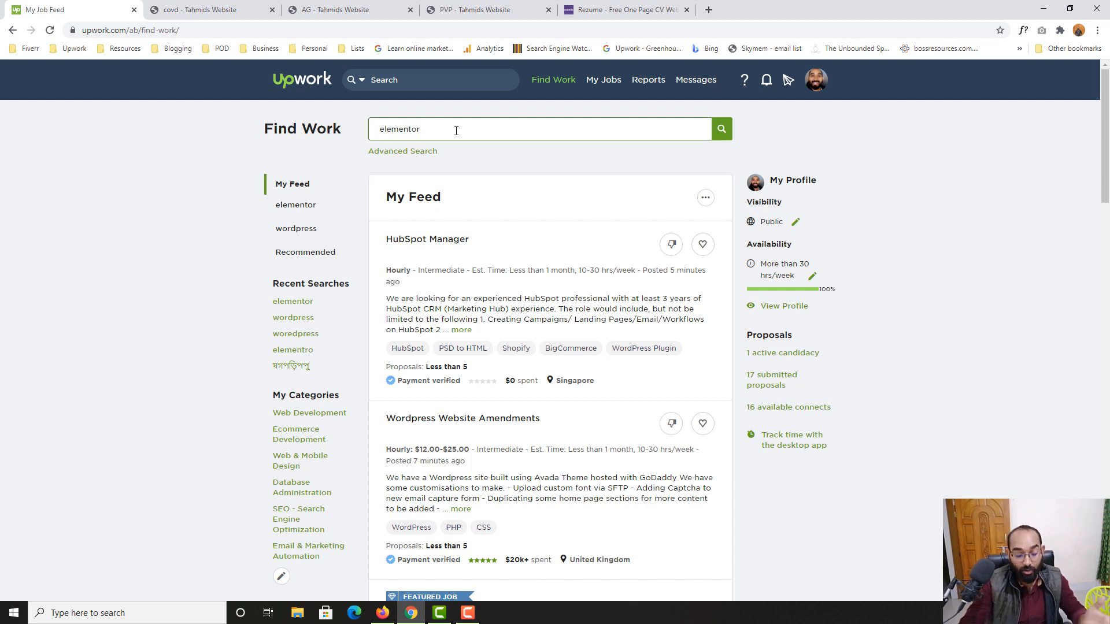
{"action": "left_click", "coordinate": [720, 129]}
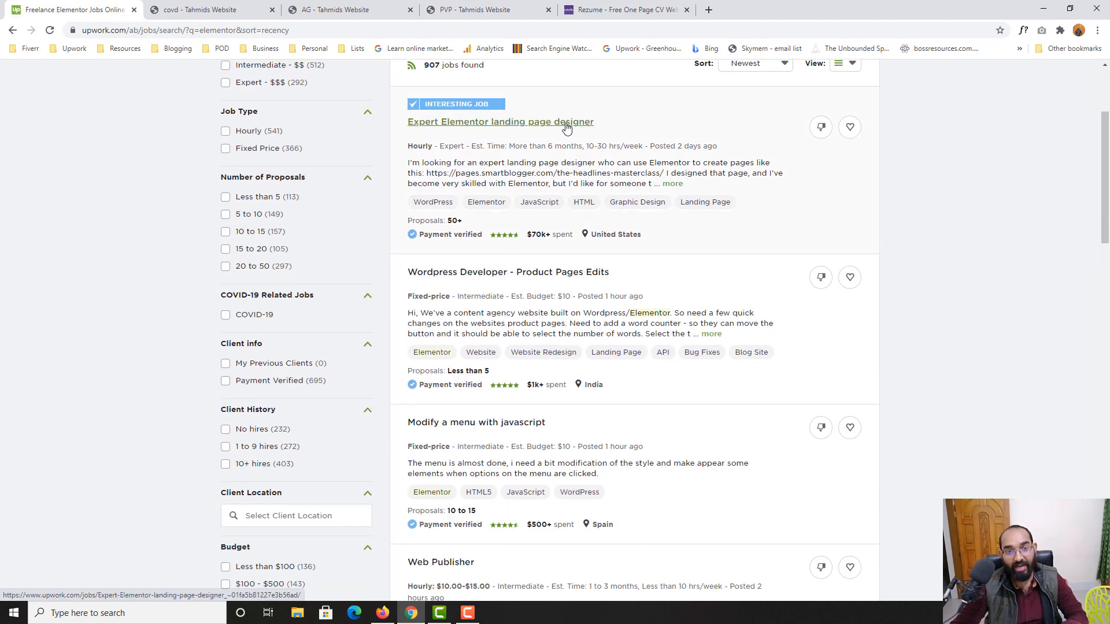
{"action": "mouse_move", "coordinate": [513, 126]}
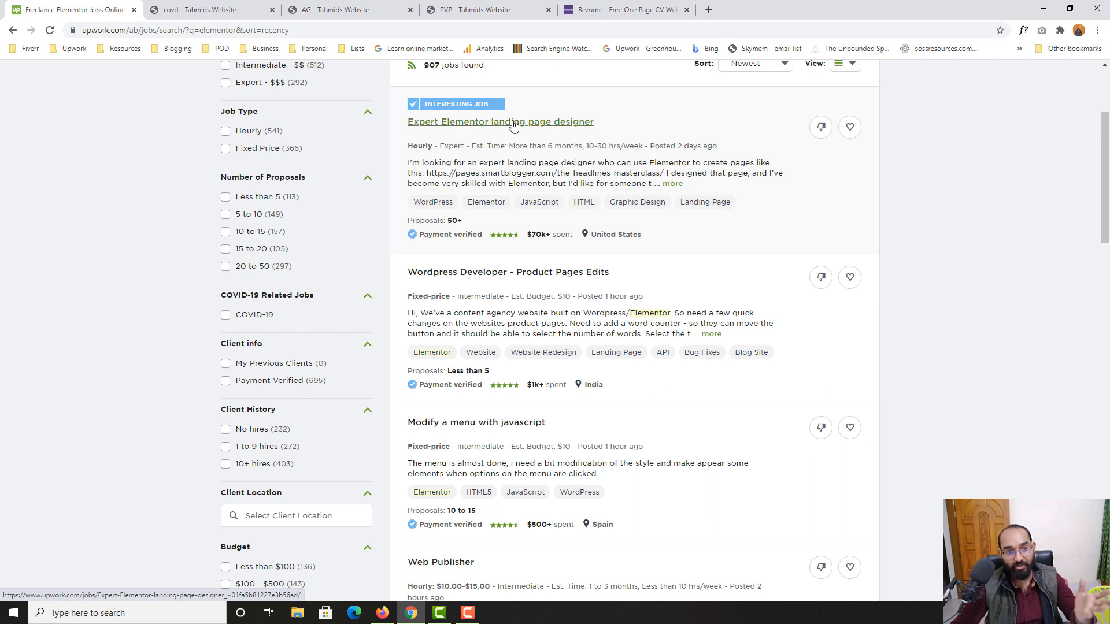
{"action": "mouse_move", "coordinate": [506, 135]}
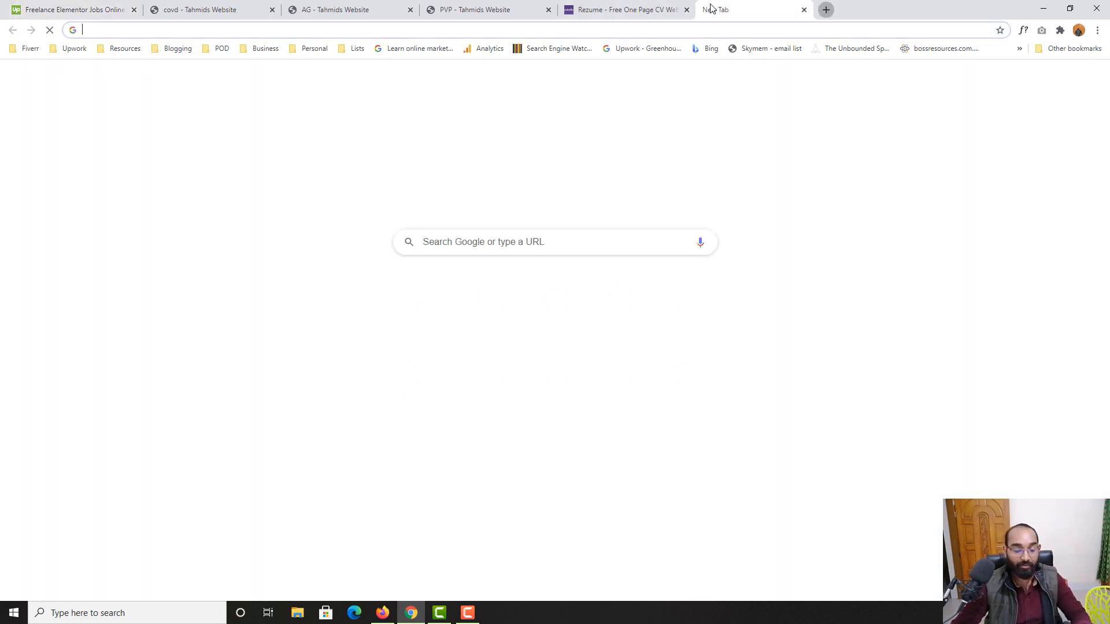
Step: Navigate the new tab by entering udemy.com in the address bar
{"action": "type", "text": "udemy.com"}
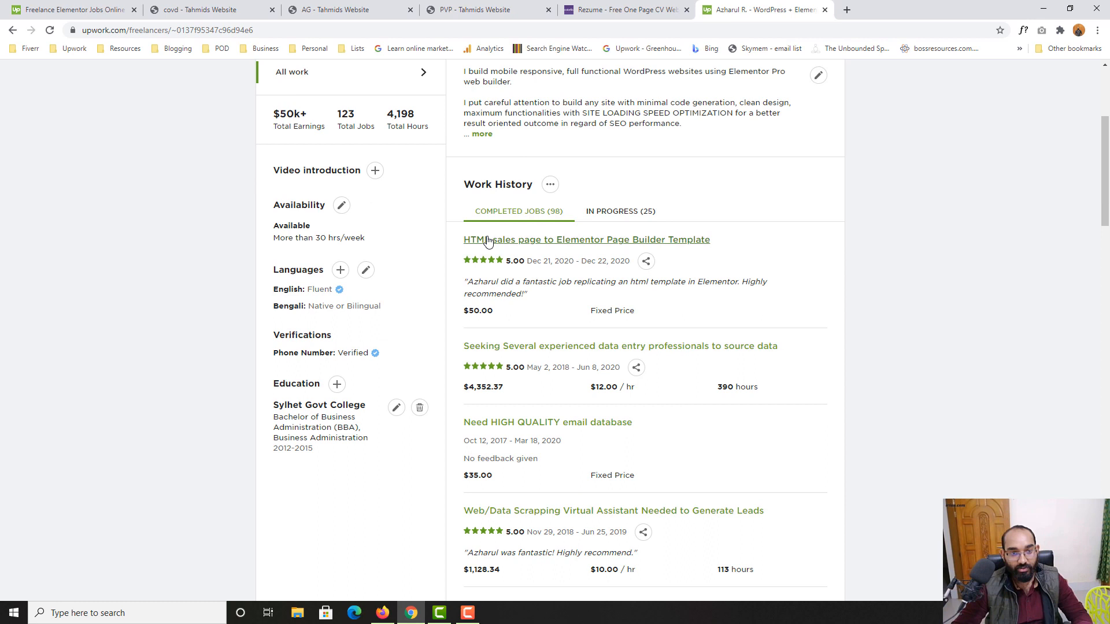
{"action": "mouse_move", "coordinate": [658, 247]}
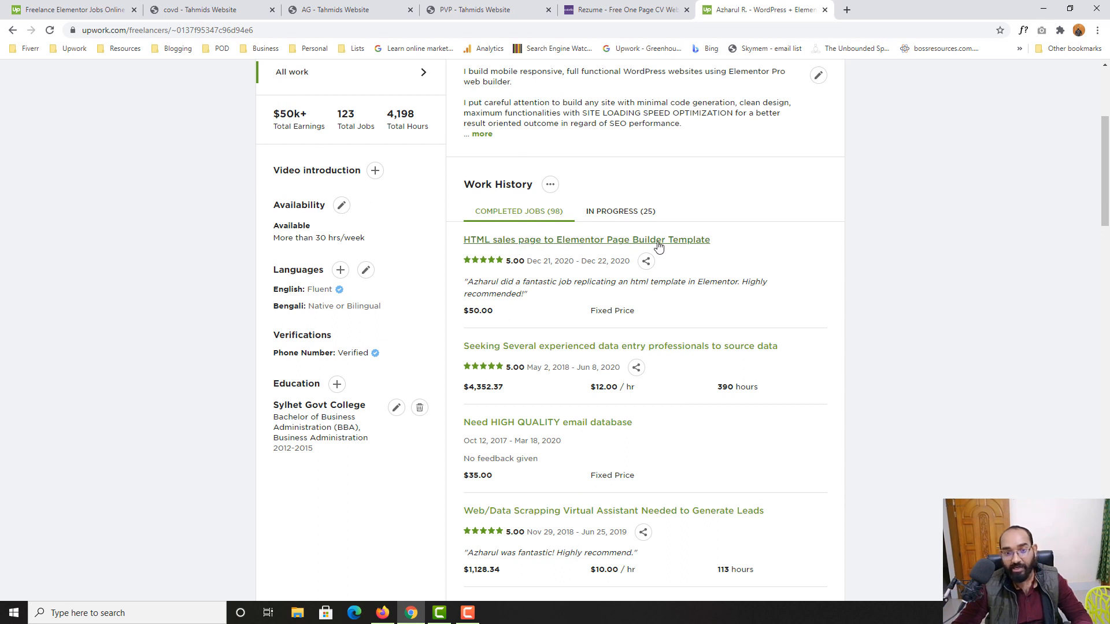
{"action": "mouse_move", "coordinate": [499, 238]}
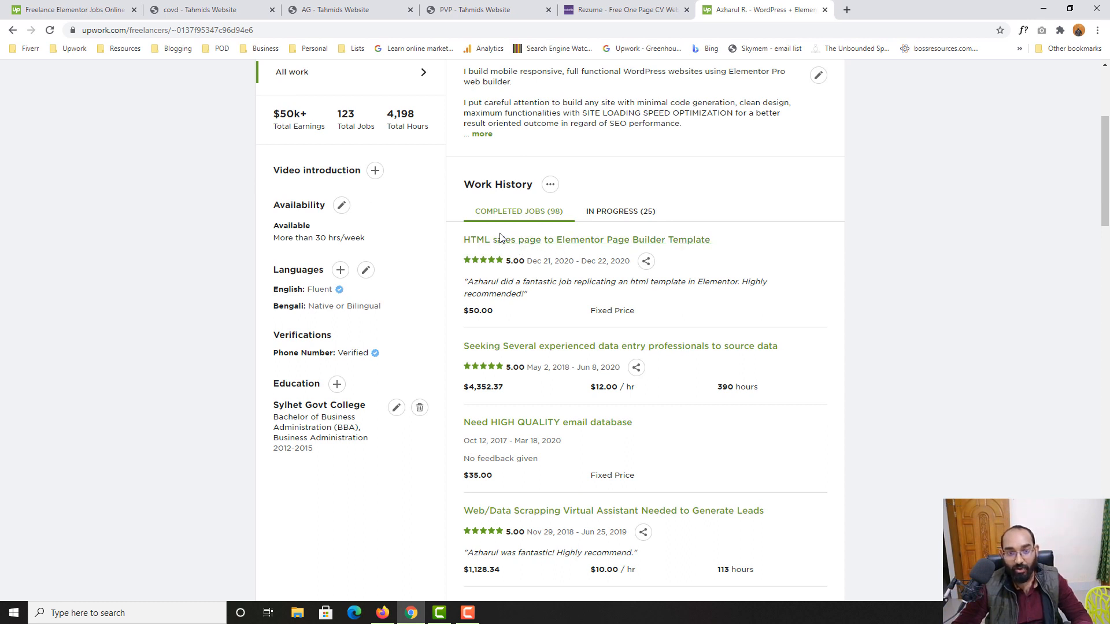
{"action": "mouse_move", "coordinate": [559, 259]}
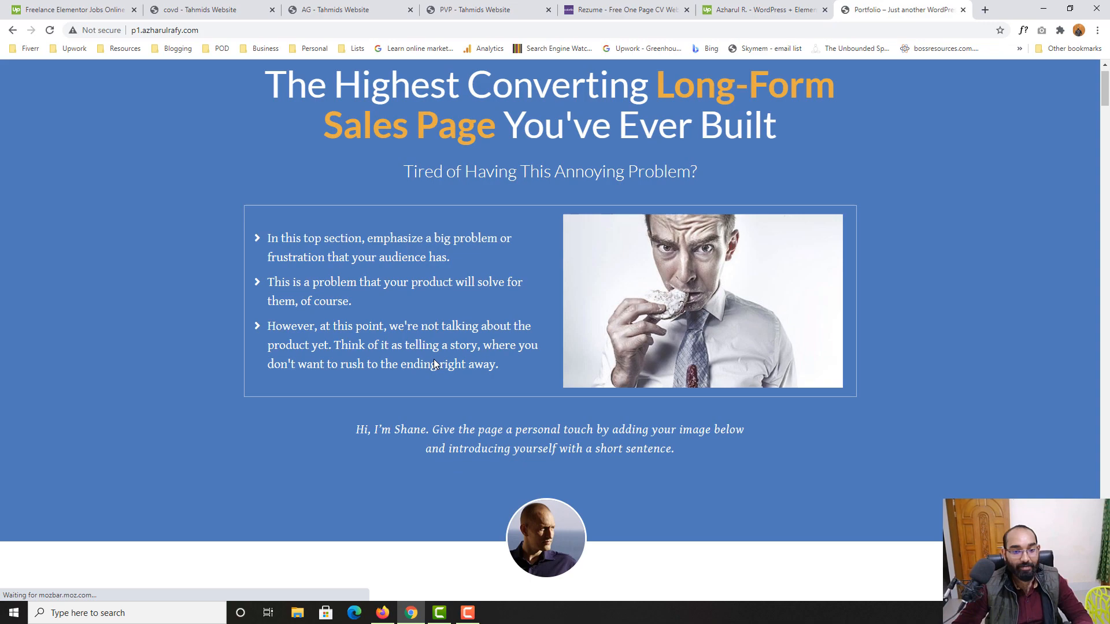
Step: Scroll through the long-form sales page portfolio site, then open YouTube in a new tab
{"action": "scroll", "scroll_direction": "down", "scroll_amount": 3}
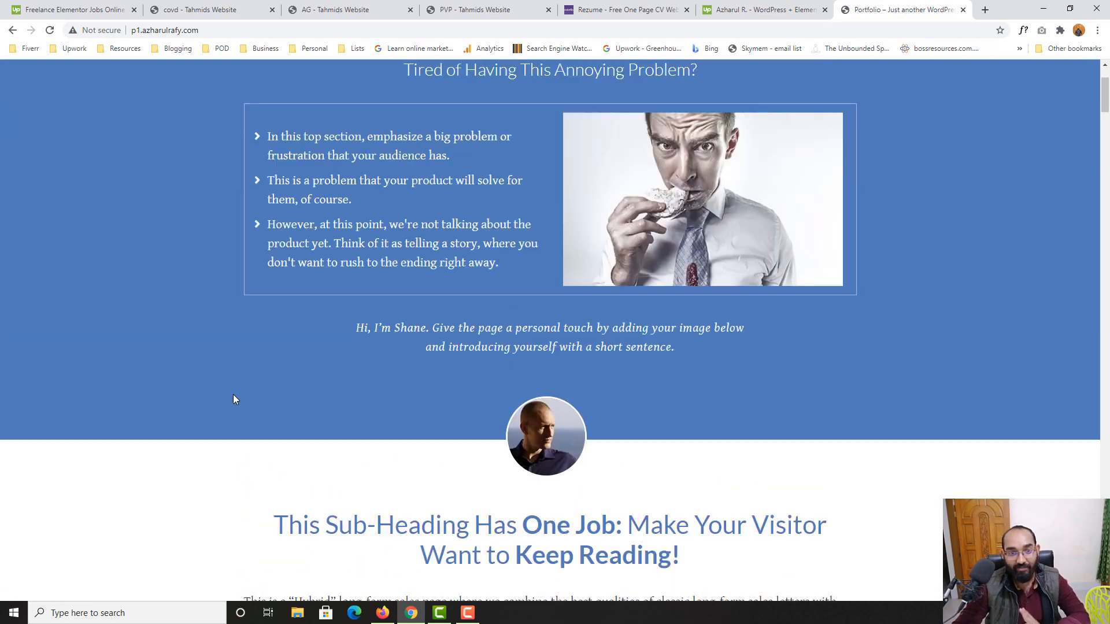
{"action": "scroll", "scroll_direction": "down", "scroll_amount": 3}
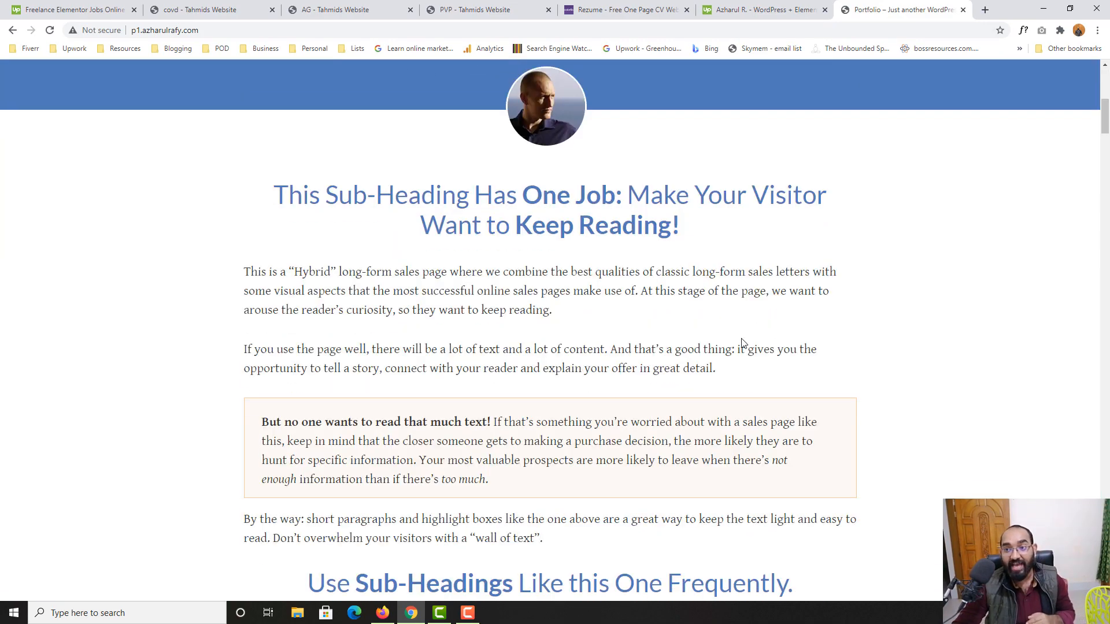
{"action": "scroll", "scroll_direction": "down", "scroll_amount": 3}
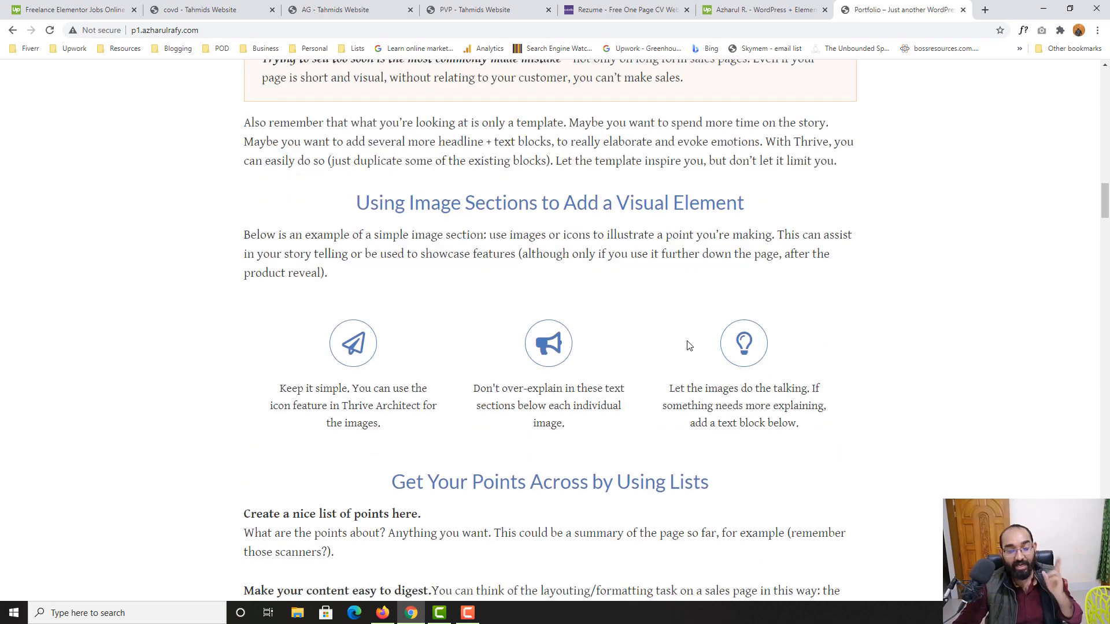
{"action": "scroll", "scroll_direction": "down", "scroll_amount": 3}
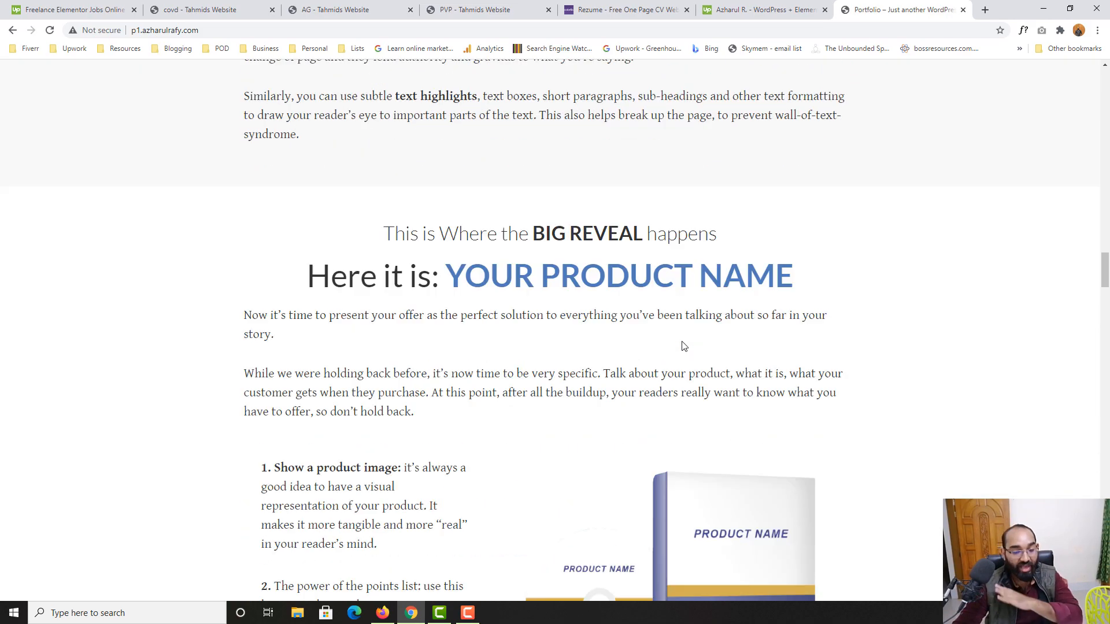
{"action": "scroll", "scroll_direction": "down", "scroll_amount": 3}
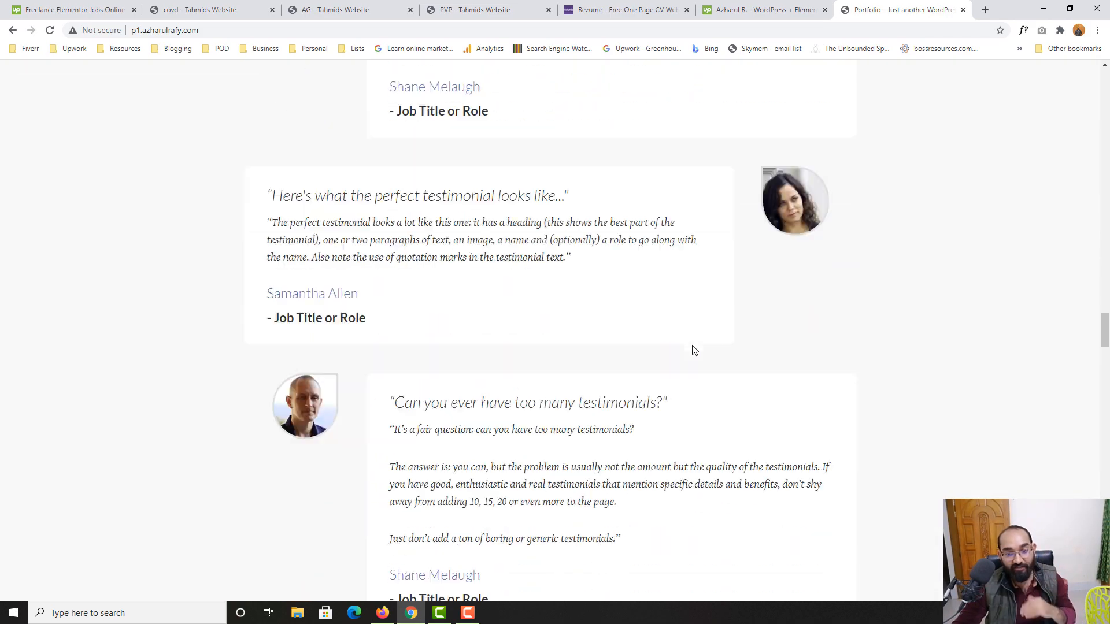
{"action": "scroll", "scroll_direction": "down", "scroll_amount": 3}
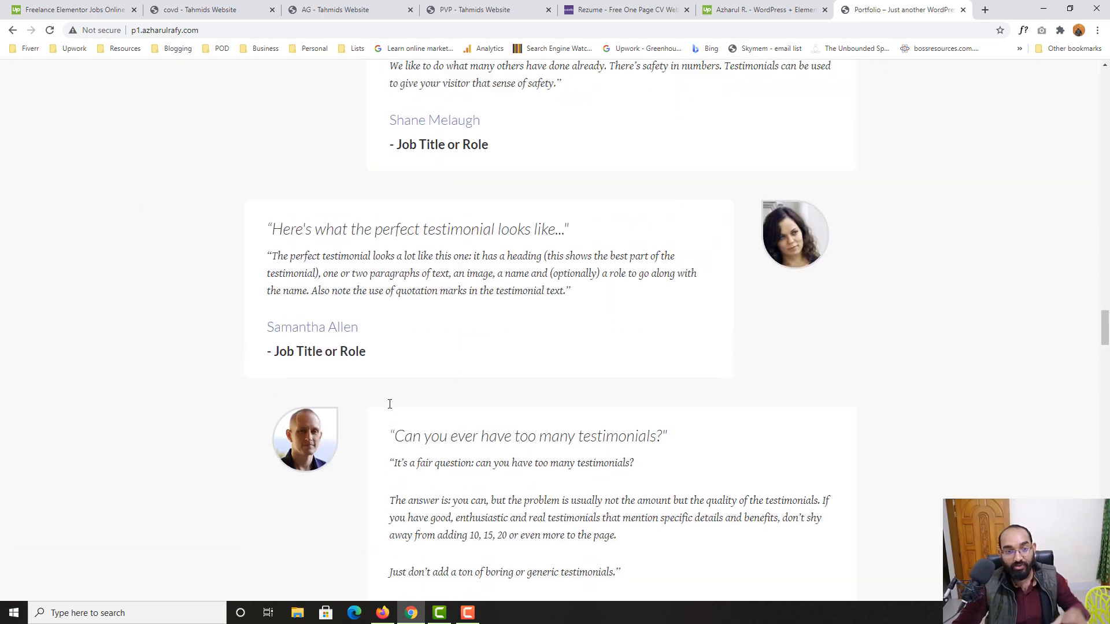
{"action": "scroll", "scroll_direction": "down", "scroll_amount": 3}
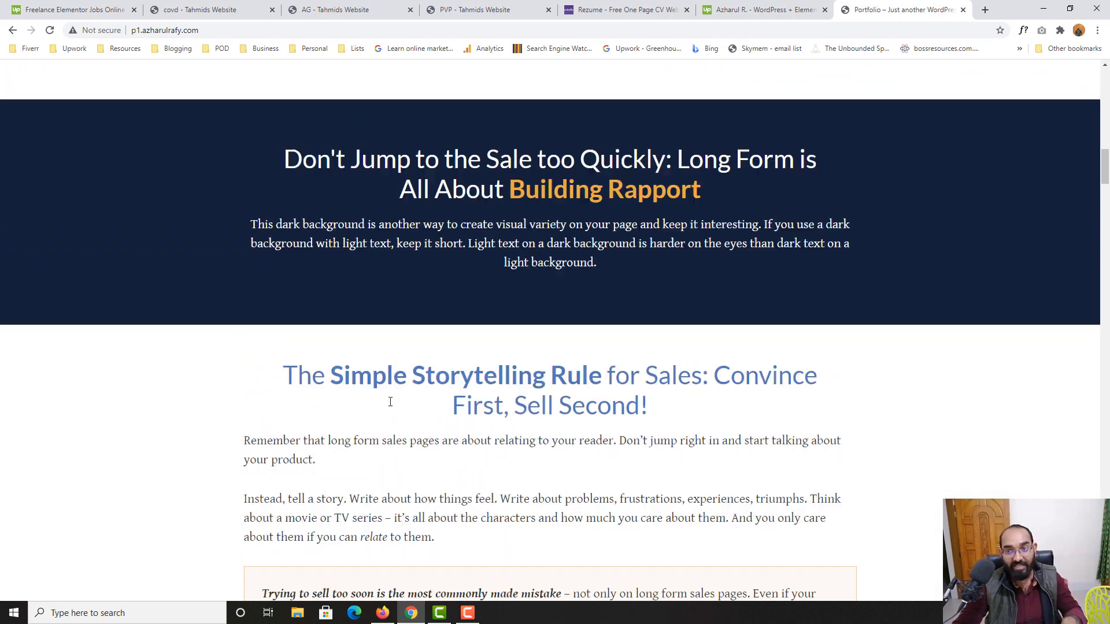
{"action": "scroll", "scroll_direction": "up", "scroll_amount": 3}
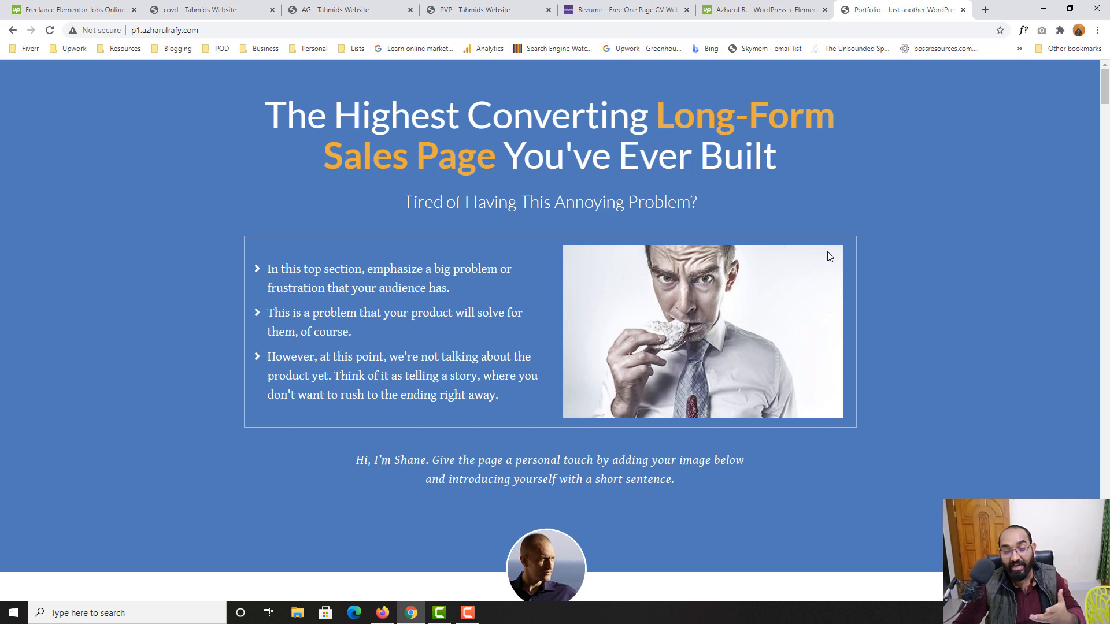
{"action": "left_click", "coordinate": [992, 9]}
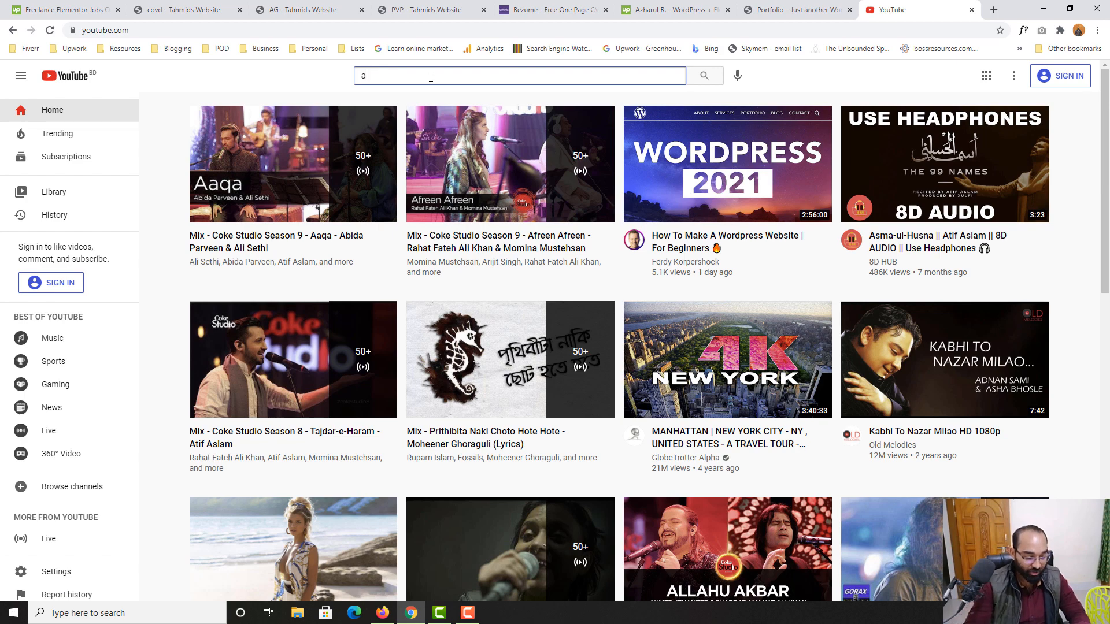
Step: Find Azharul Rafy's 'Landing Page with Elementor' YouTube playlist, then return to the portfolio tab
{"action": "type", "text": "azharul rafy"}
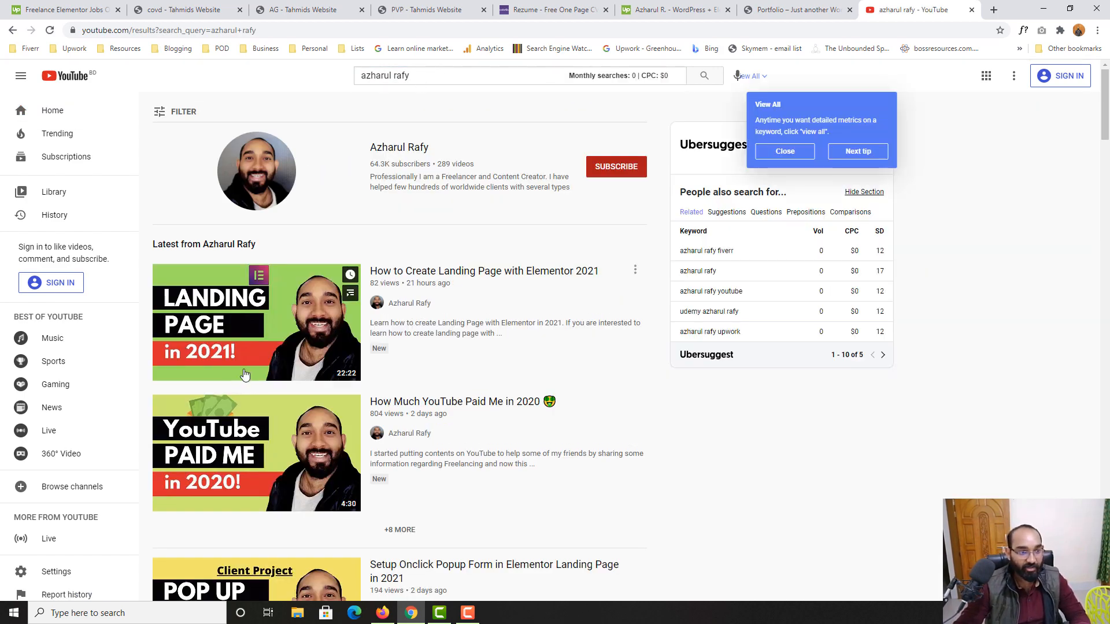
{"action": "scroll", "scroll_direction": "down", "scroll_amount": 3}
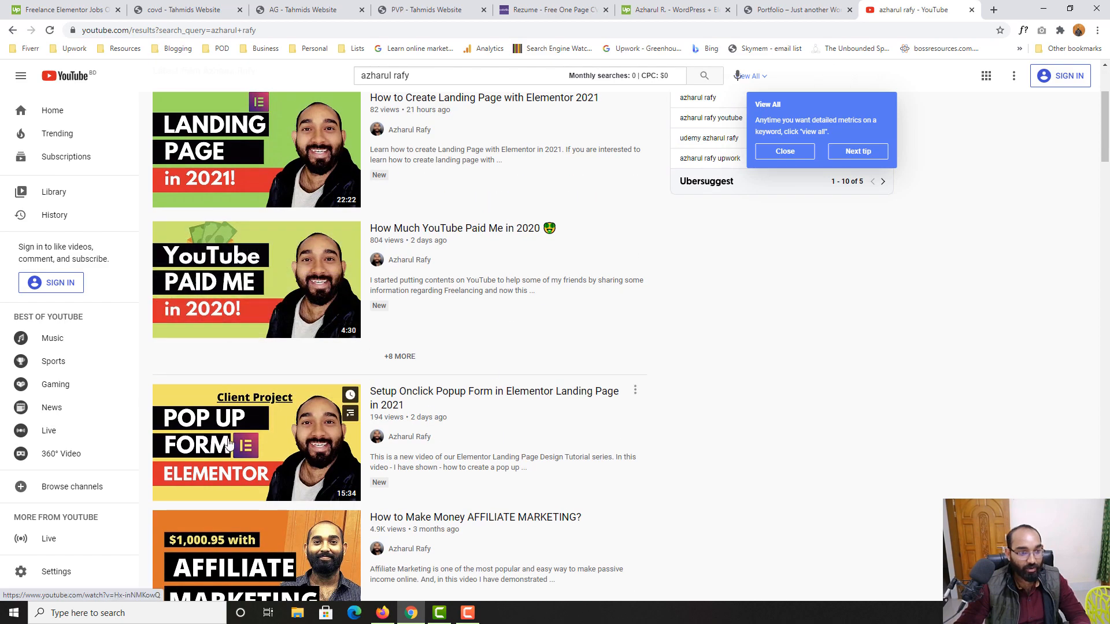
{"action": "scroll", "scroll_direction": "down", "scroll_amount": 3}
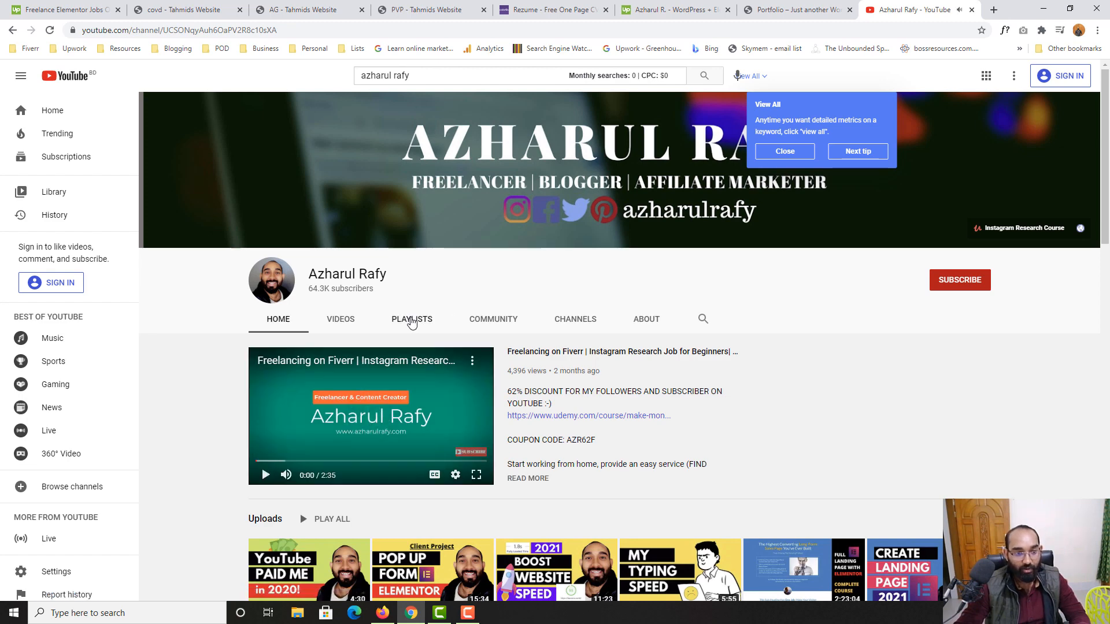
{"action": "left_click", "coordinate": [411, 318]}
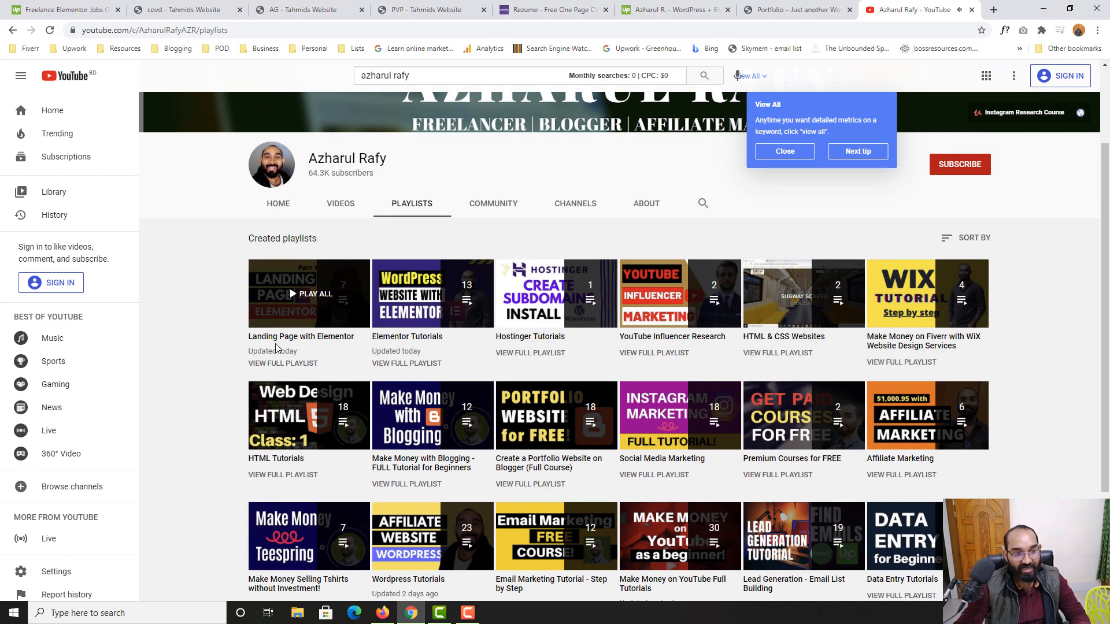
{"action": "mouse_move", "coordinate": [301, 336]}
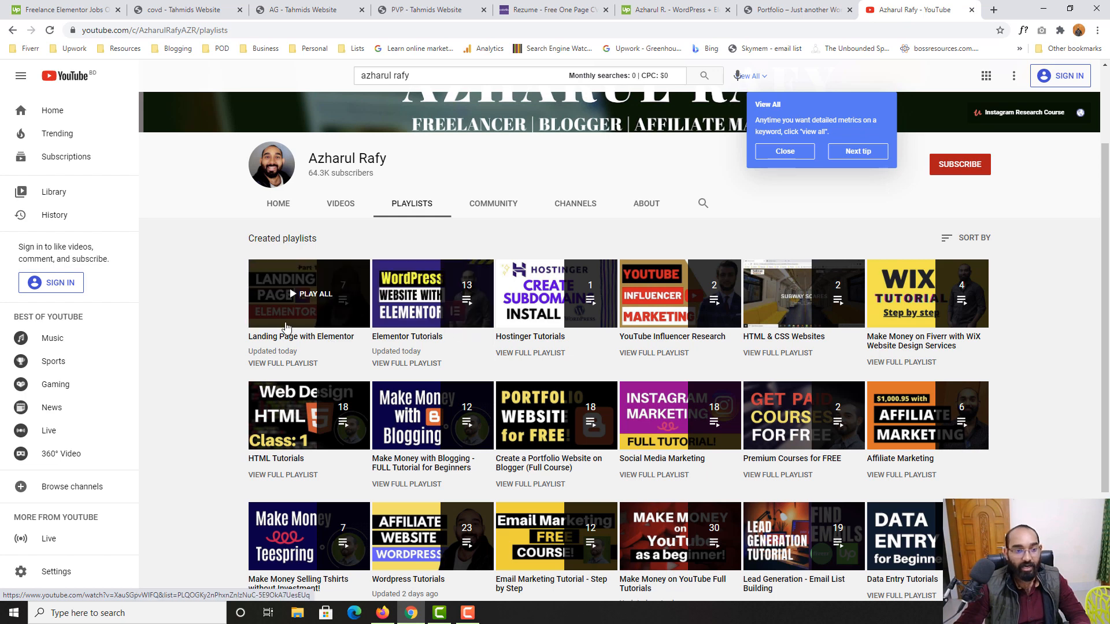
{"action": "left_click", "coordinate": [309, 293]}
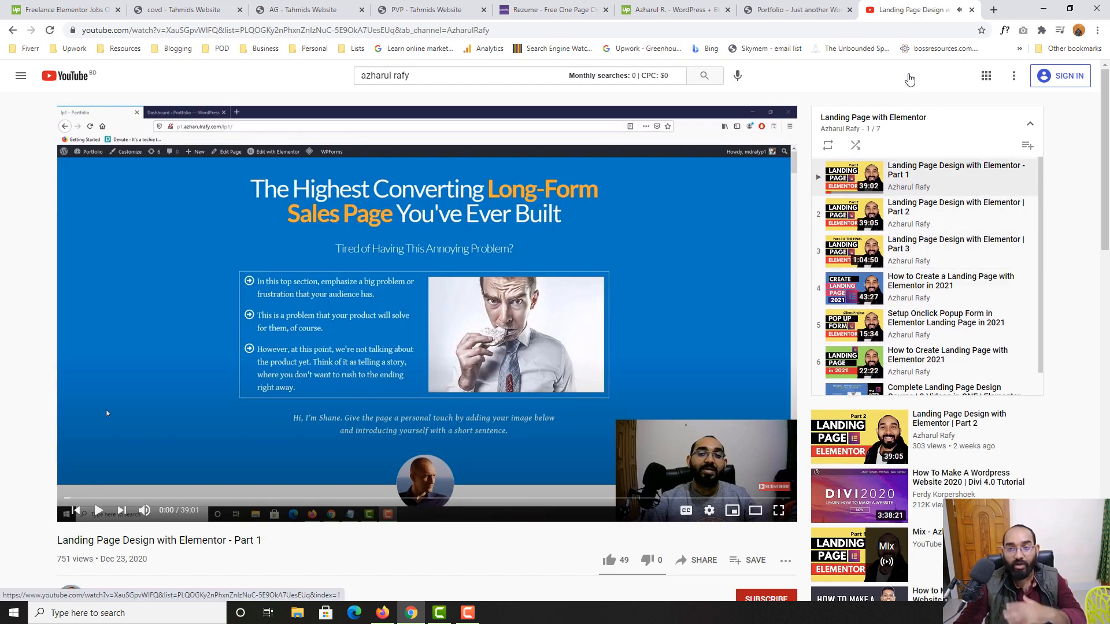
{"action": "left_click", "coordinate": [789, 9]}
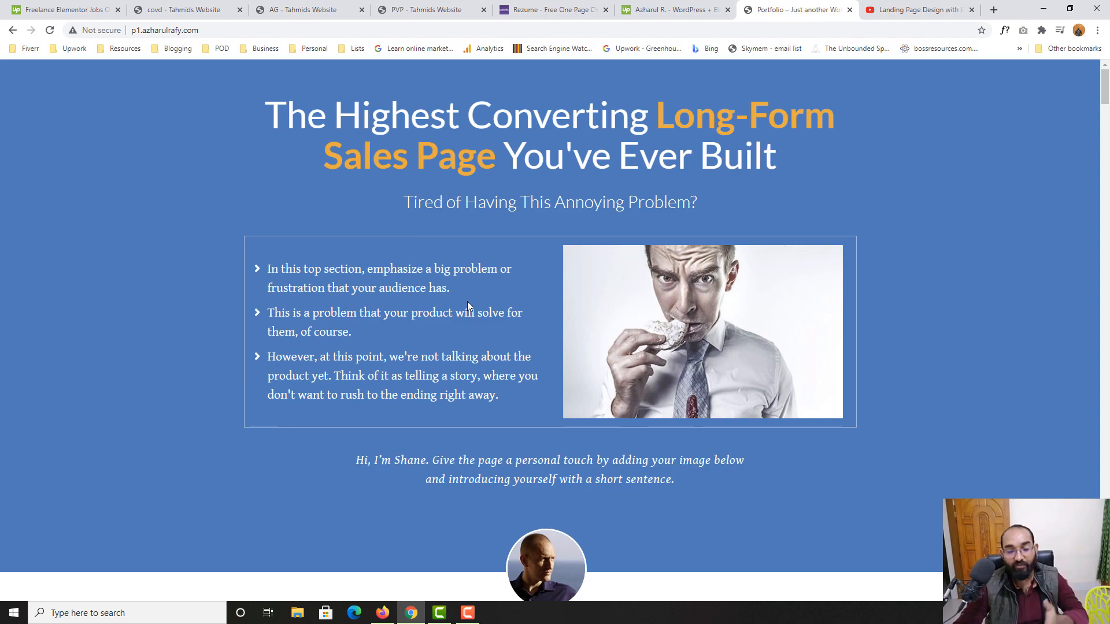
Step: Close the portfolio landing page and YouTube tabs, returning to the Rezume CV template
{"action": "scroll", "scroll_direction": "down", "scroll_amount": 3}
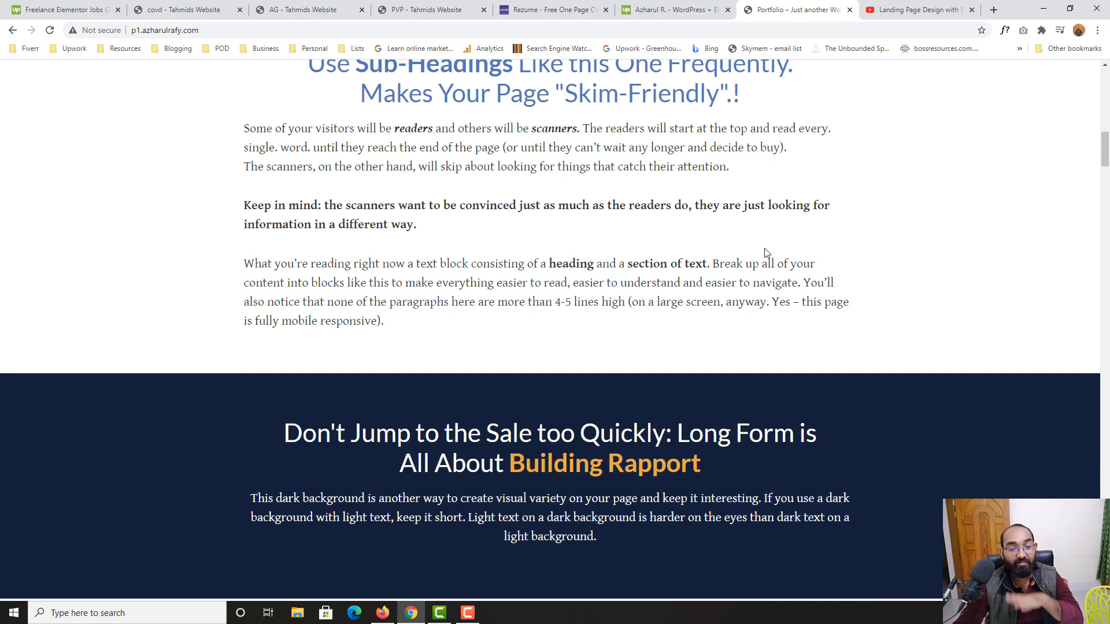
{"action": "left_click", "coordinate": [918, 9]}
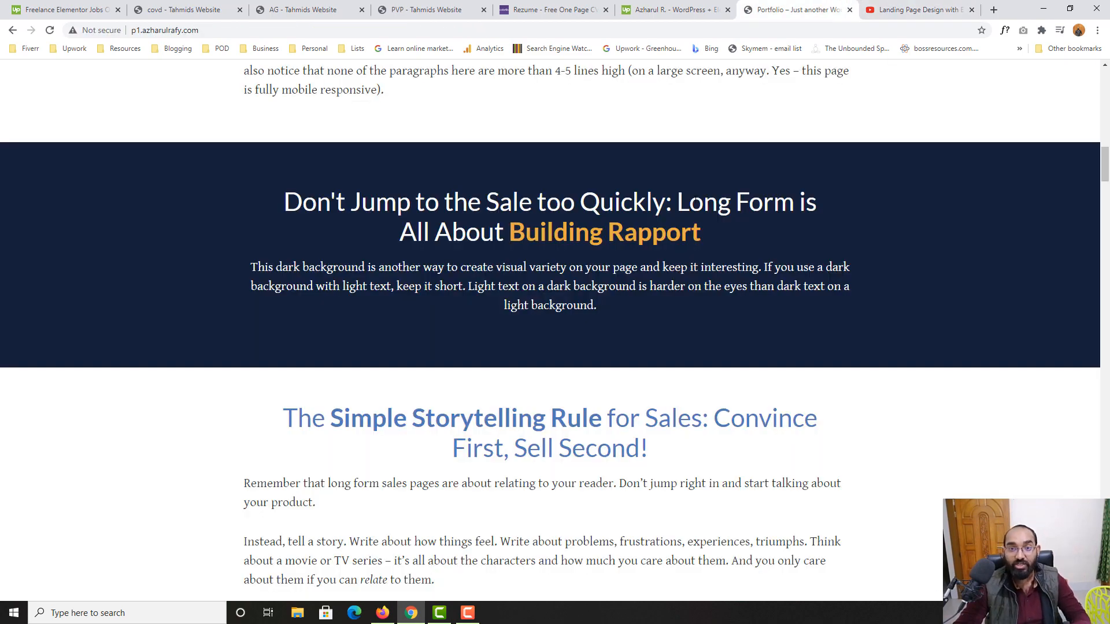
{"action": "left_click", "coordinate": [672, 9]}
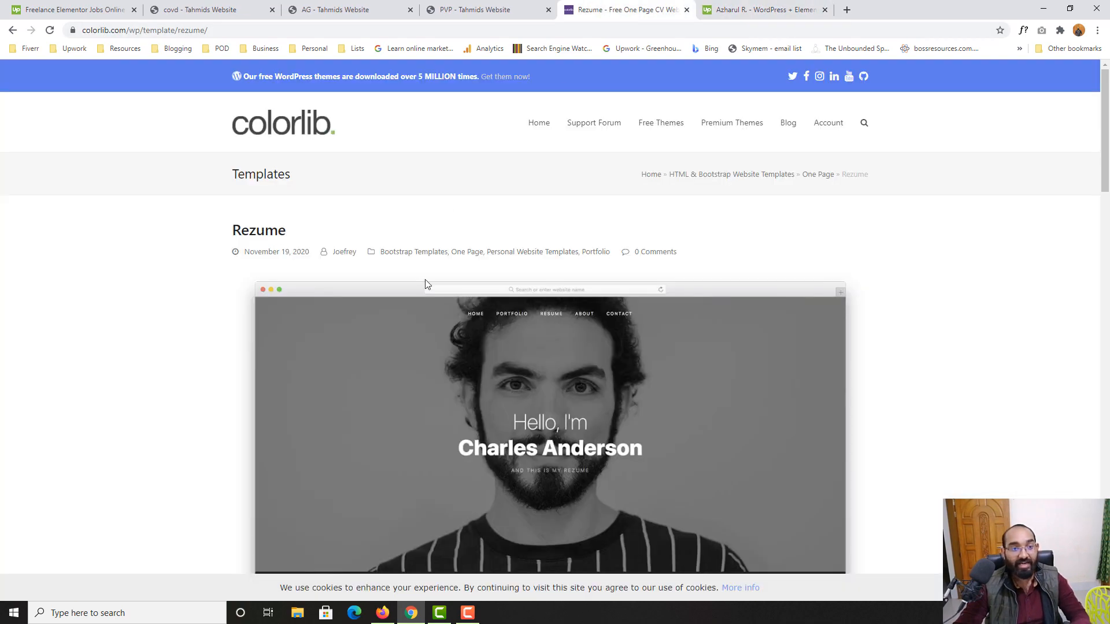
Step: Return to the Upwork elementor search results and scroll through the job listings
{"action": "left_click", "coordinate": [763, 9]}
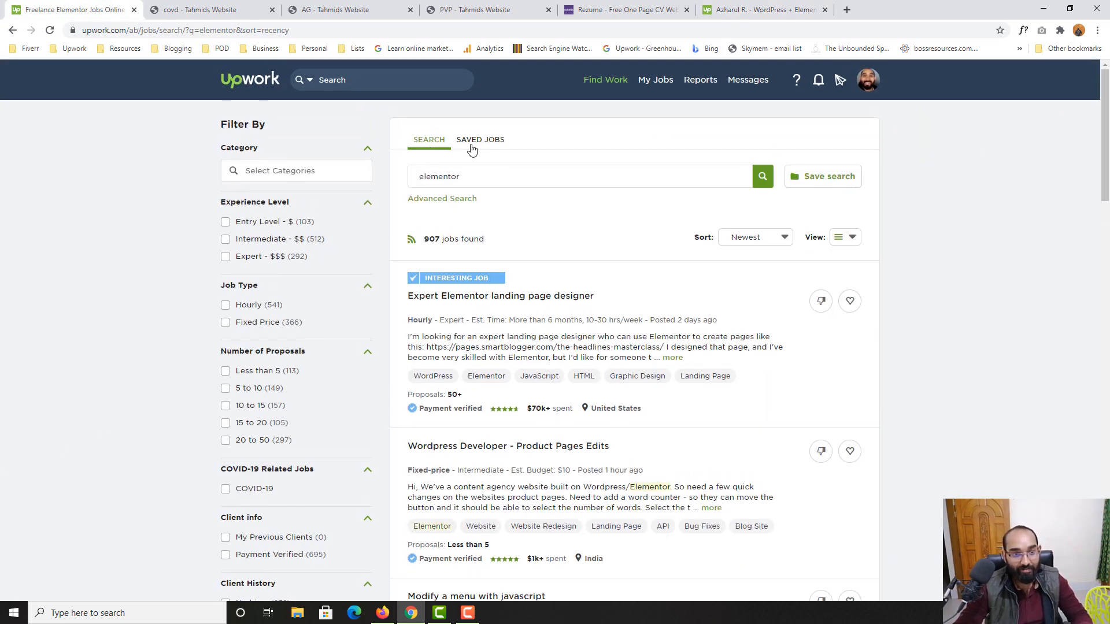
{"action": "left_click", "coordinate": [604, 79]}
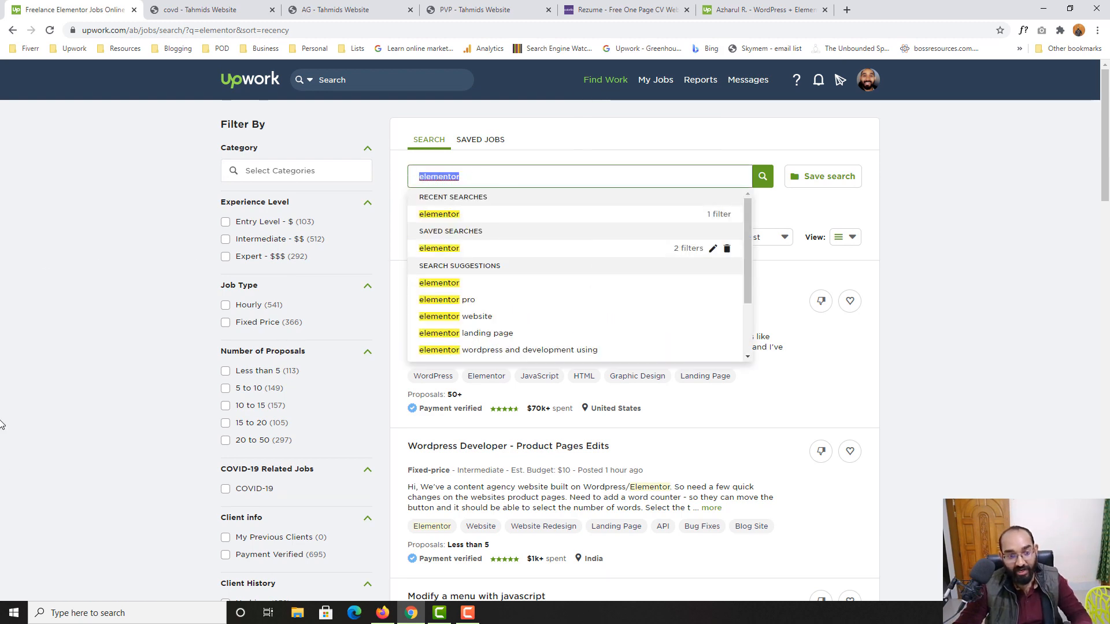
{"action": "scroll", "scroll_direction": "down", "scroll_amount": 3}
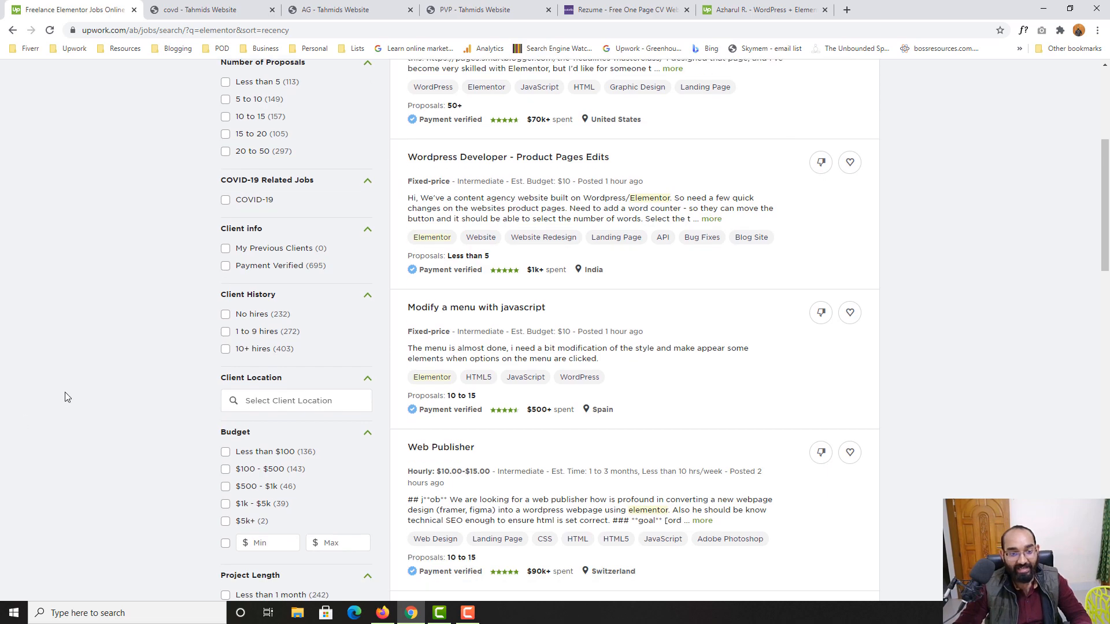
{"action": "scroll", "scroll_direction": "down", "scroll_amount": 3}
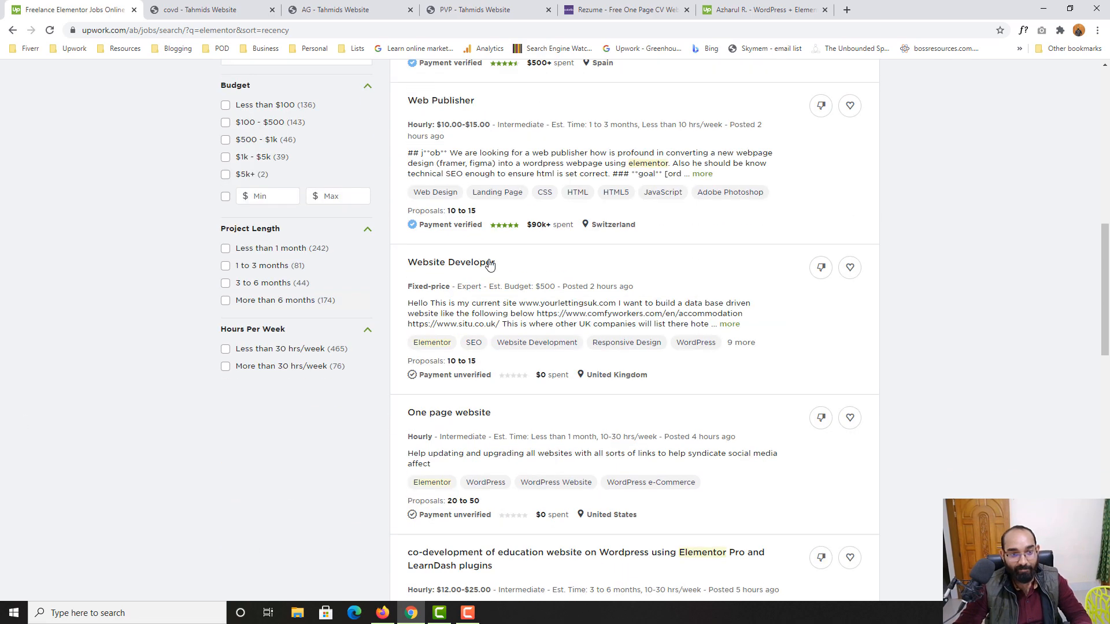
{"action": "scroll", "scroll_direction": "up", "scroll_amount": 3}
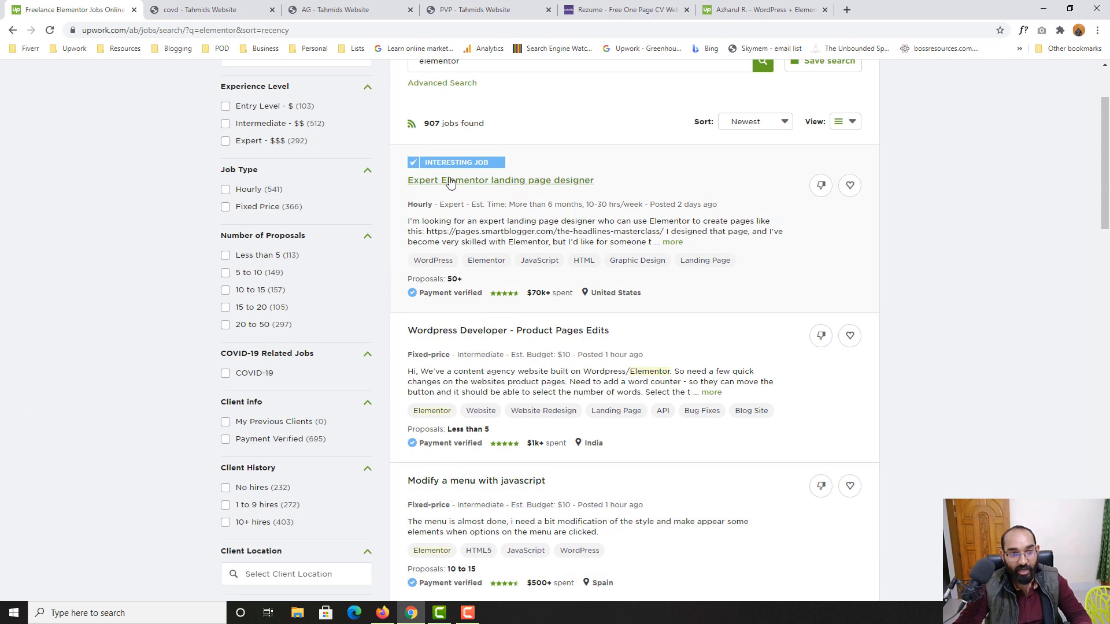
Step: Open 'Expert Elementor landing page designer' and start a proposal for it
{"action": "left_click", "coordinate": [499, 180]}
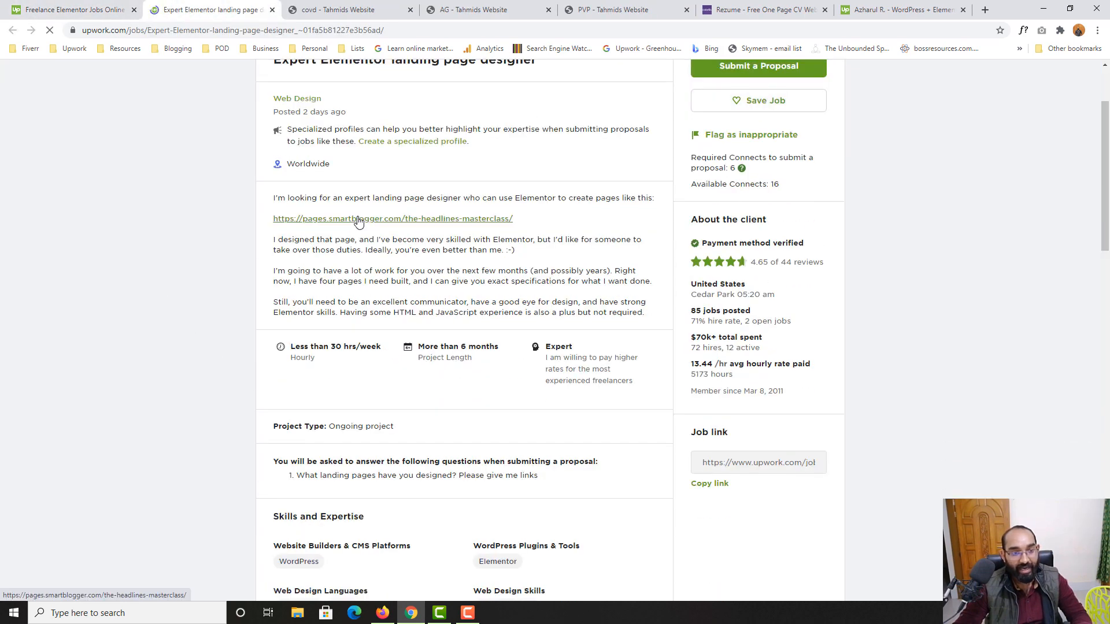
{"action": "scroll", "scroll_direction": "up", "scroll_amount": 3}
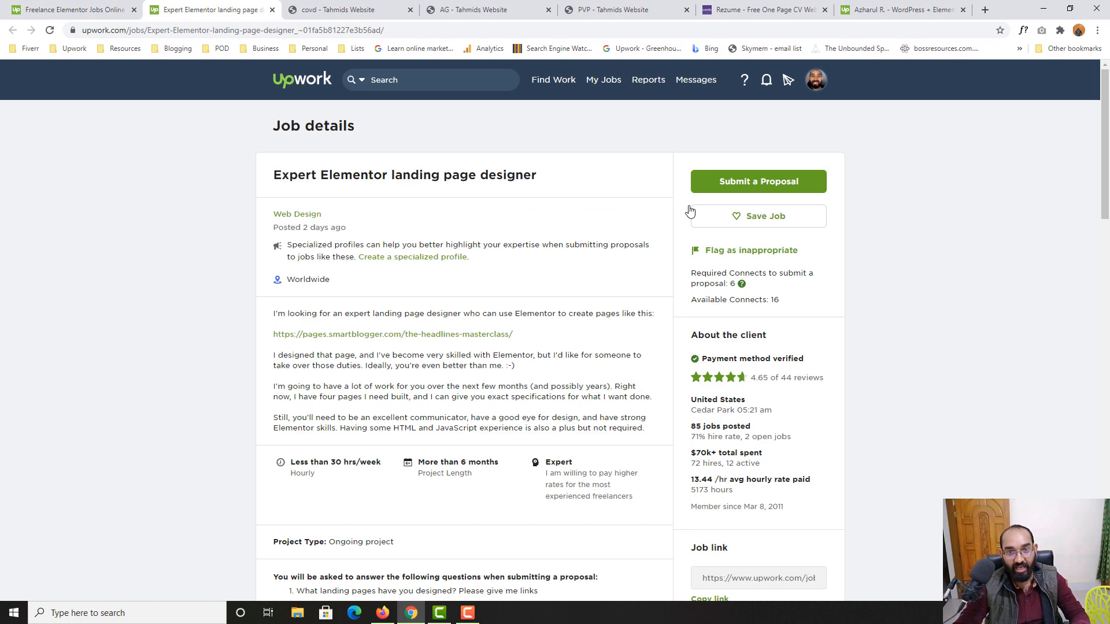
{"action": "left_click", "coordinate": [757, 181]}
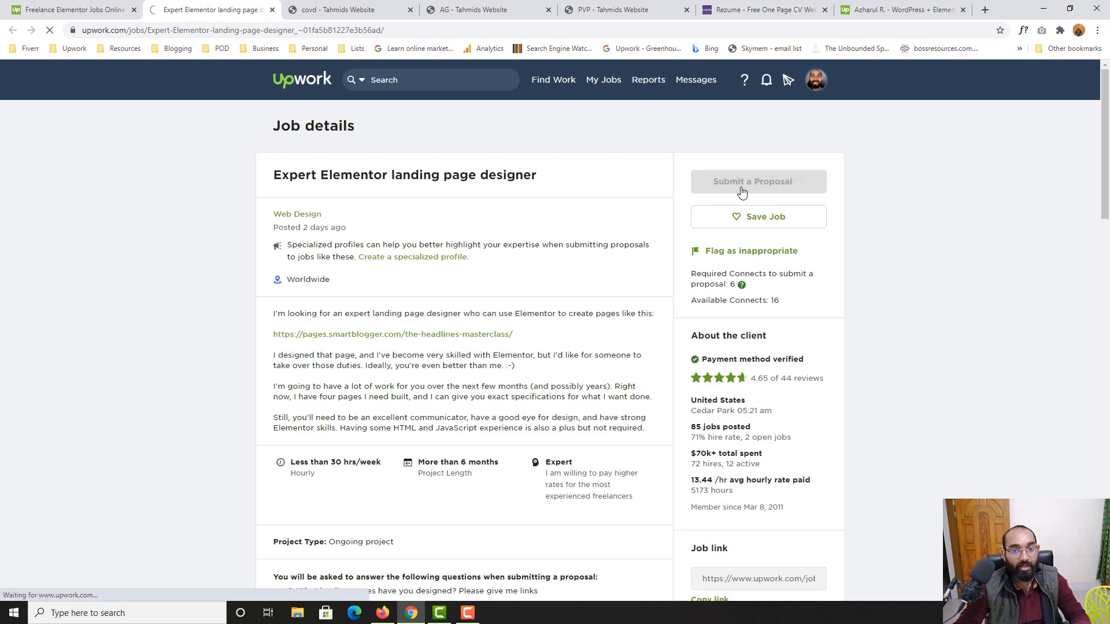
Step: Scroll the proposal form down to the landing pages question, then switch to the freelancer profile
{"action": "left_click", "coordinate": [757, 181]}
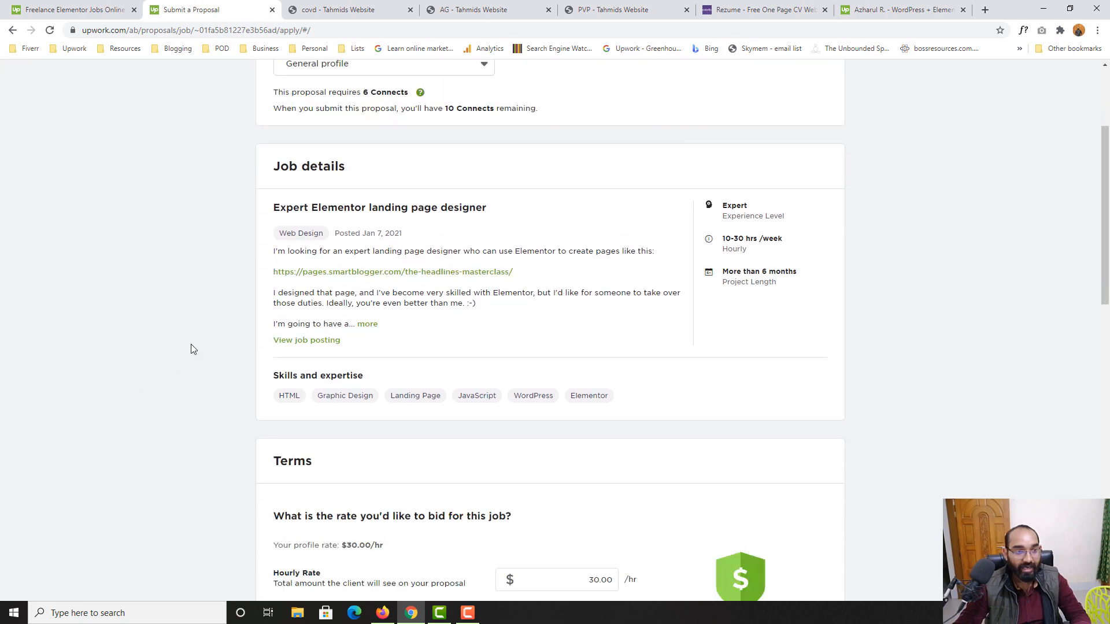
{"action": "scroll", "scroll_direction": "down", "scroll_amount": 3}
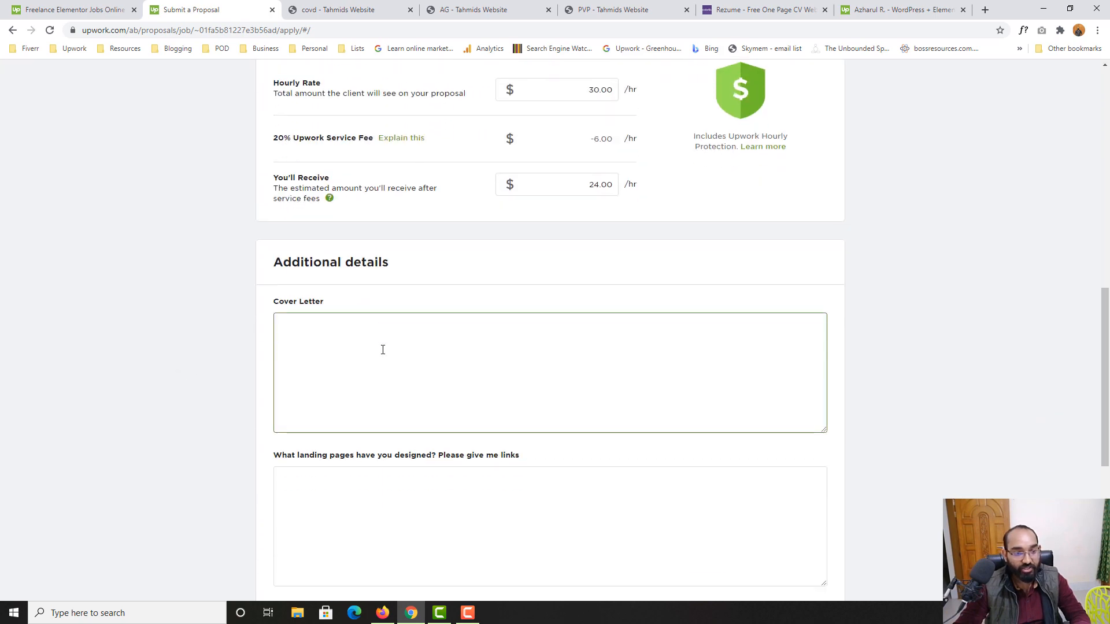
{"action": "scroll", "scroll_direction": "down", "scroll_amount": 3}
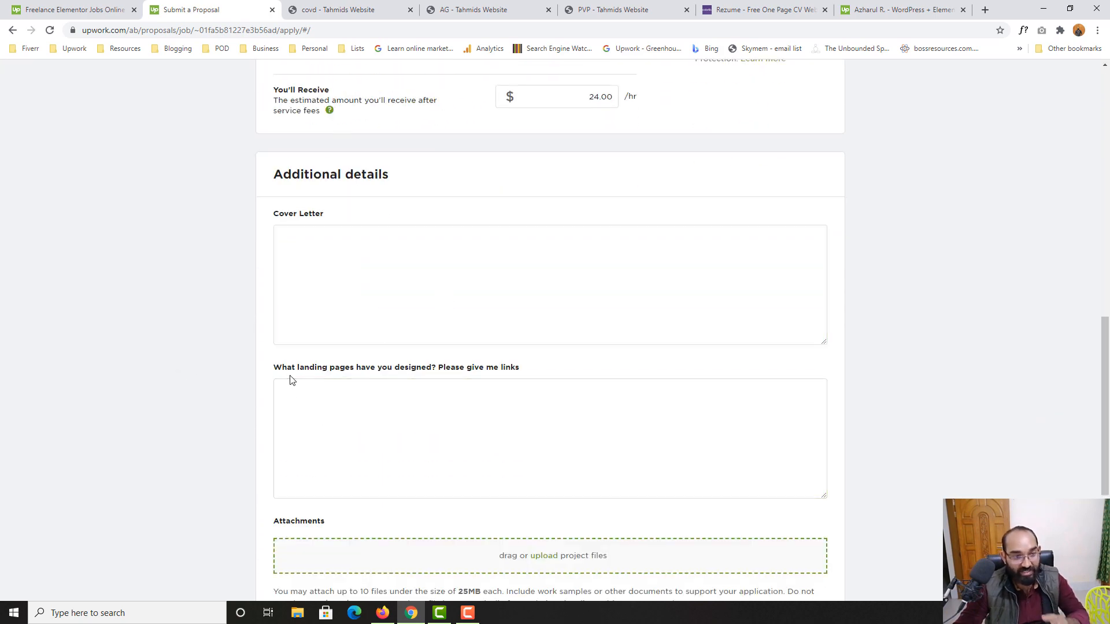
{"action": "mouse_move", "coordinate": [514, 380]}
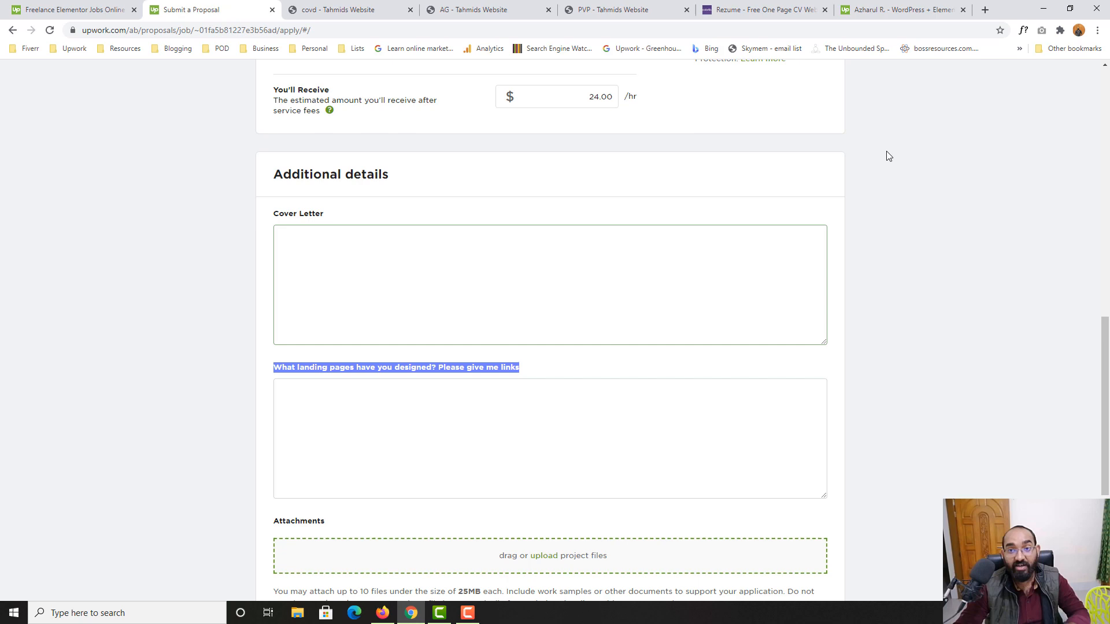
{"action": "left_click", "coordinate": [899, 10]}
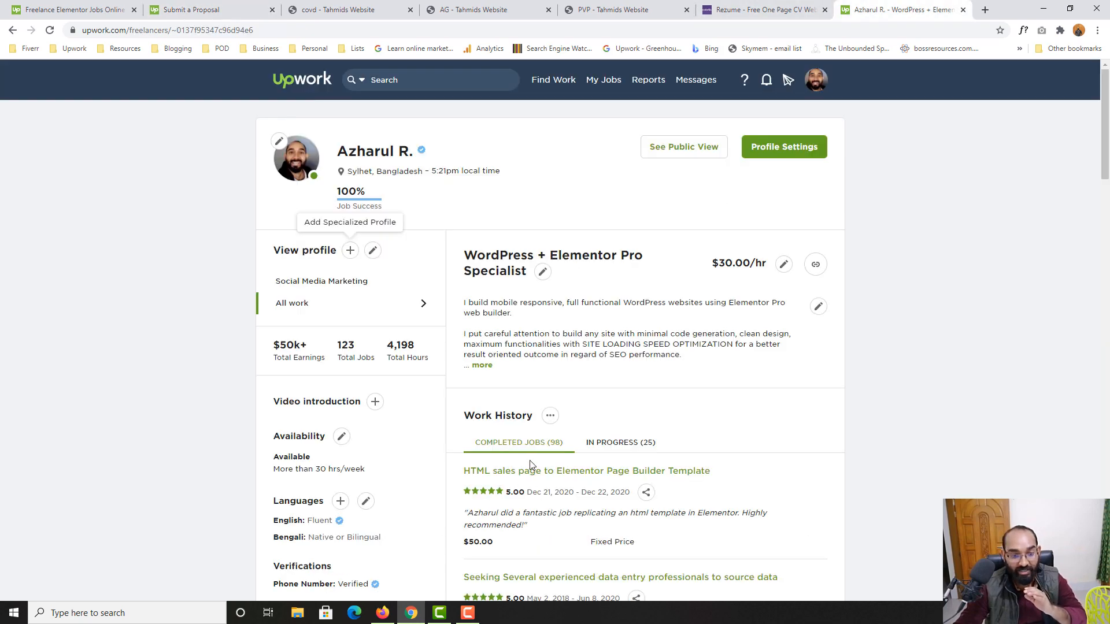
Step: Grab the PVP website link from the HTML sales page job and bring it to the proposal
{"action": "left_click", "coordinate": [585, 470]}
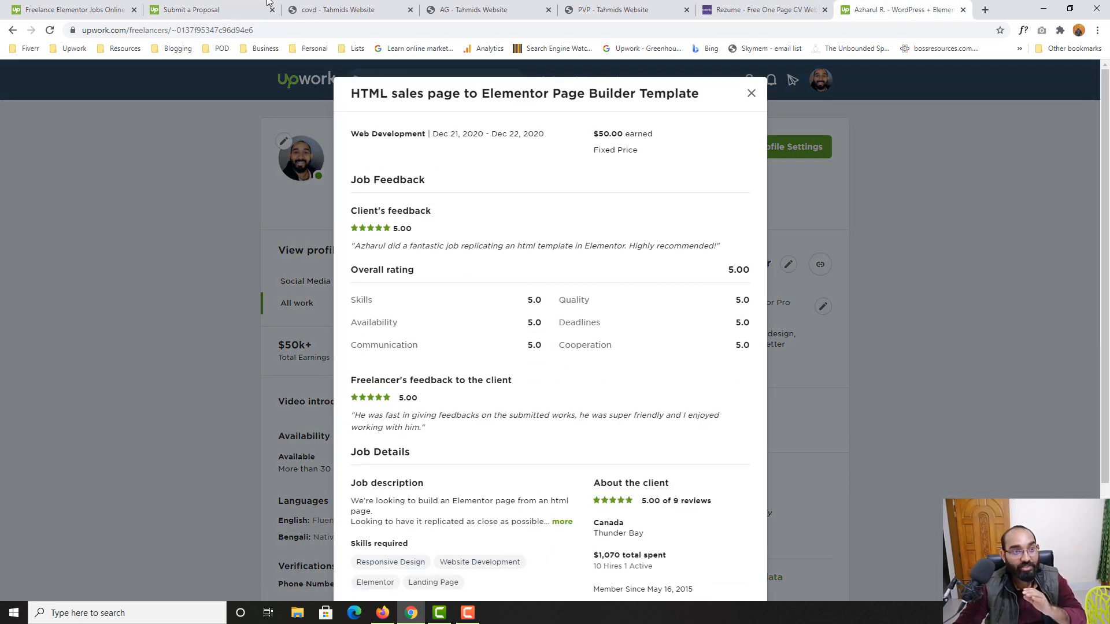
{"action": "left_click", "coordinate": [761, 9]}
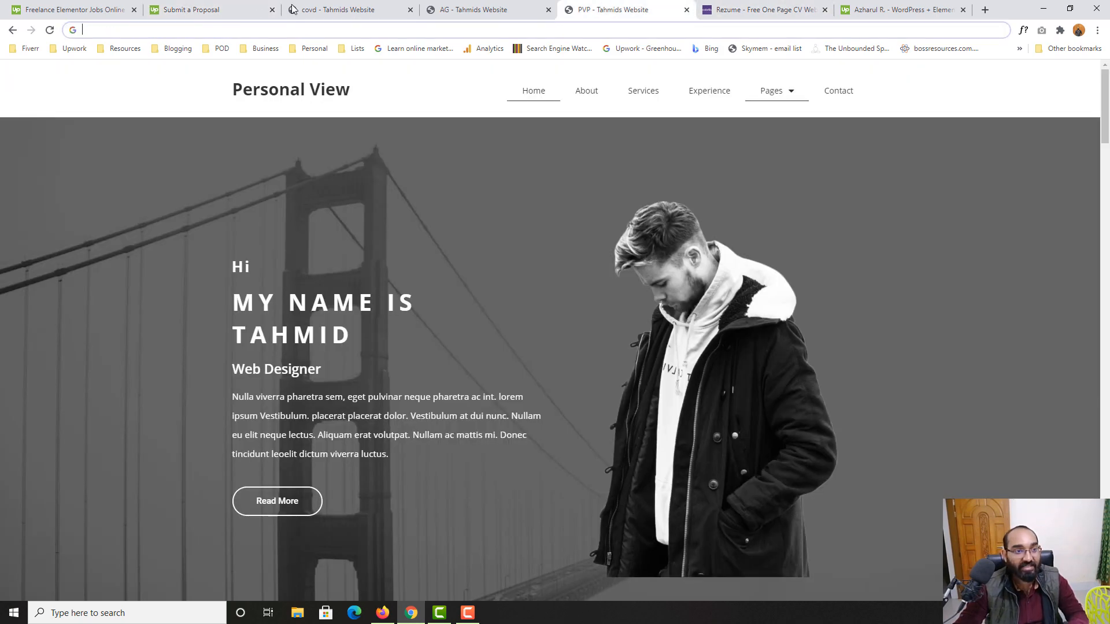
{"action": "left_click", "coordinate": [473, 9]}
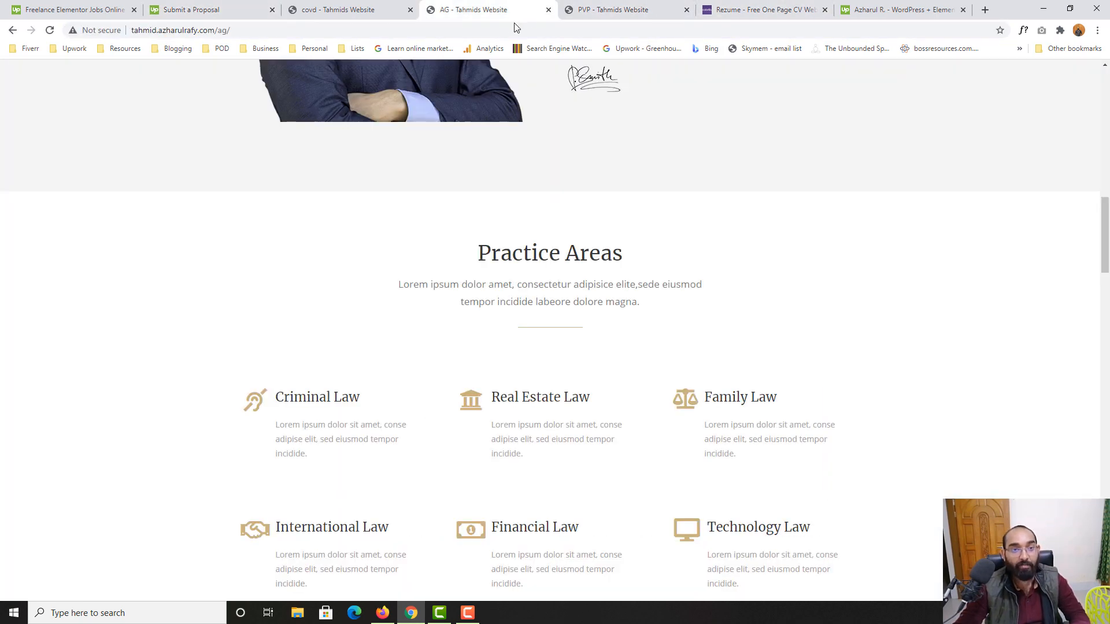
{"action": "left_click", "coordinate": [208, 9]}
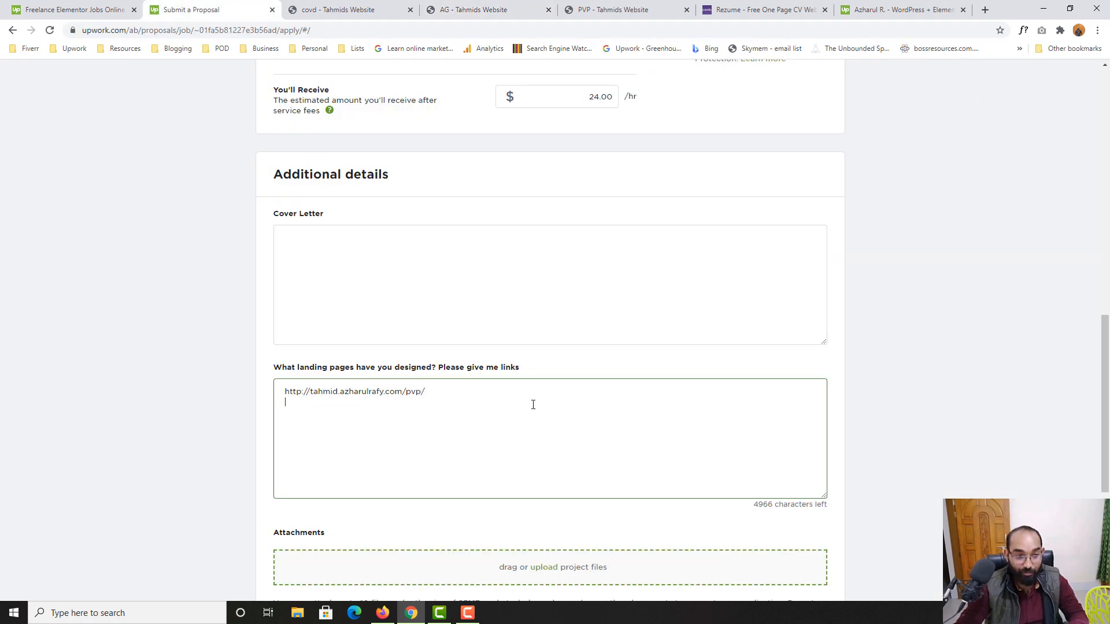
Step: Add the AG link and the intro 'Here are the web pages I designed using Elementor', fixing typos
{"action": "type", "text": "http://tahmid.azharulrafy.com/ag/"}
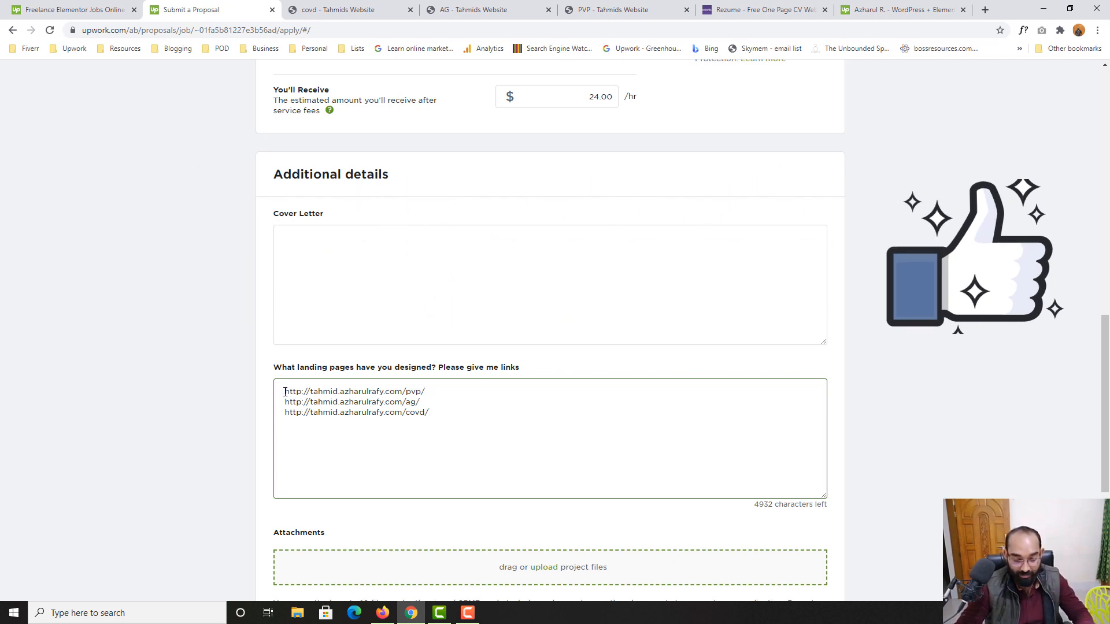
{"action": "type", "text": "H"}
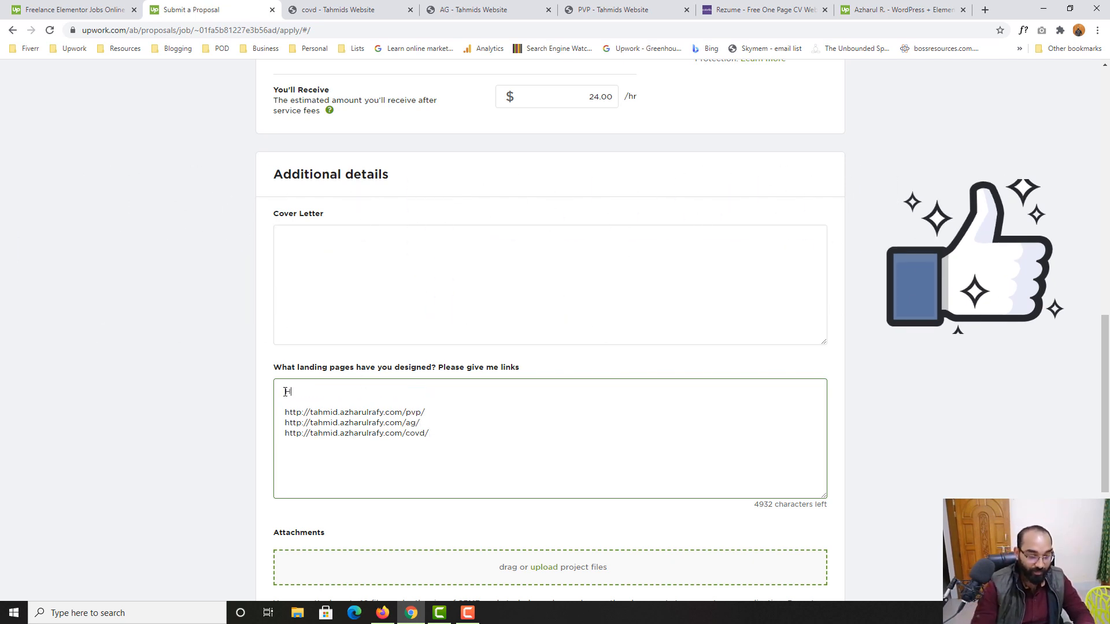
{"action": "type", "text": "Here are the"}
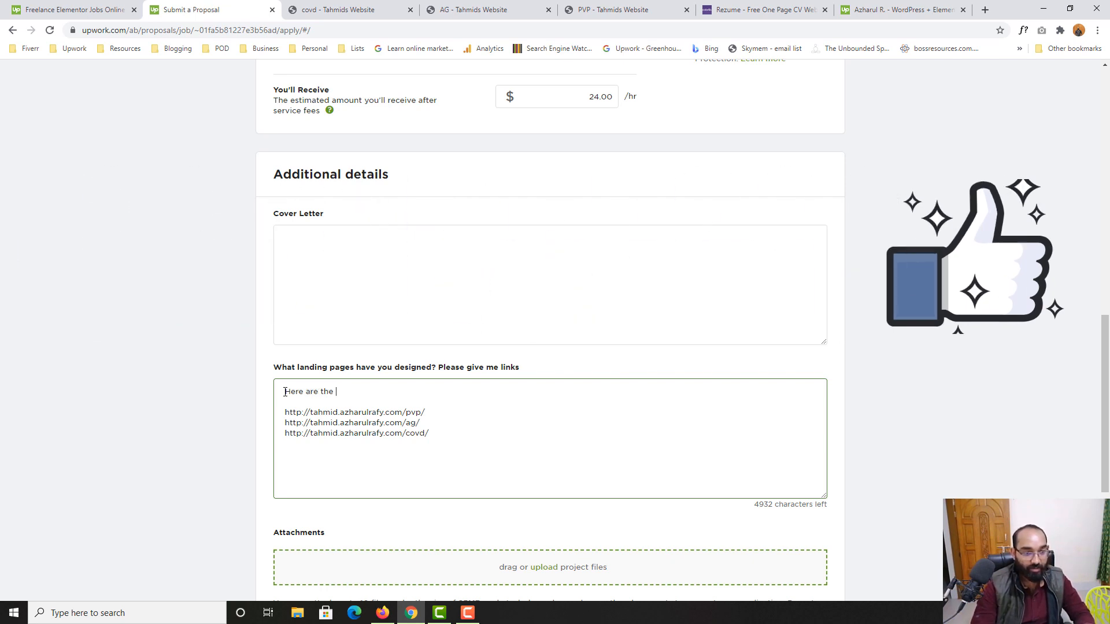
{"action": "type", "text": "web"}
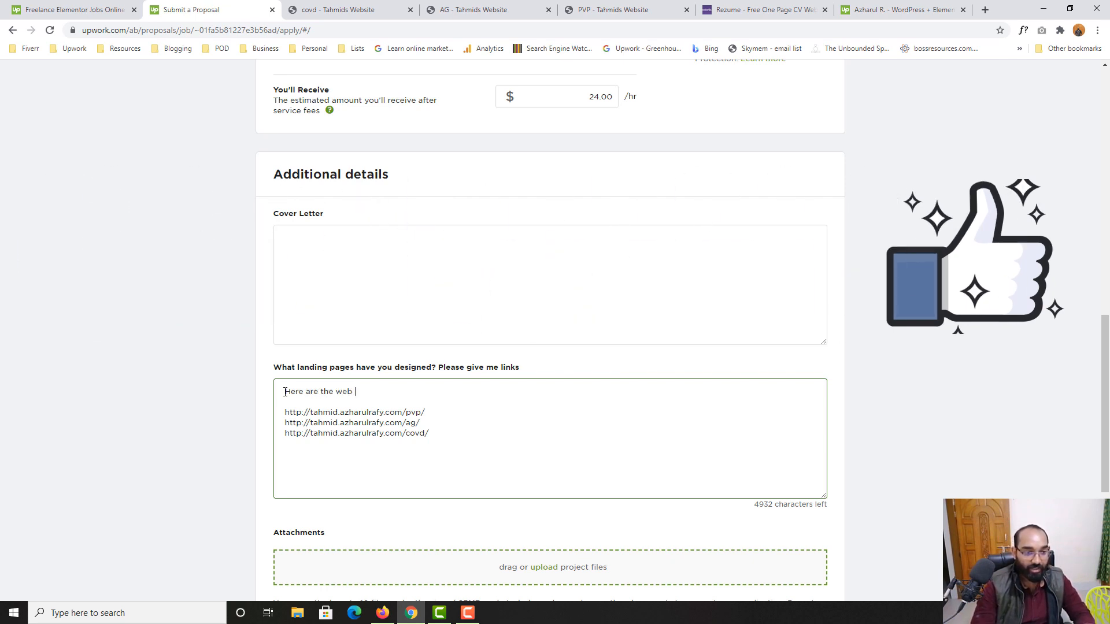
{"action": "type", "text": "page desigbns"}
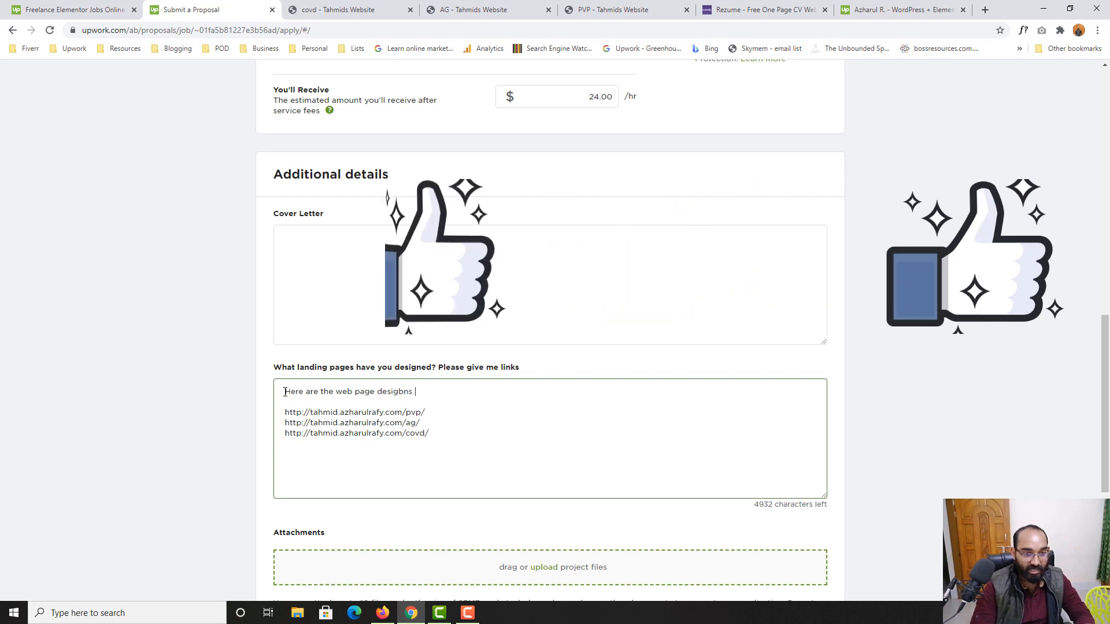
{"action": "key", "text": "Backspace"}
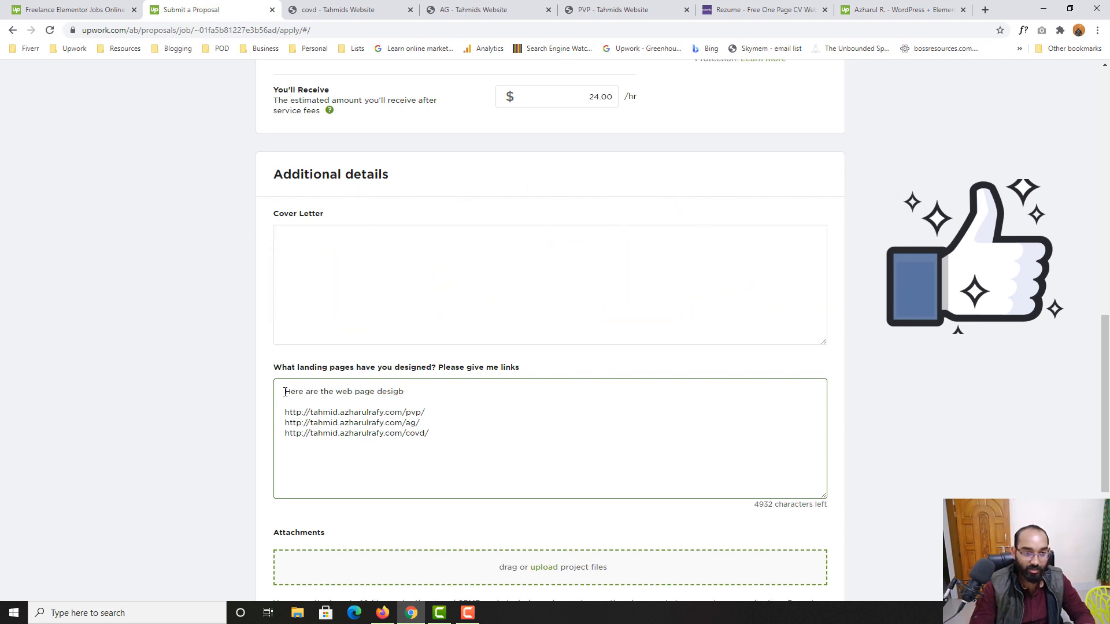
{"action": "key", "text": "Backspace"}
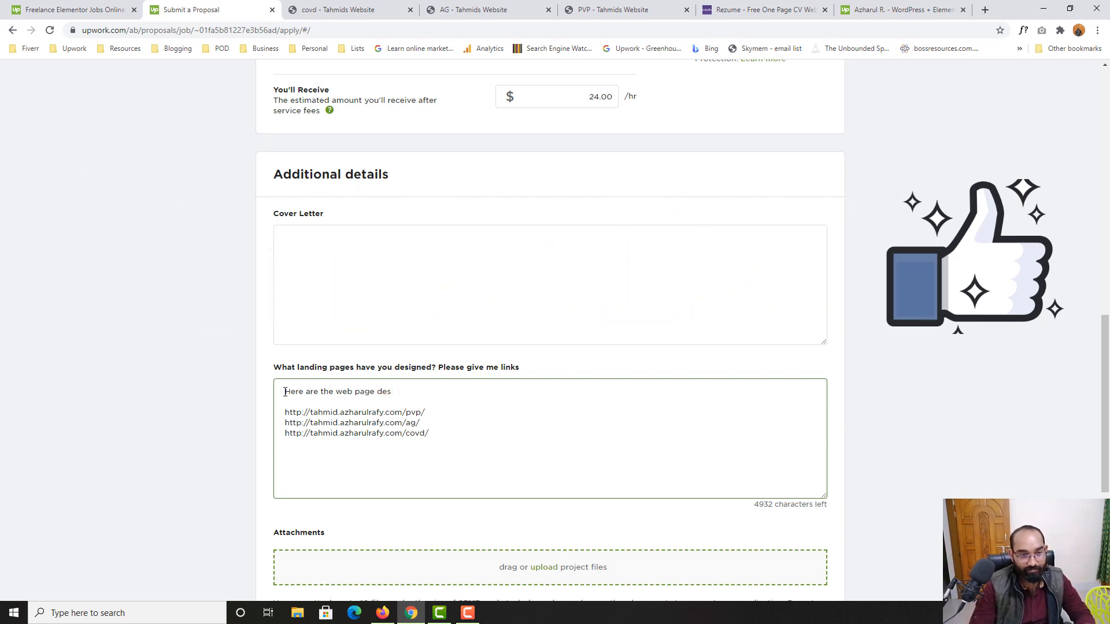
{"action": "type", "text": "pages I de"}
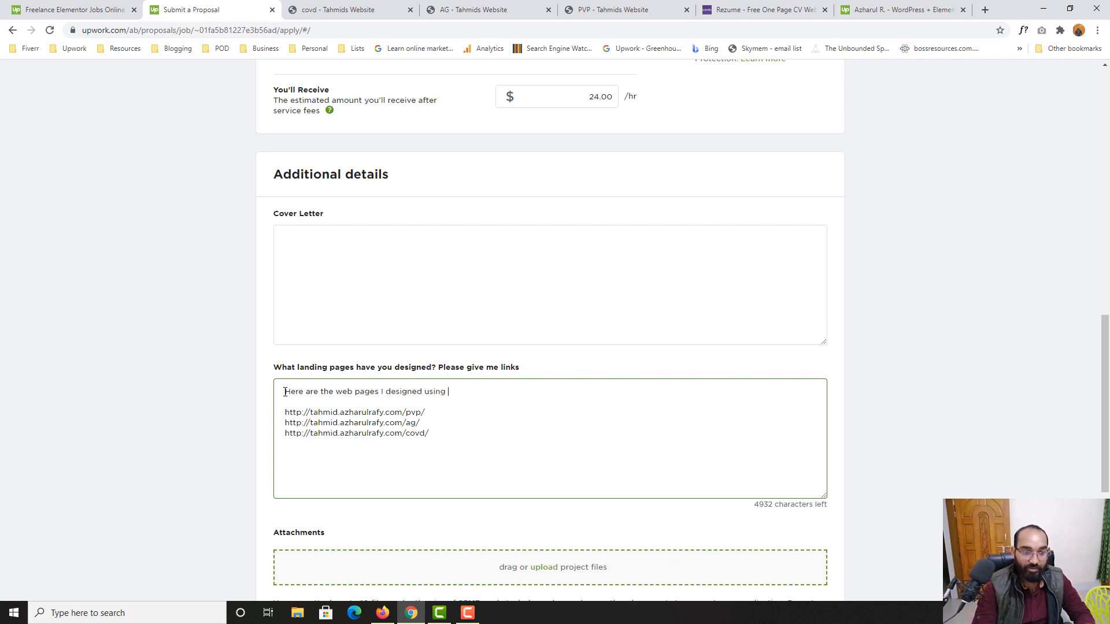
{"action": "type", "text": "Elementor"}
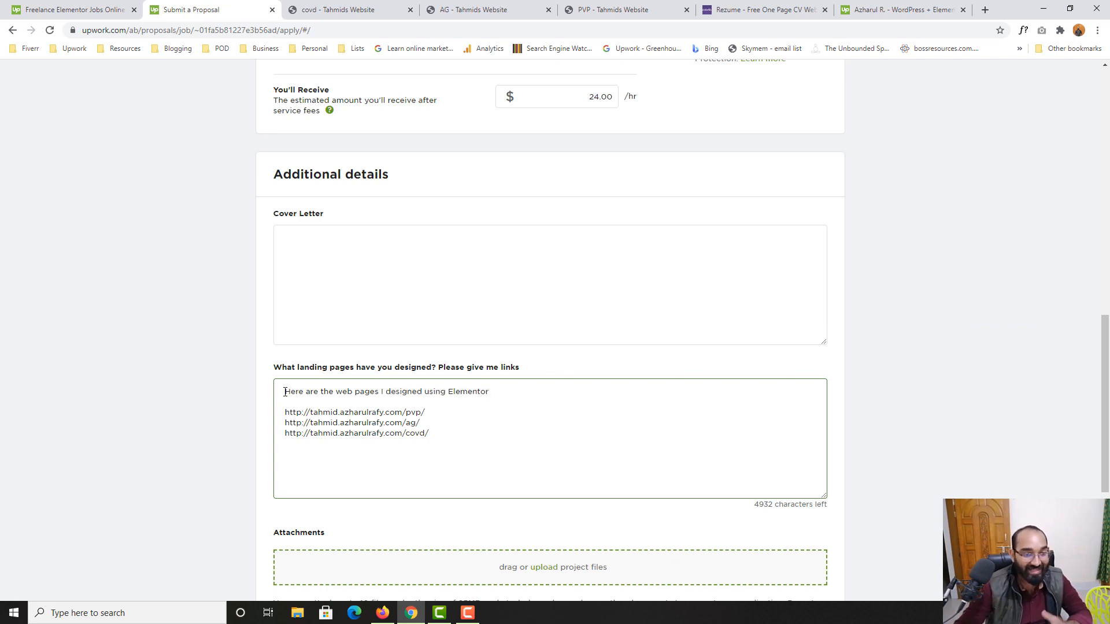
{"action": "scroll", "scroll_direction": "up", "scroll_amount": 3}
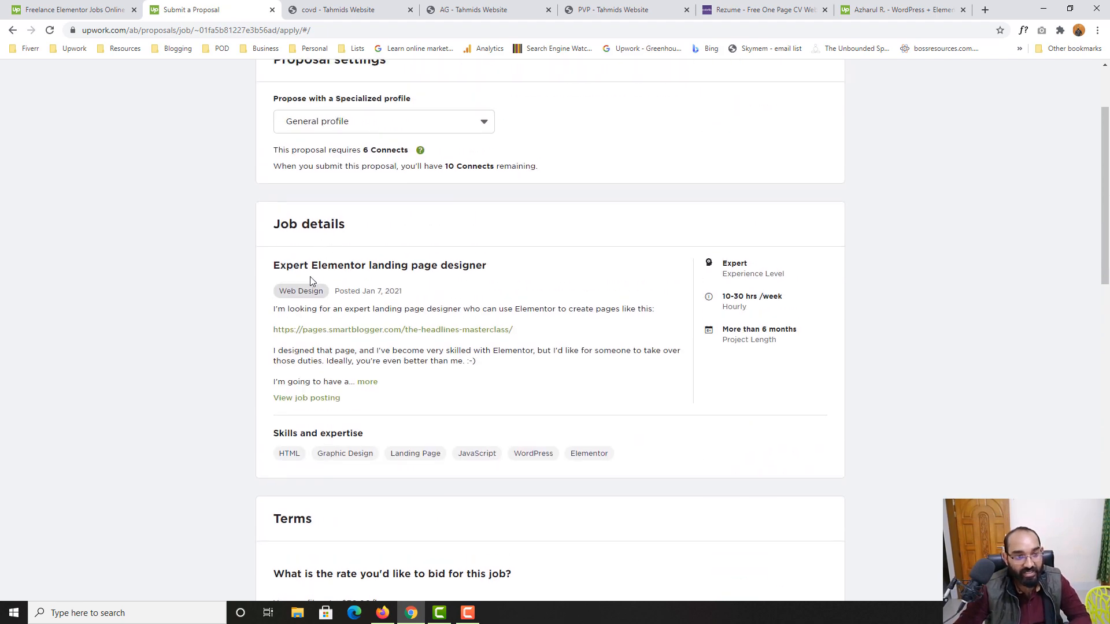
{"action": "scroll", "scroll_direction": "down", "scroll_amount": 3}
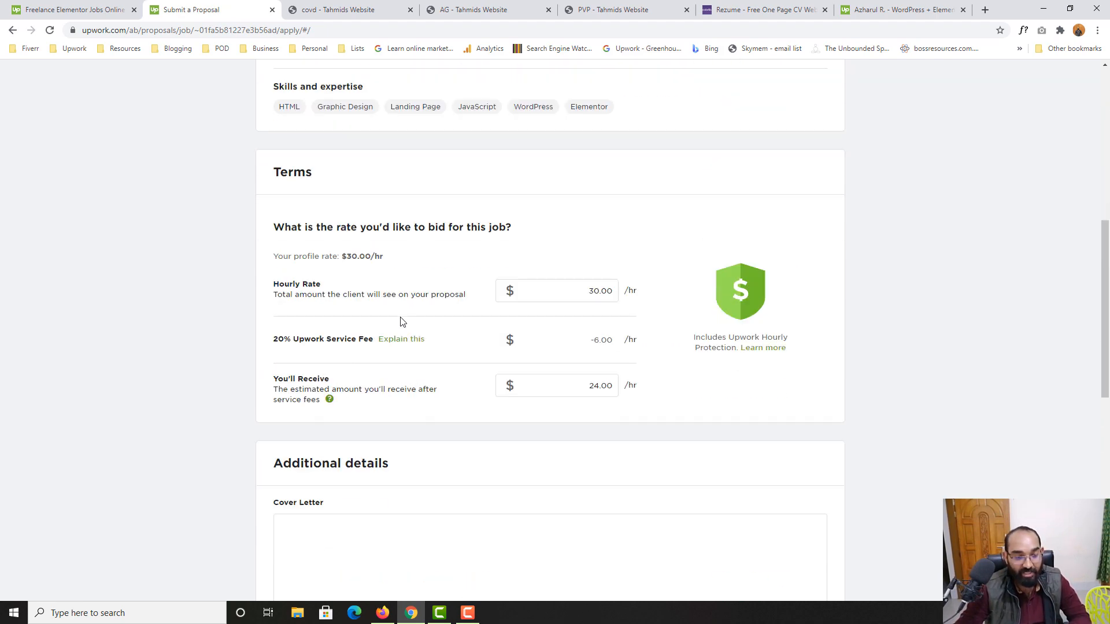
{"action": "scroll", "scroll_direction": "down", "scroll_amount": 3}
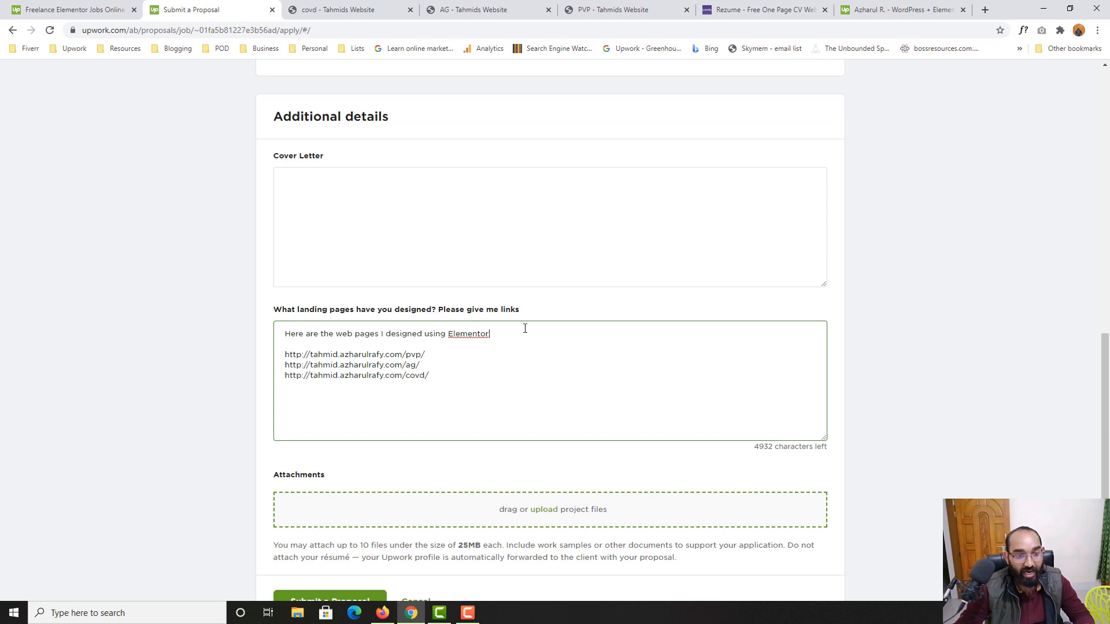
Step: Overwrite the answer with 'Here is the most recent landing page work I have done using Elementor:'
{"action": "key", "text": "ctrl+a"}
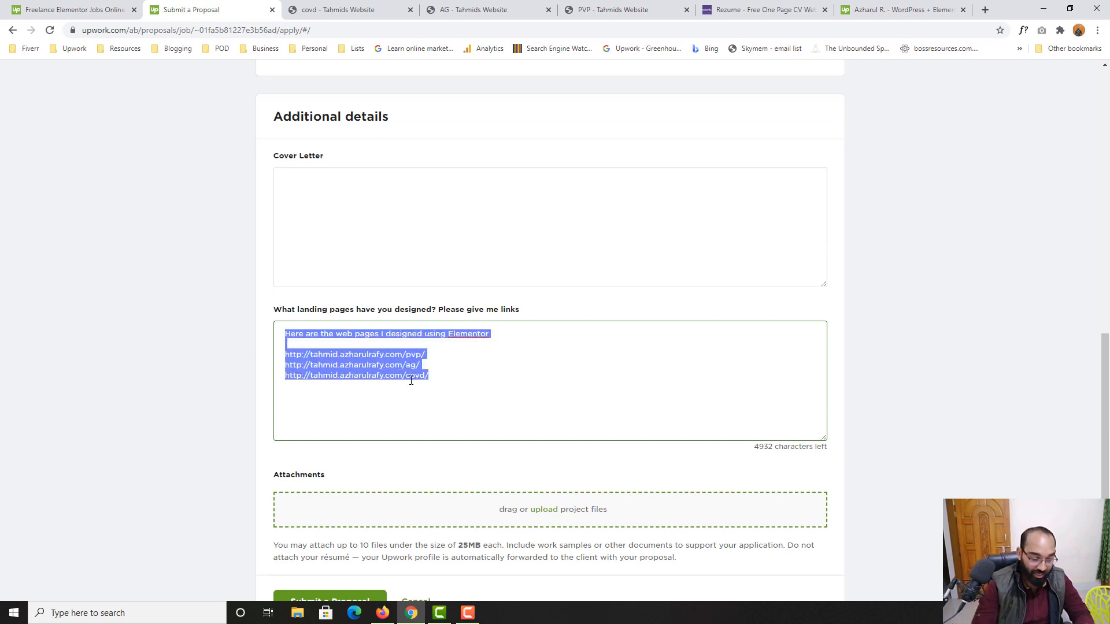
{"action": "type", "text": "Here is the"}
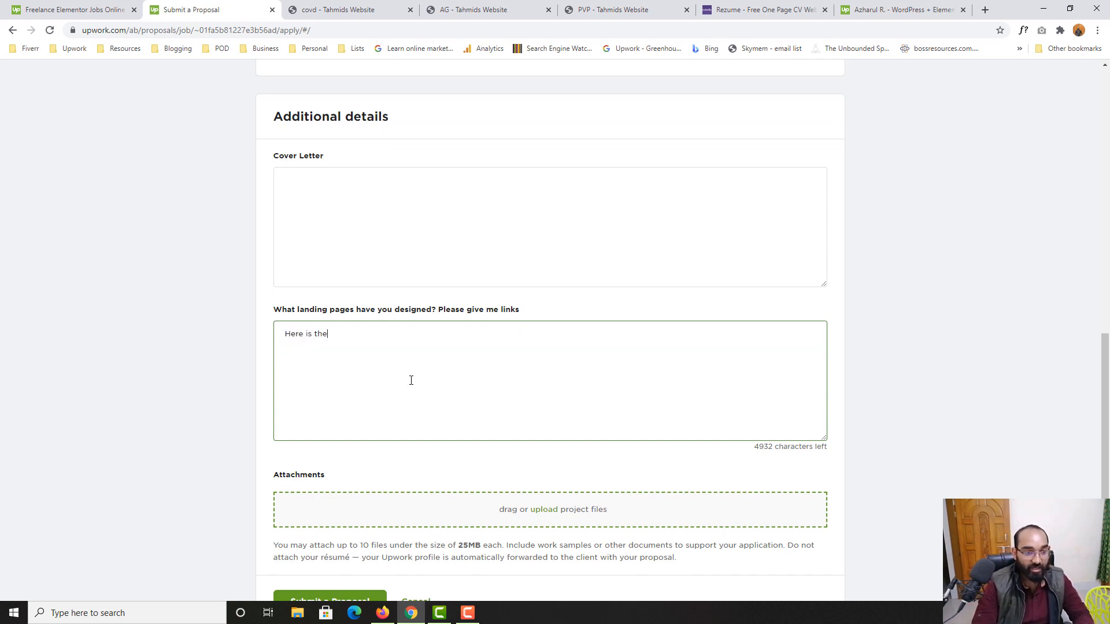
{"action": "type", "text": "most rec"}
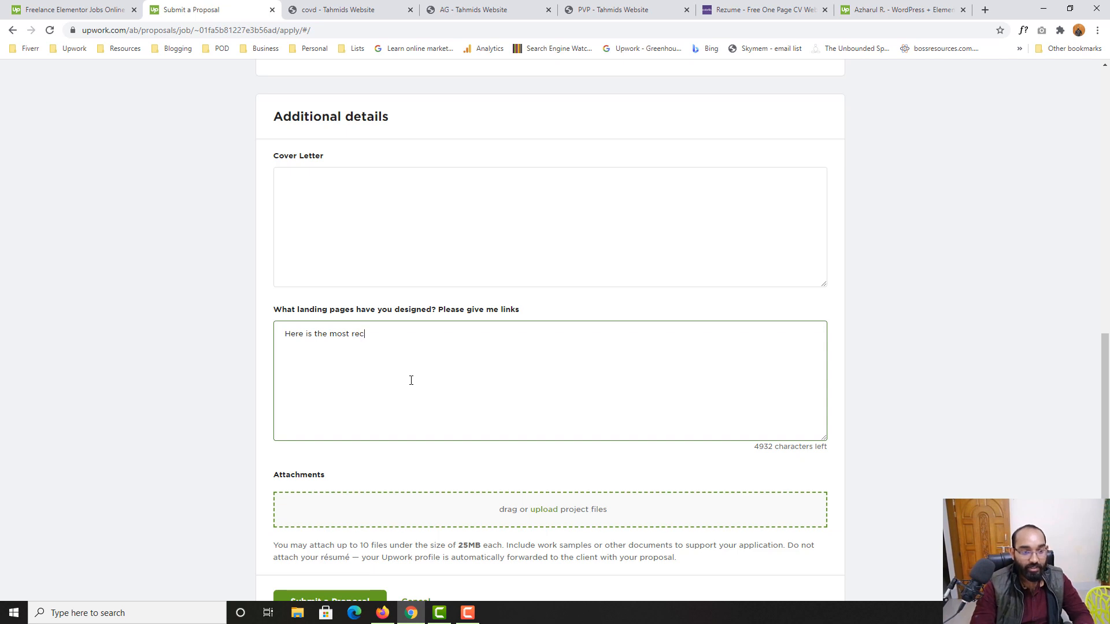
{"action": "type", "text": "ent landing"}
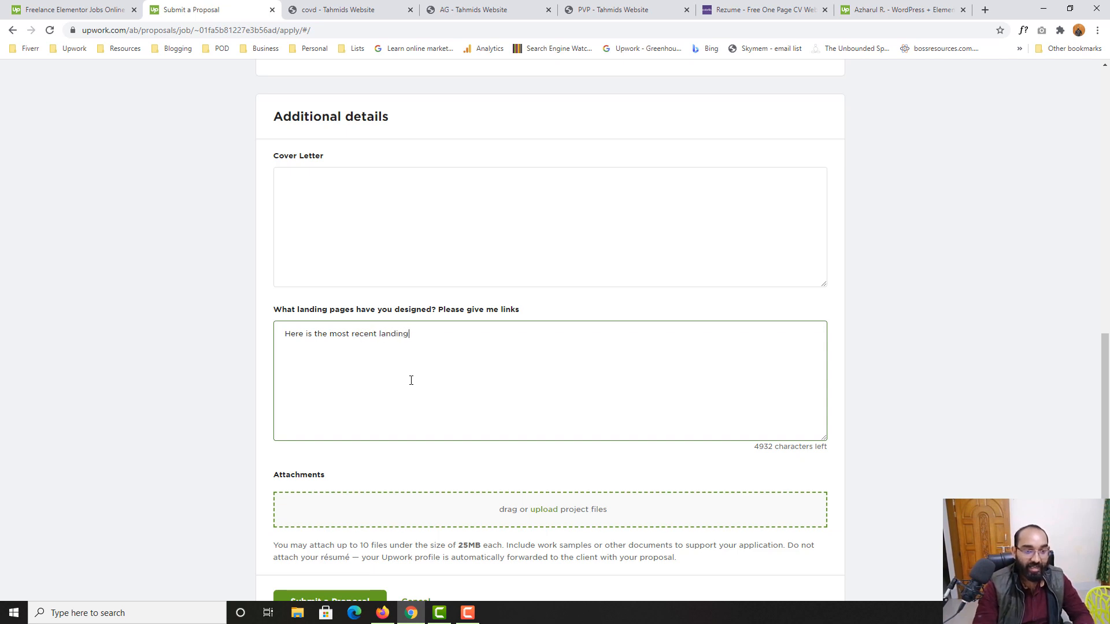
{"action": "type", "text": "page work I"}
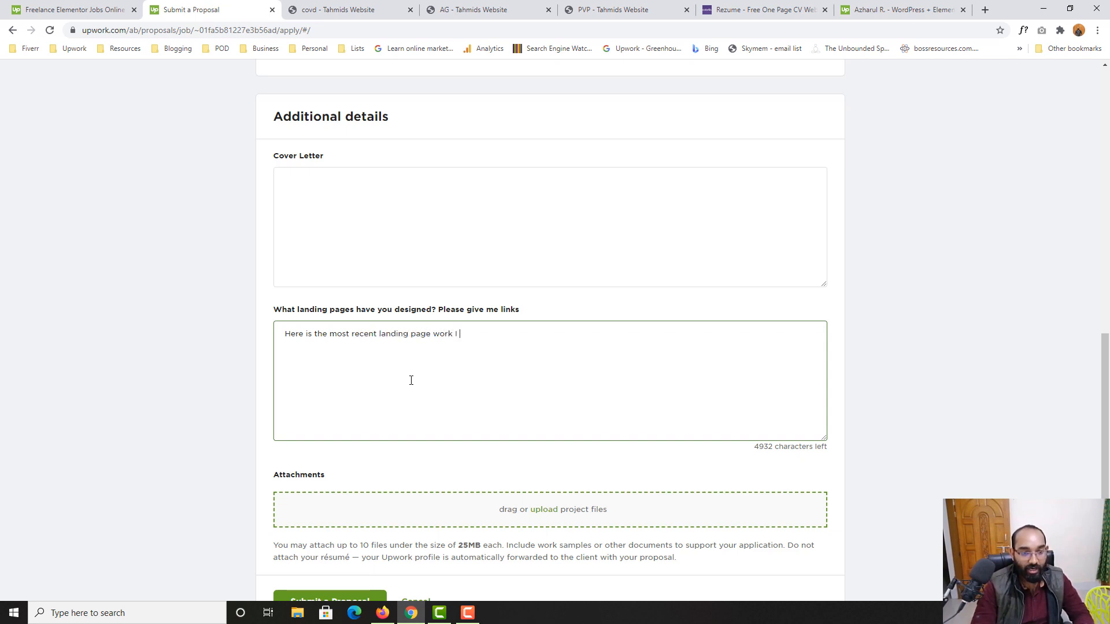
{"action": "type", "text": "have do"}
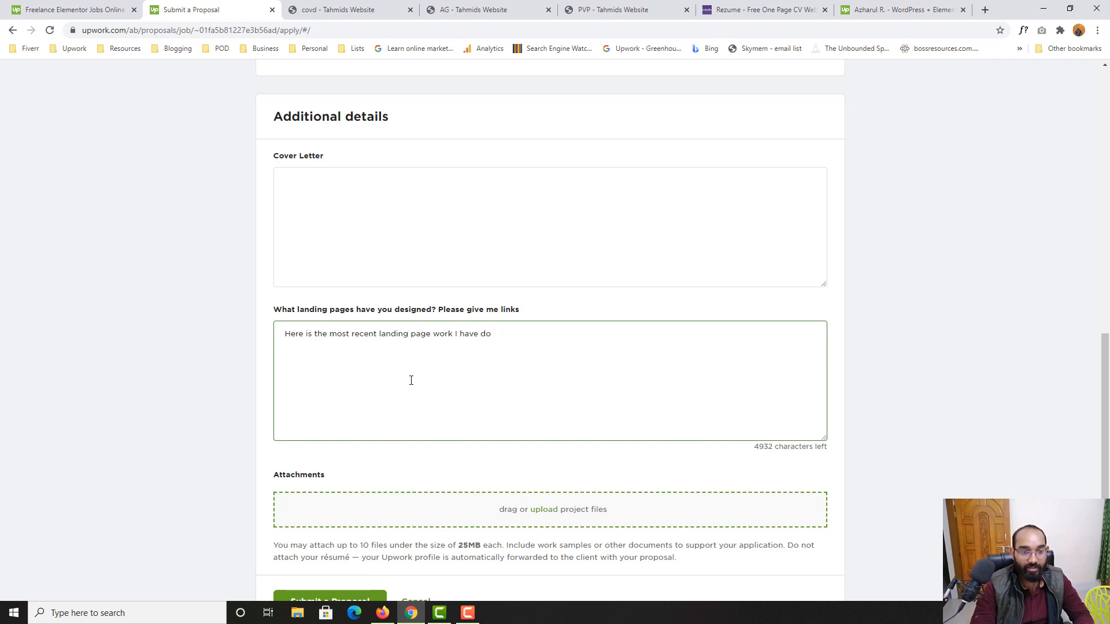
{"action": "type", "text": "ne using Element"}
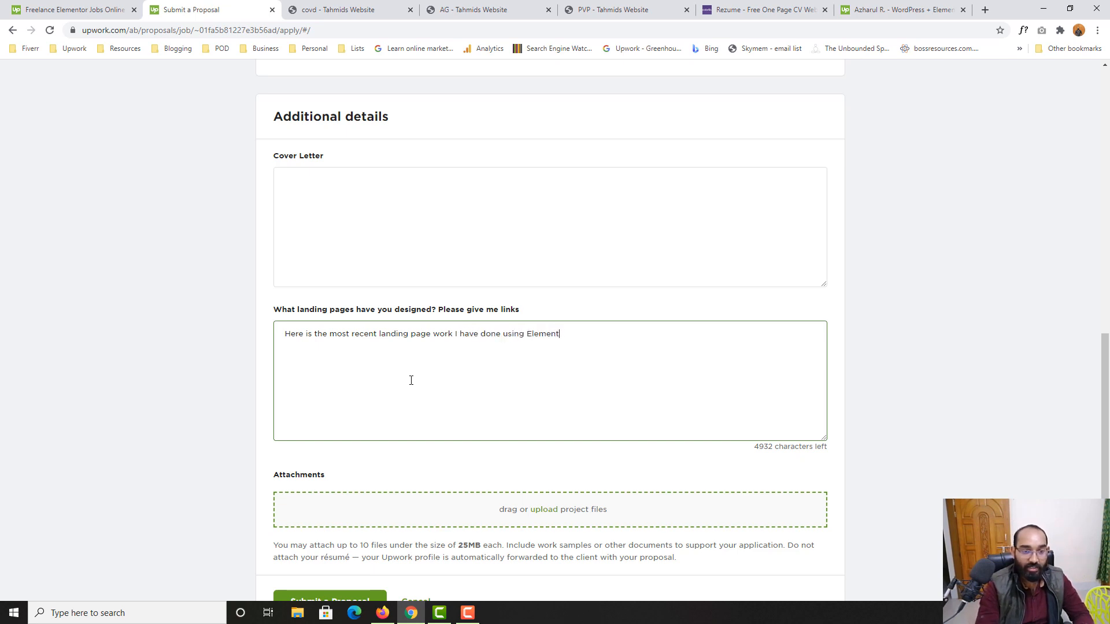
{"action": "type", "text": "or:"}
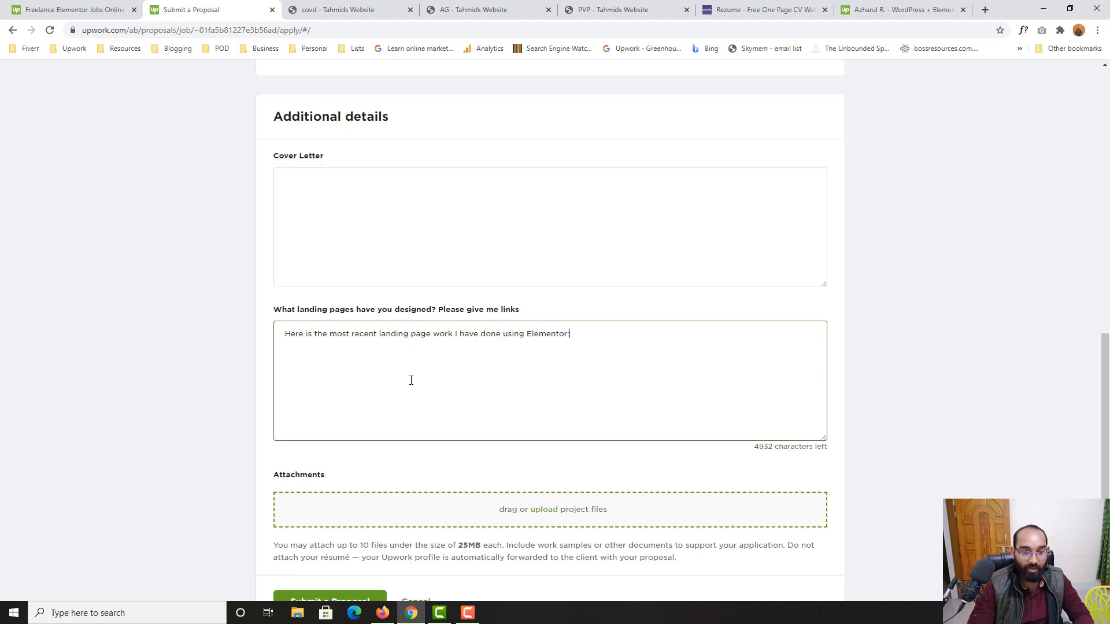
{"action": "left_click", "coordinate": [764, 9]}
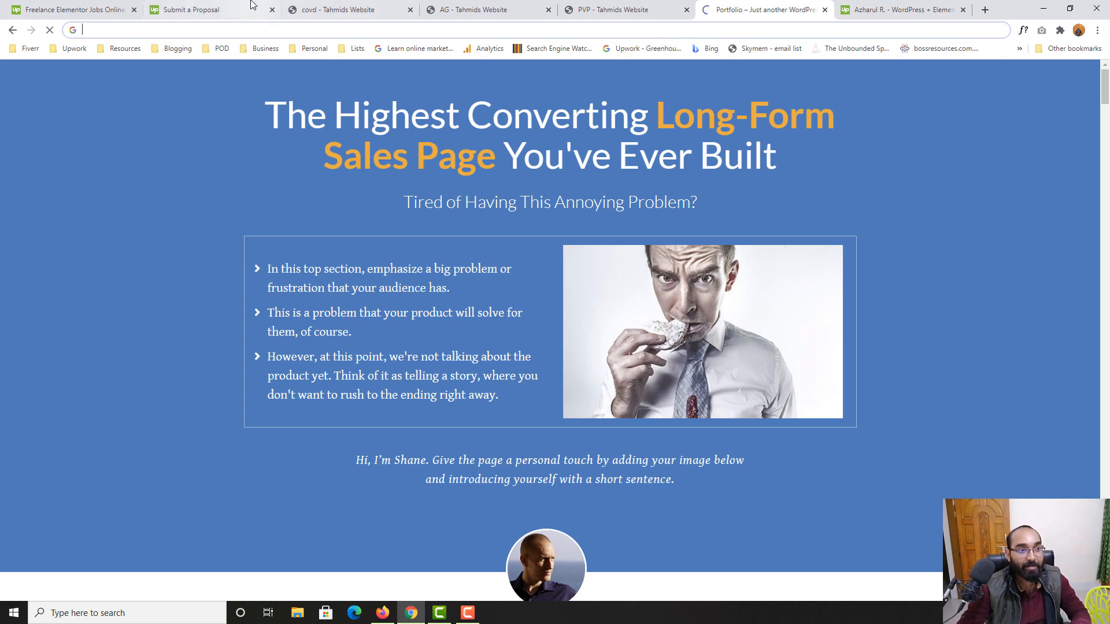
Step: Paste the p1.azharulrafy.com portfolio link under the Elementor work sentence
{"action": "left_click", "coordinate": [191, 9]}
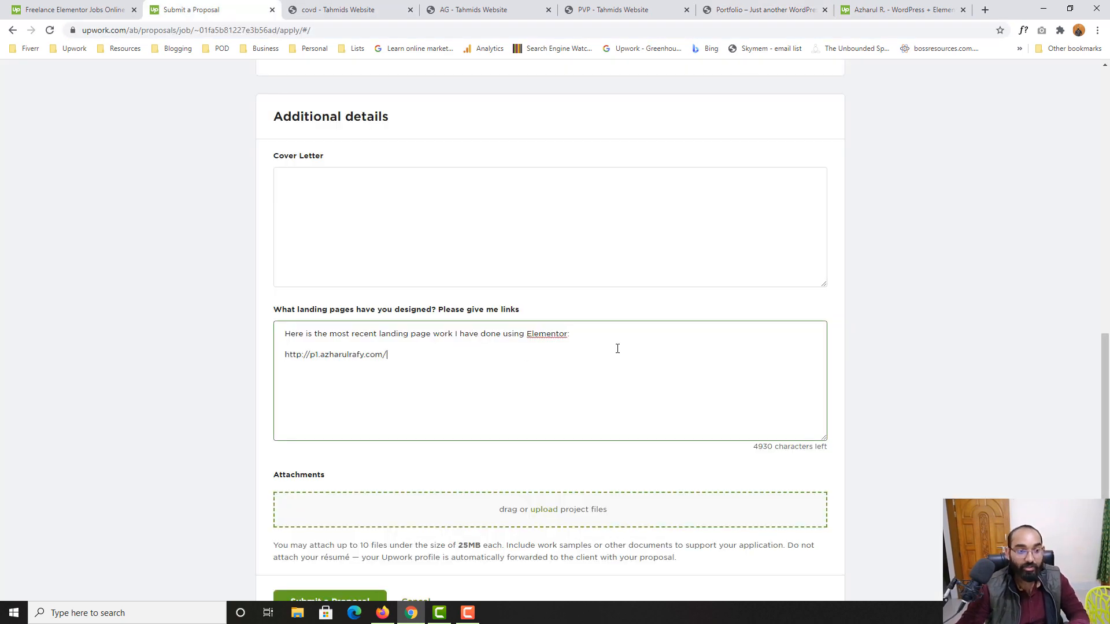
{"action": "mouse_move", "coordinate": [347, 9]}
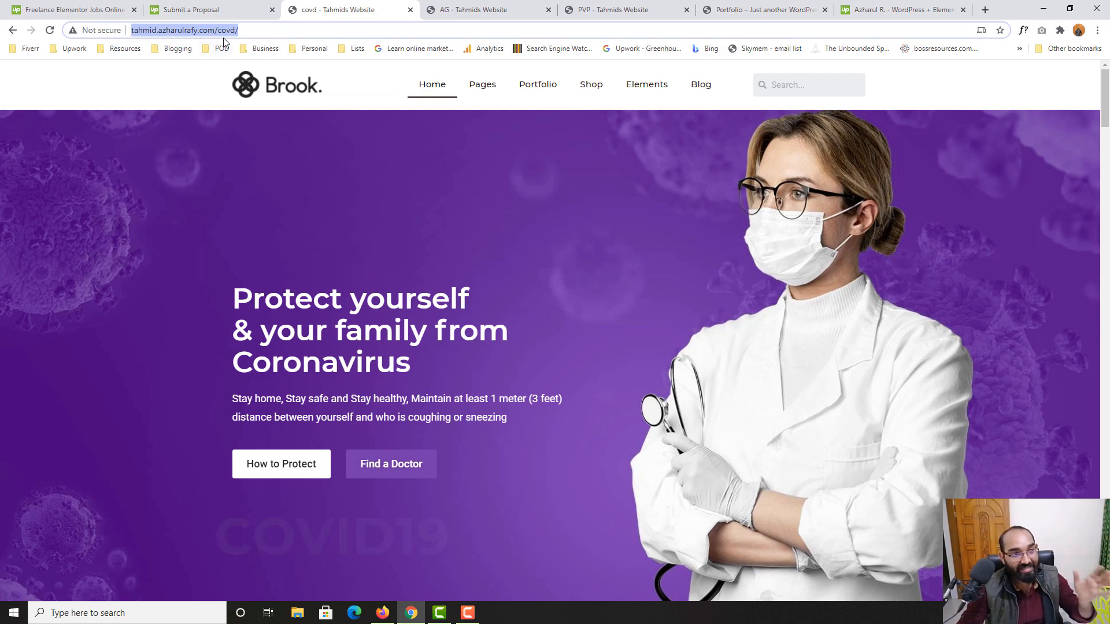
{"action": "mouse_move", "coordinate": [160, 375]}
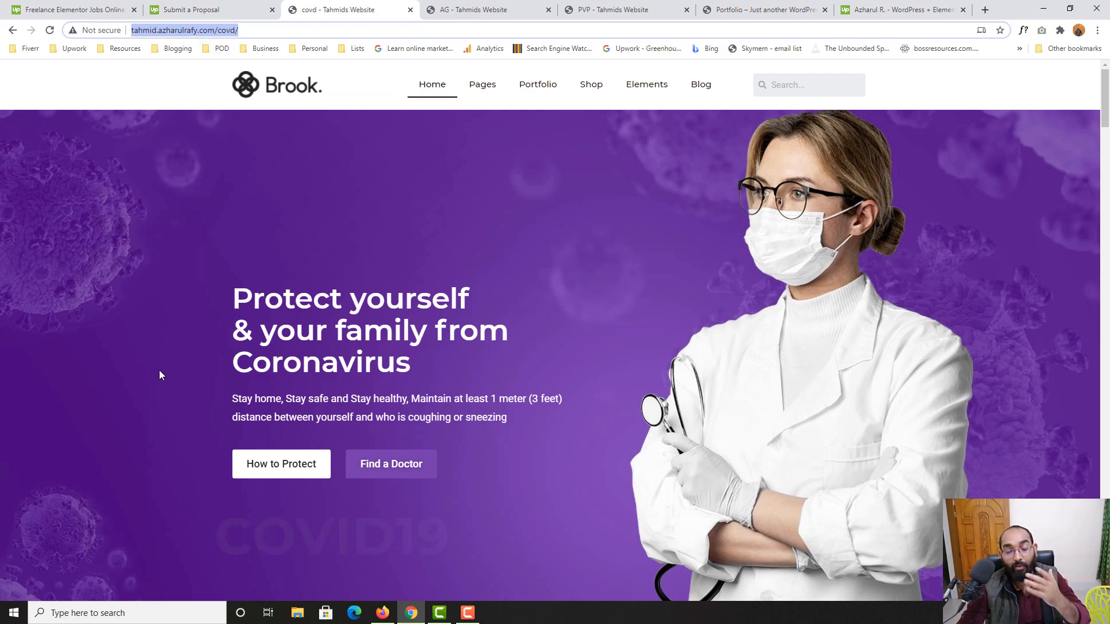
{"action": "scroll", "scroll_direction": "down", "scroll_amount": 3}
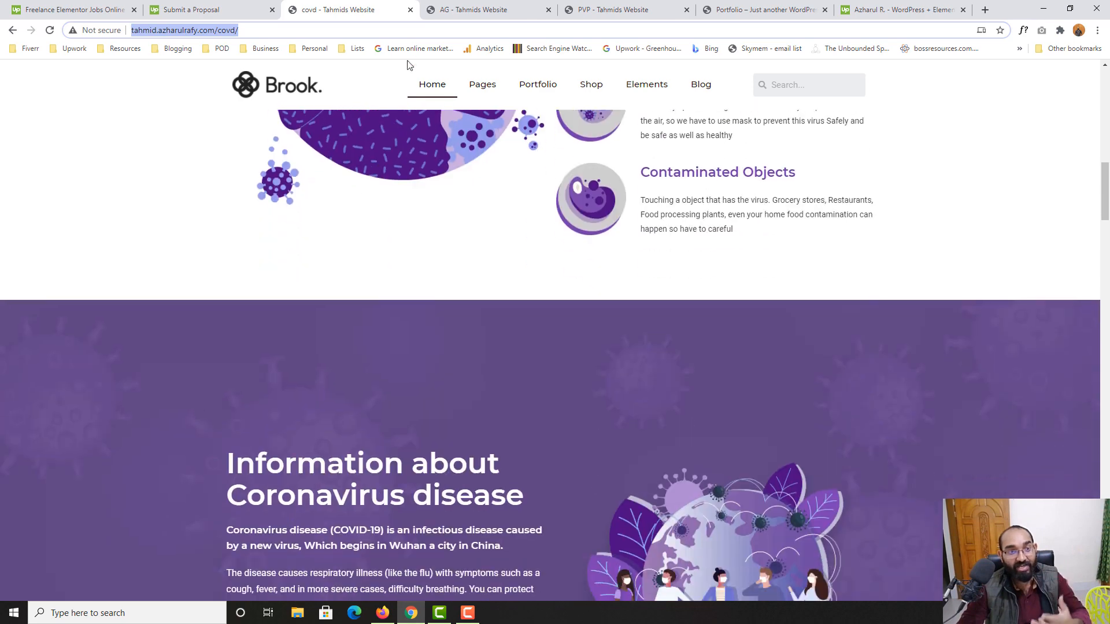
{"action": "left_click", "coordinate": [202, 9]}
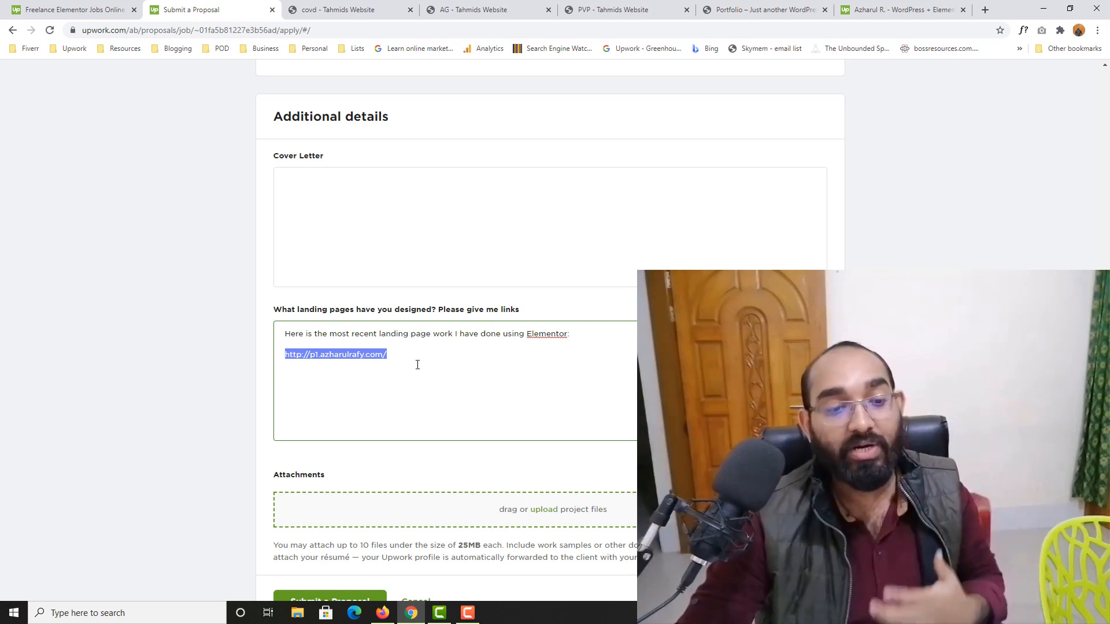
Step: Scroll up past the proposal's rate terms toward the top of the form
{"action": "scroll", "scroll_direction": "up", "scroll_amount": 3}
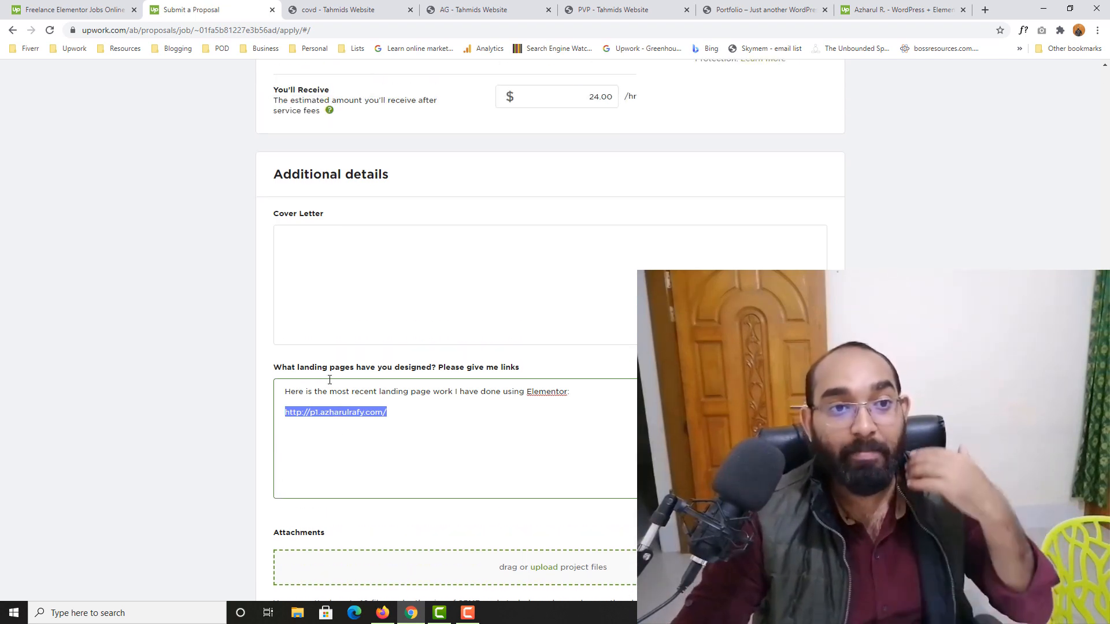
{"action": "scroll", "scroll_direction": "up", "scroll_amount": 3}
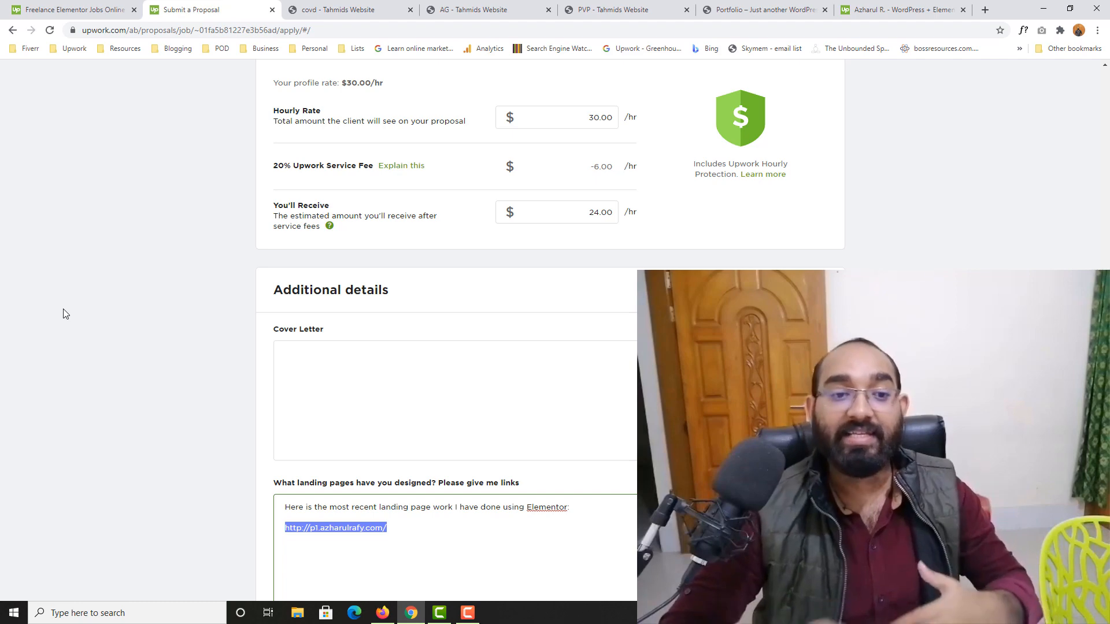
{"action": "scroll", "scroll_direction": "up", "scroll_amount": 3}
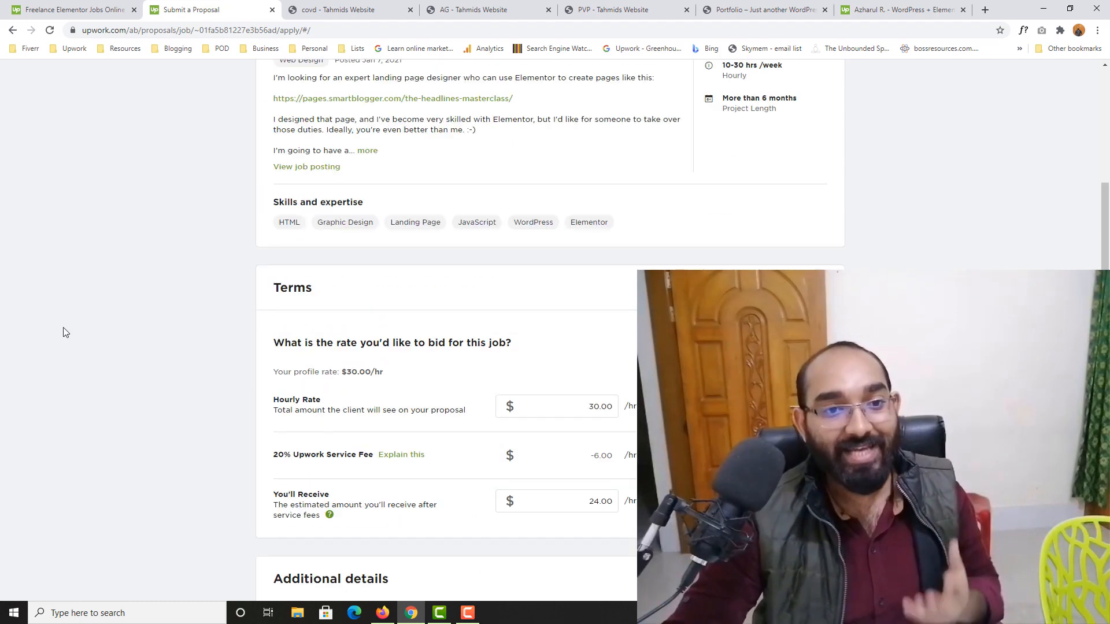
{"action": "scroll", "scroll_direction": "up", "scroll_amount": 3}
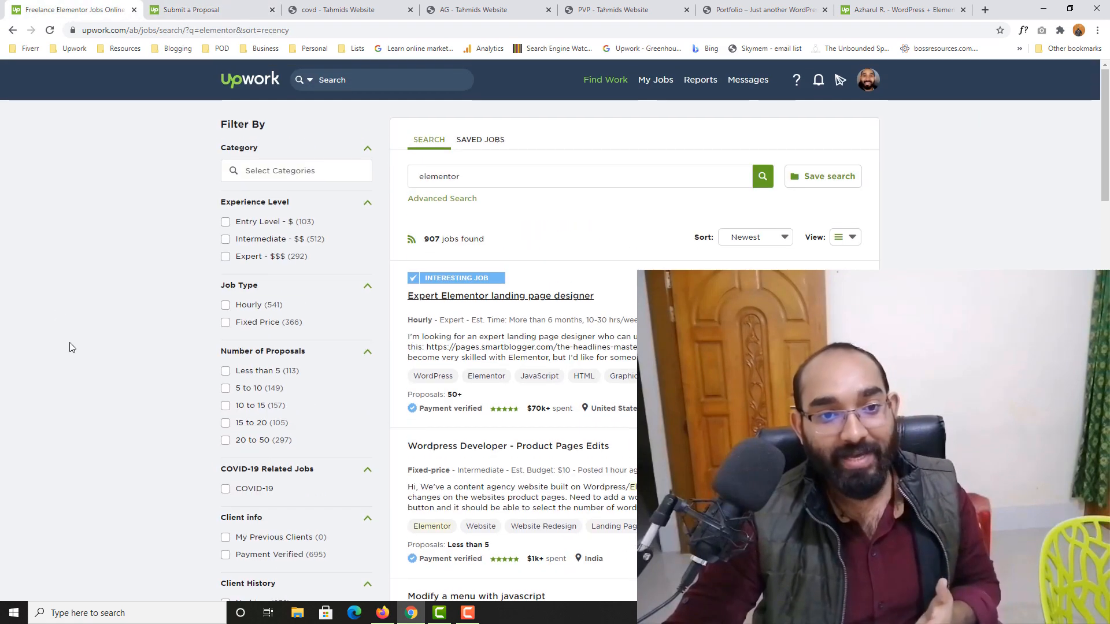
{"action": "mouse_move", "coordinate": [4, 397]}
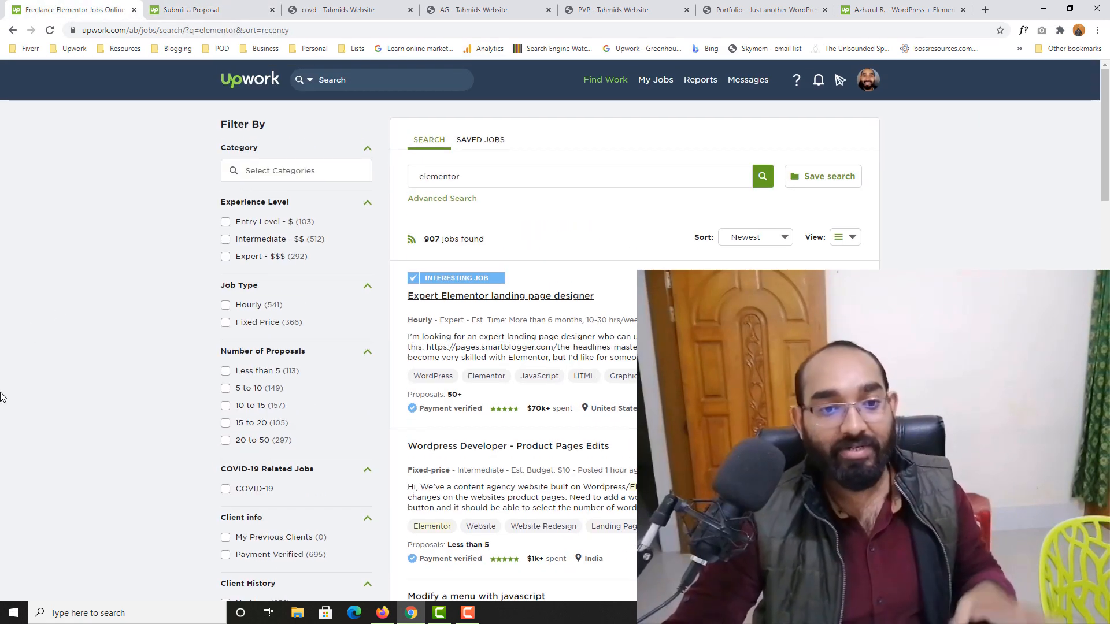